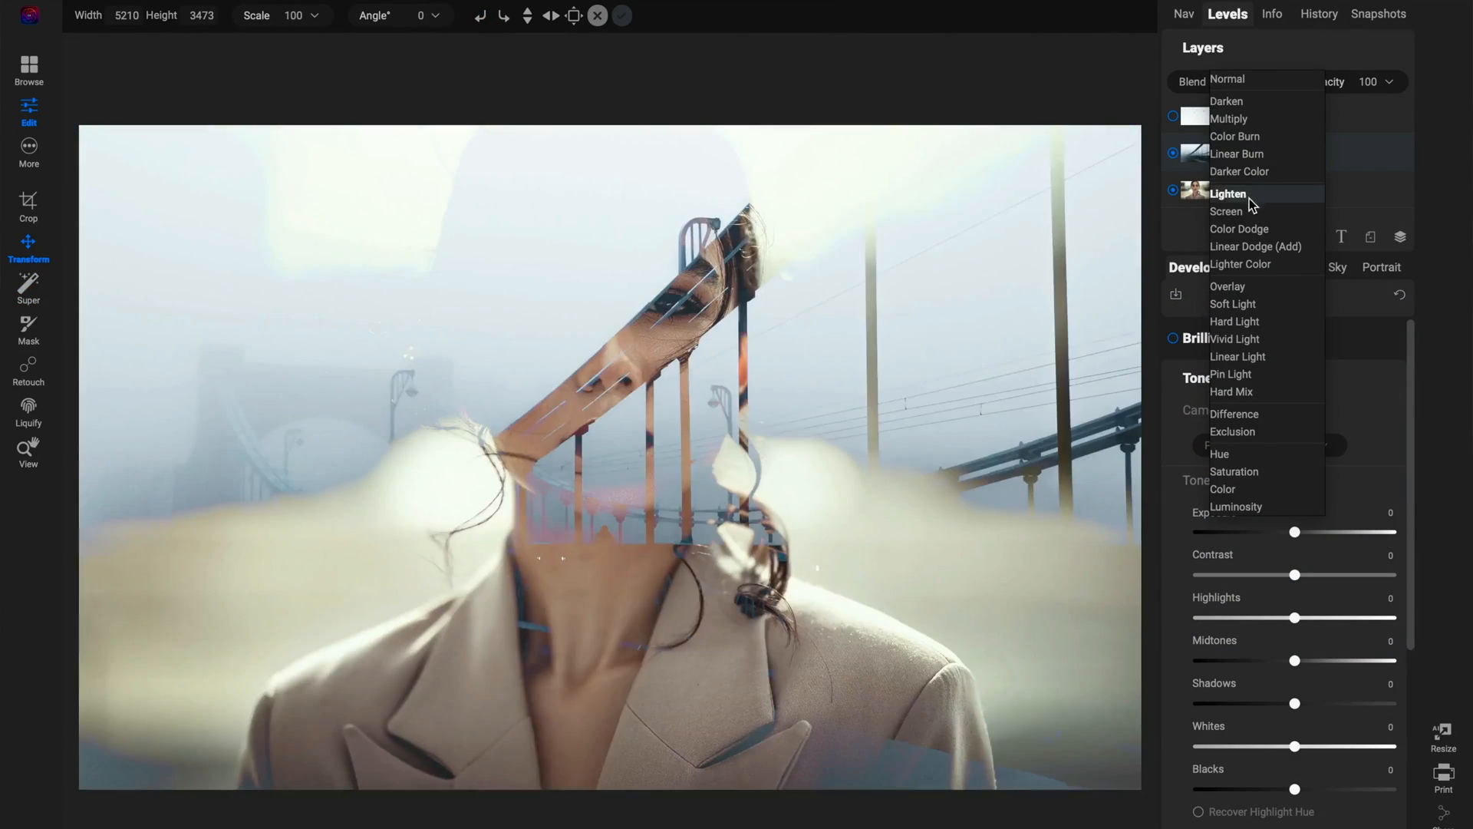
- Blend the top layer with Lighten, then open port.arw for editing
{"action": "left_click", "coordinate": [1227, 210]}
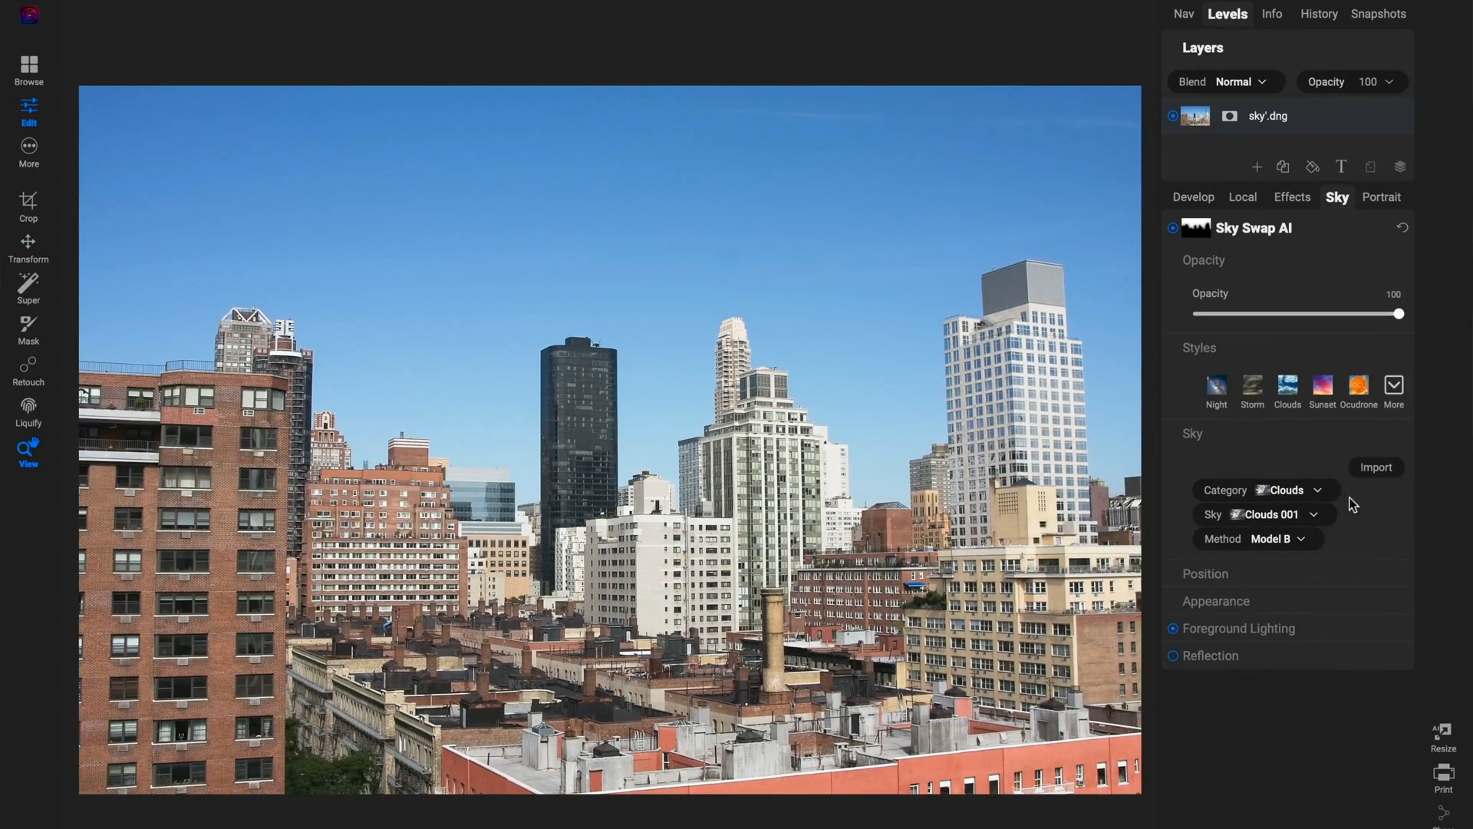
{"action": "left_click", "coordinate": [1288, 387]}
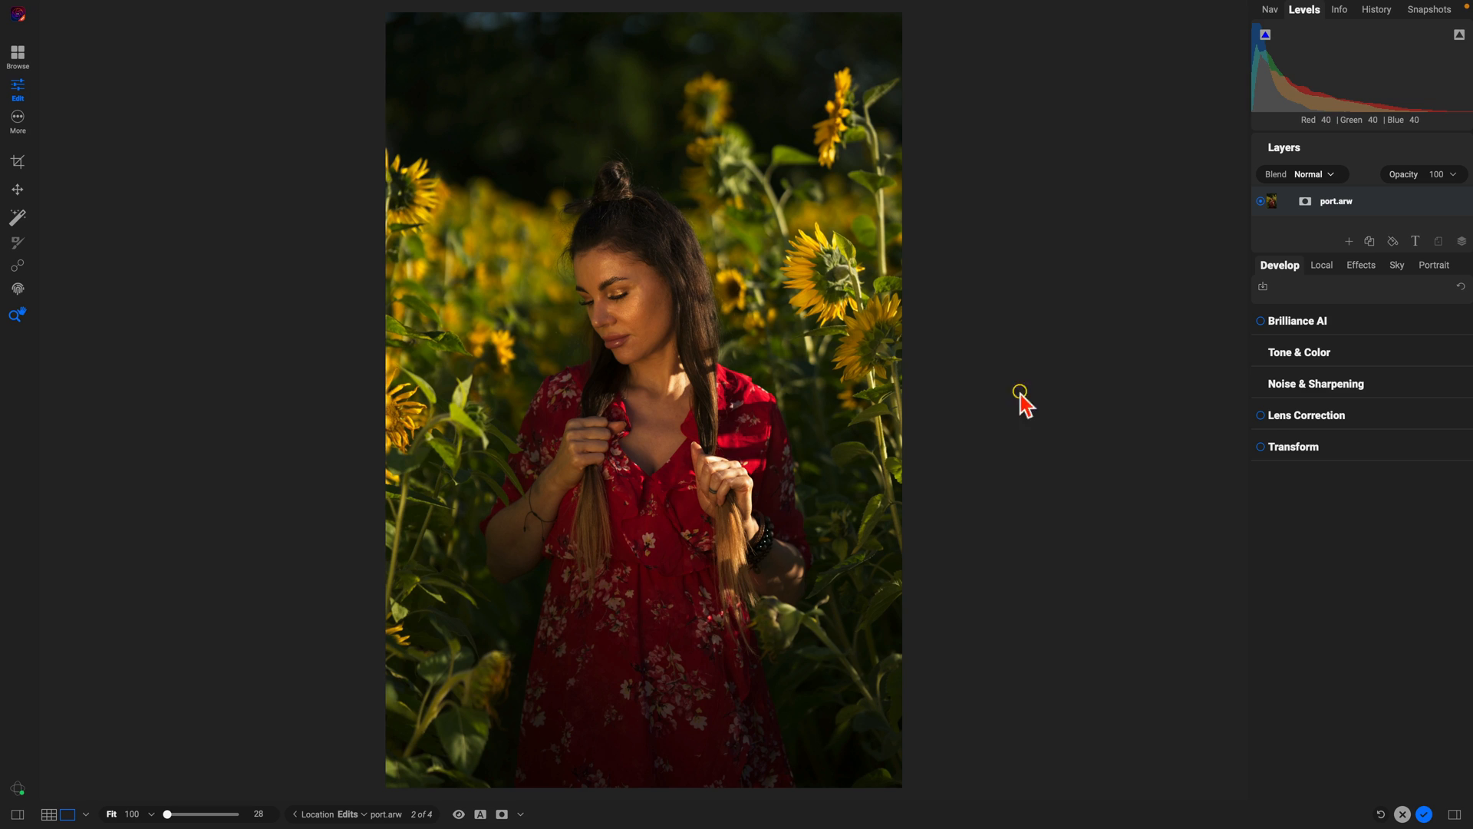
- In Effects, add a Color Enhancer filter masked to People so it affects only the woman
{"action": "left_click", "coordinate": [1361, 264]}
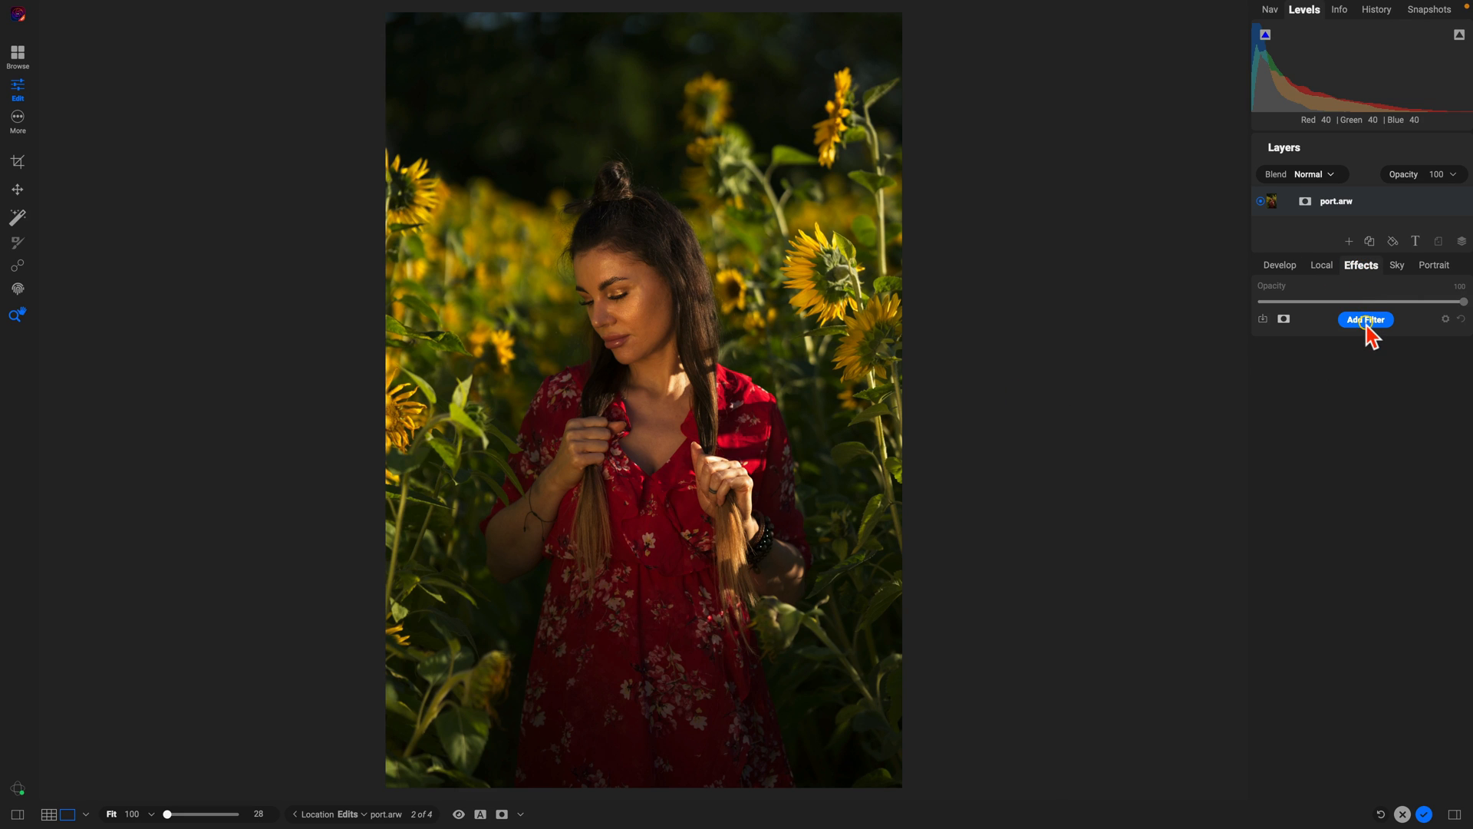
{"action": "left_click", "coordinate": [1366, 319]}
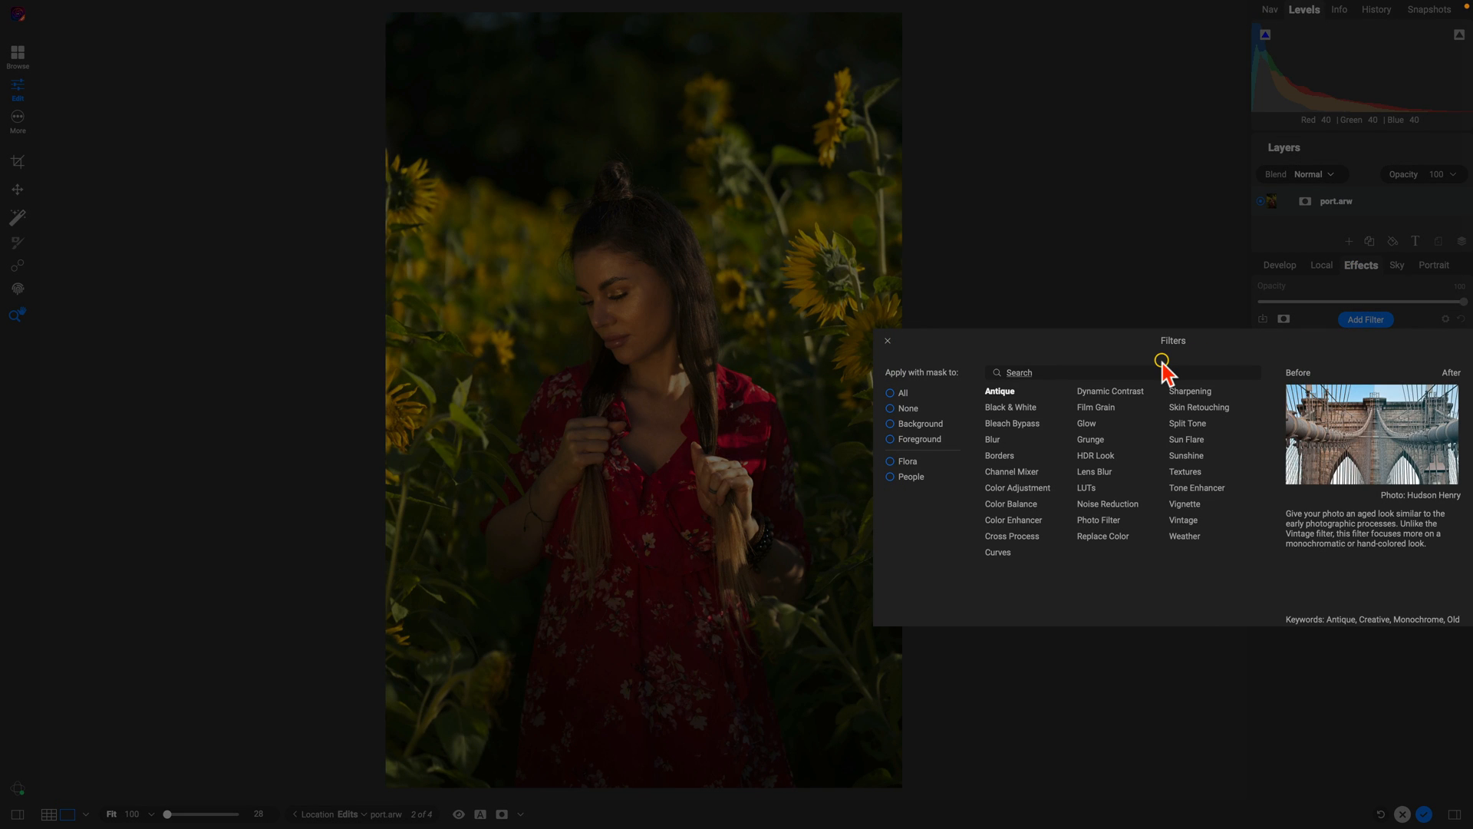
{"action": "left_click", "coordinate": [1012, 471]}
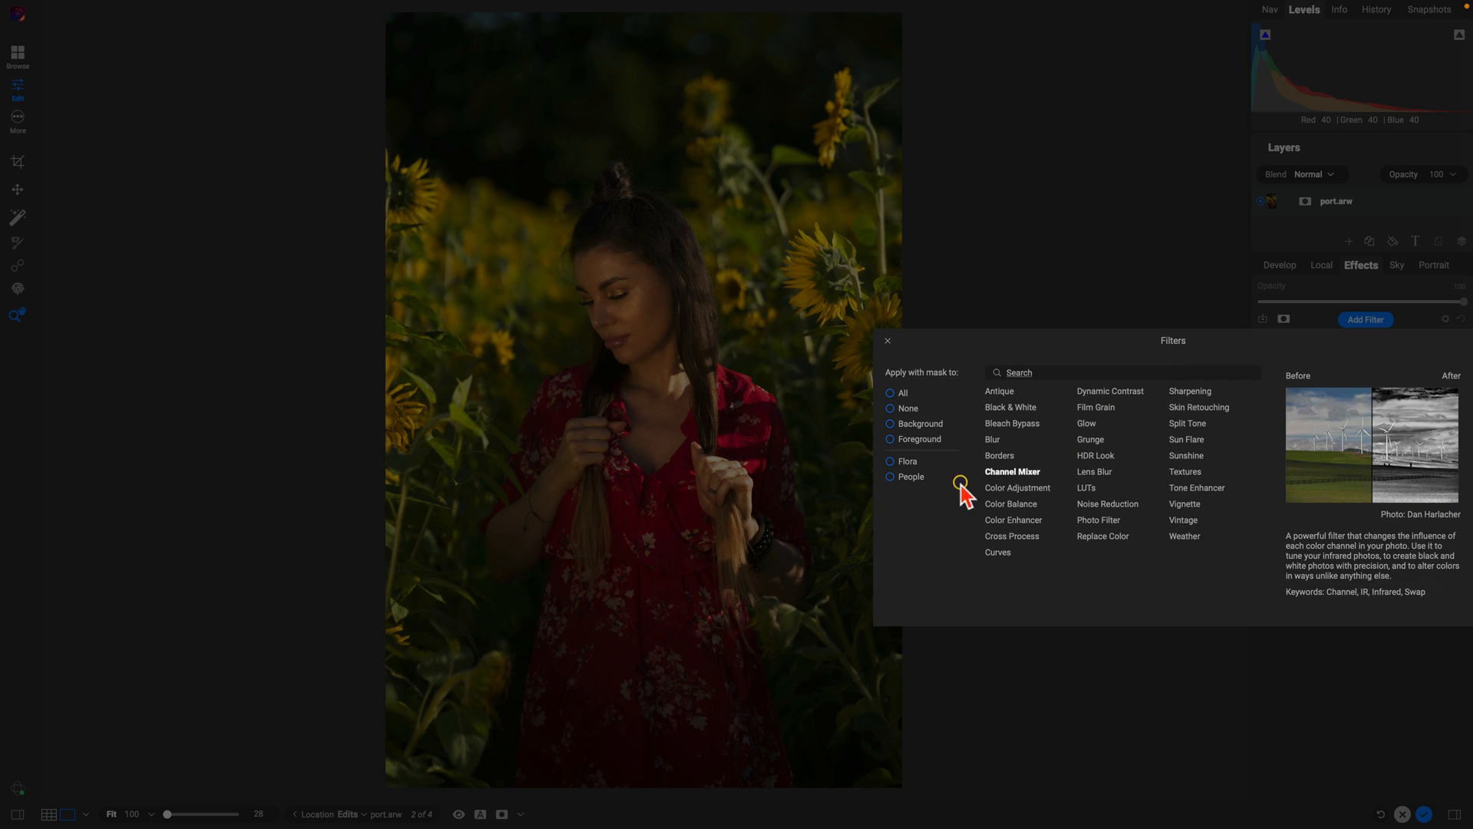
{"action": "left_click", "coordinate": [890, 475]}
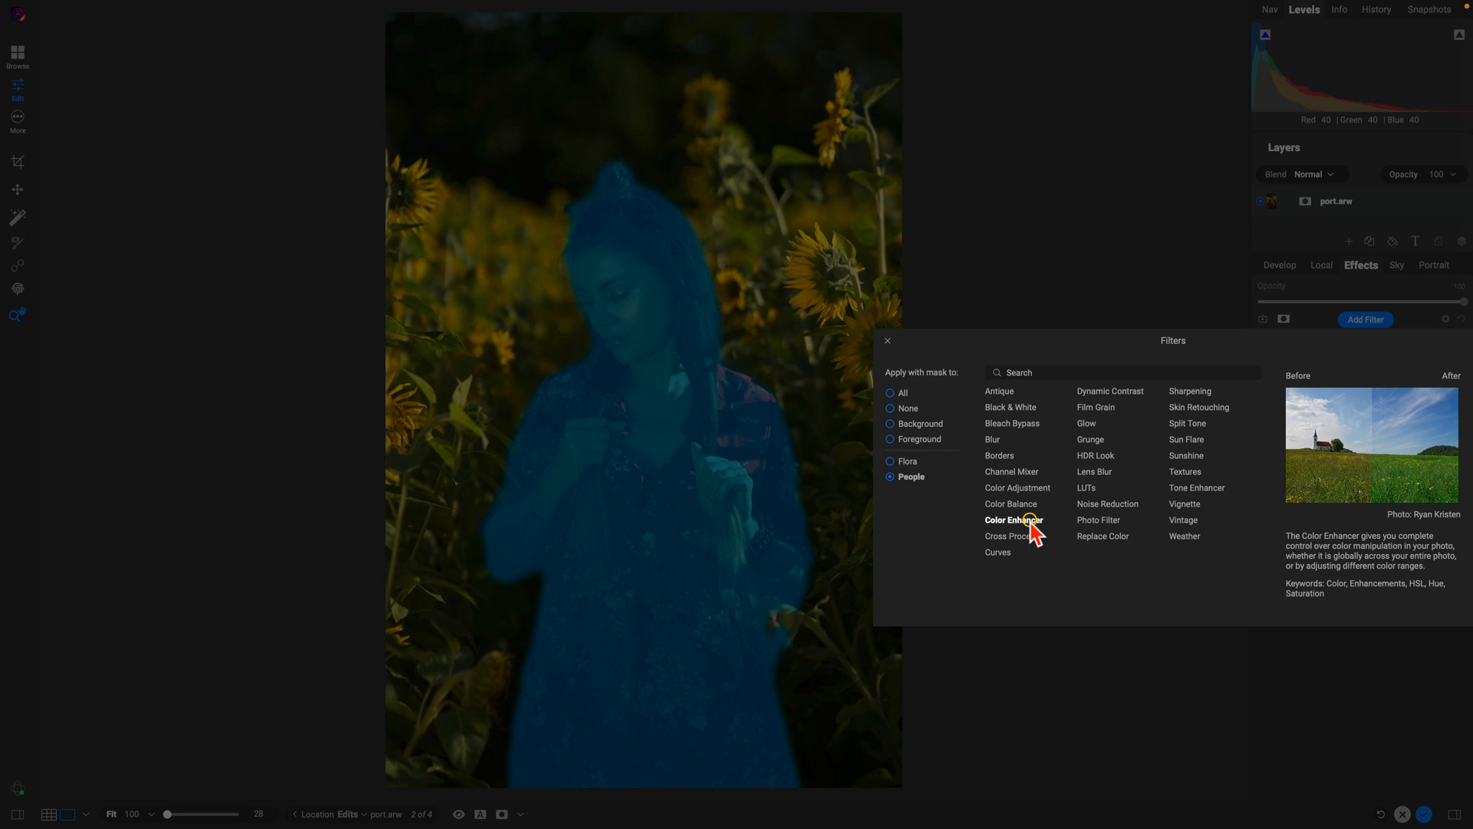
{"action": "left_click", "coordinate": [1012, 519]}
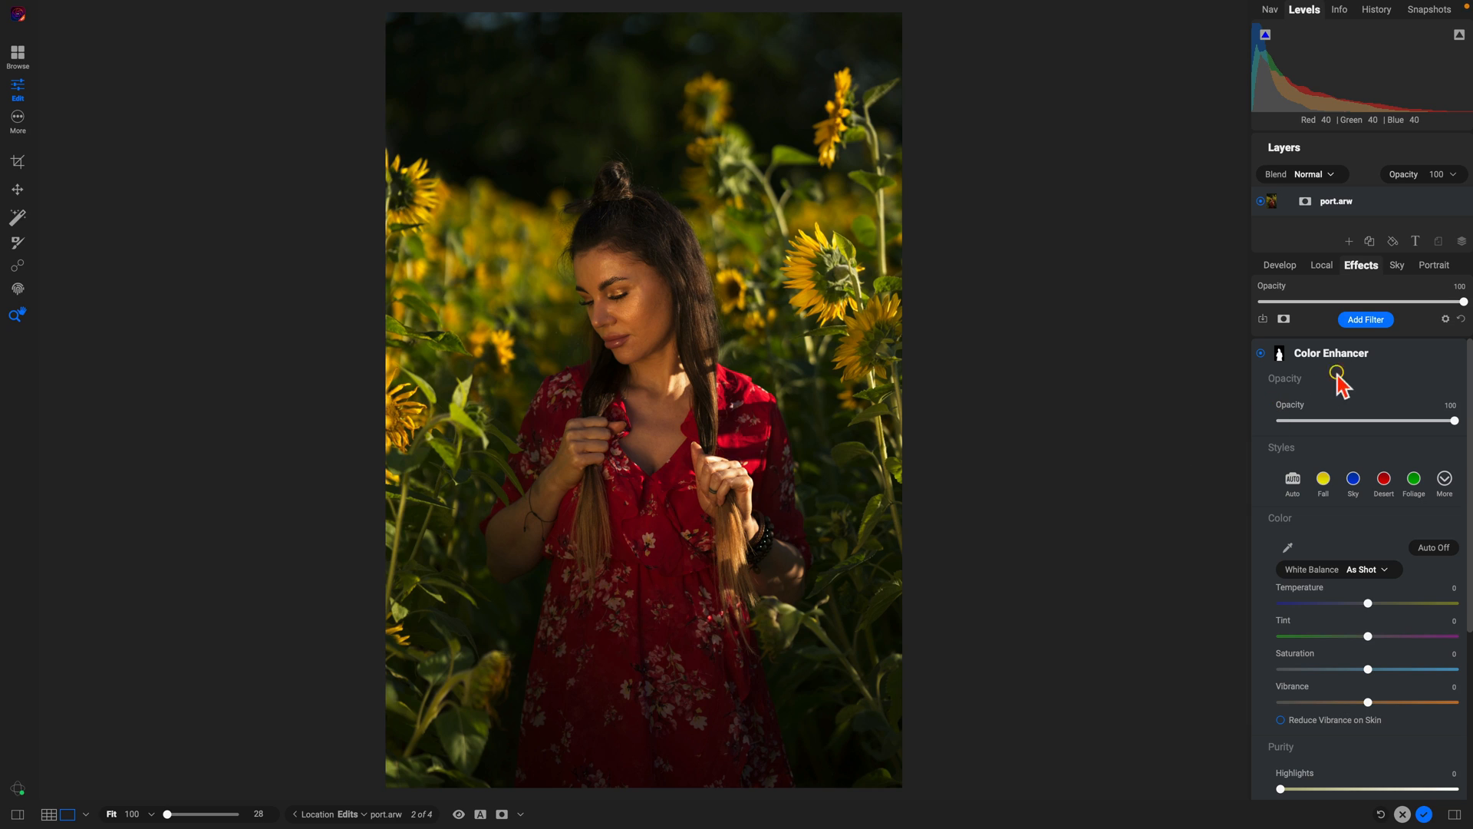
{"action": "mouse_move", "coordinate": [1324, 365]}
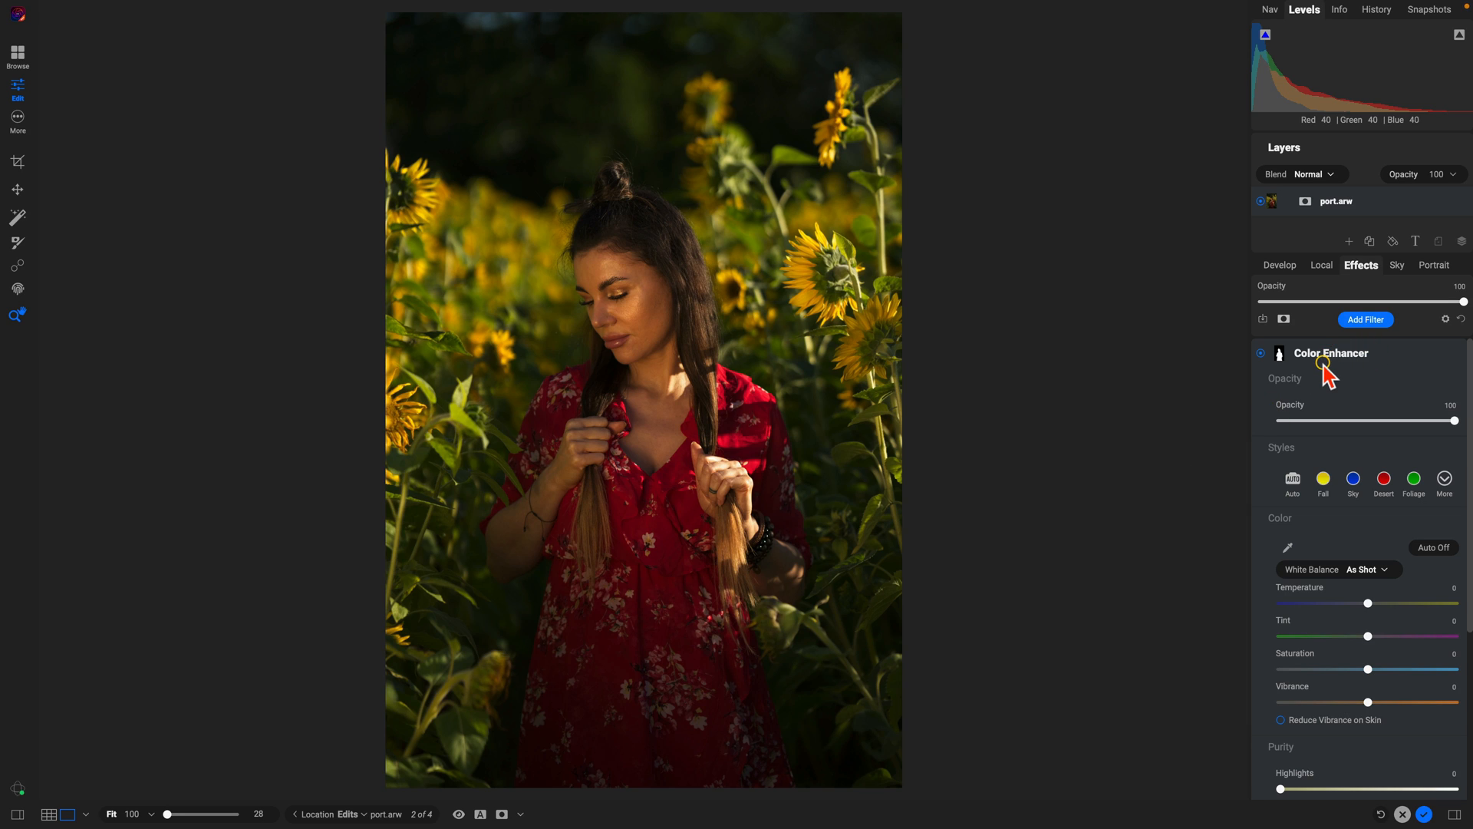
{"action": "mouse_move", "coordinate": [1338, 405]}
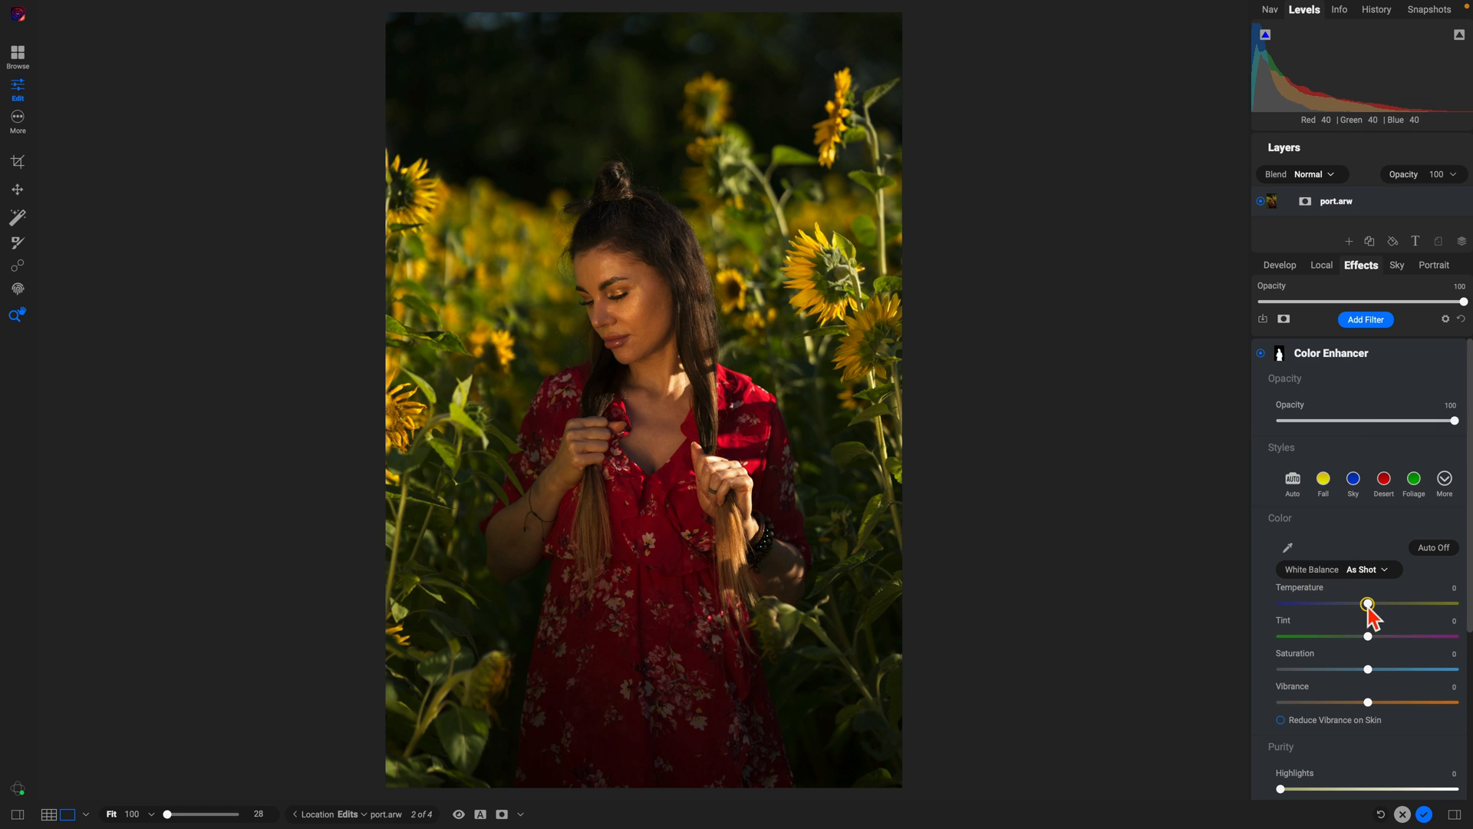
- Set the Color Enhancer Temperature to -45 to cool the woman's tones
{"action": "left_click_drag", "start_coordinate": [1367, 604], "coordinate": [1329, 603]}
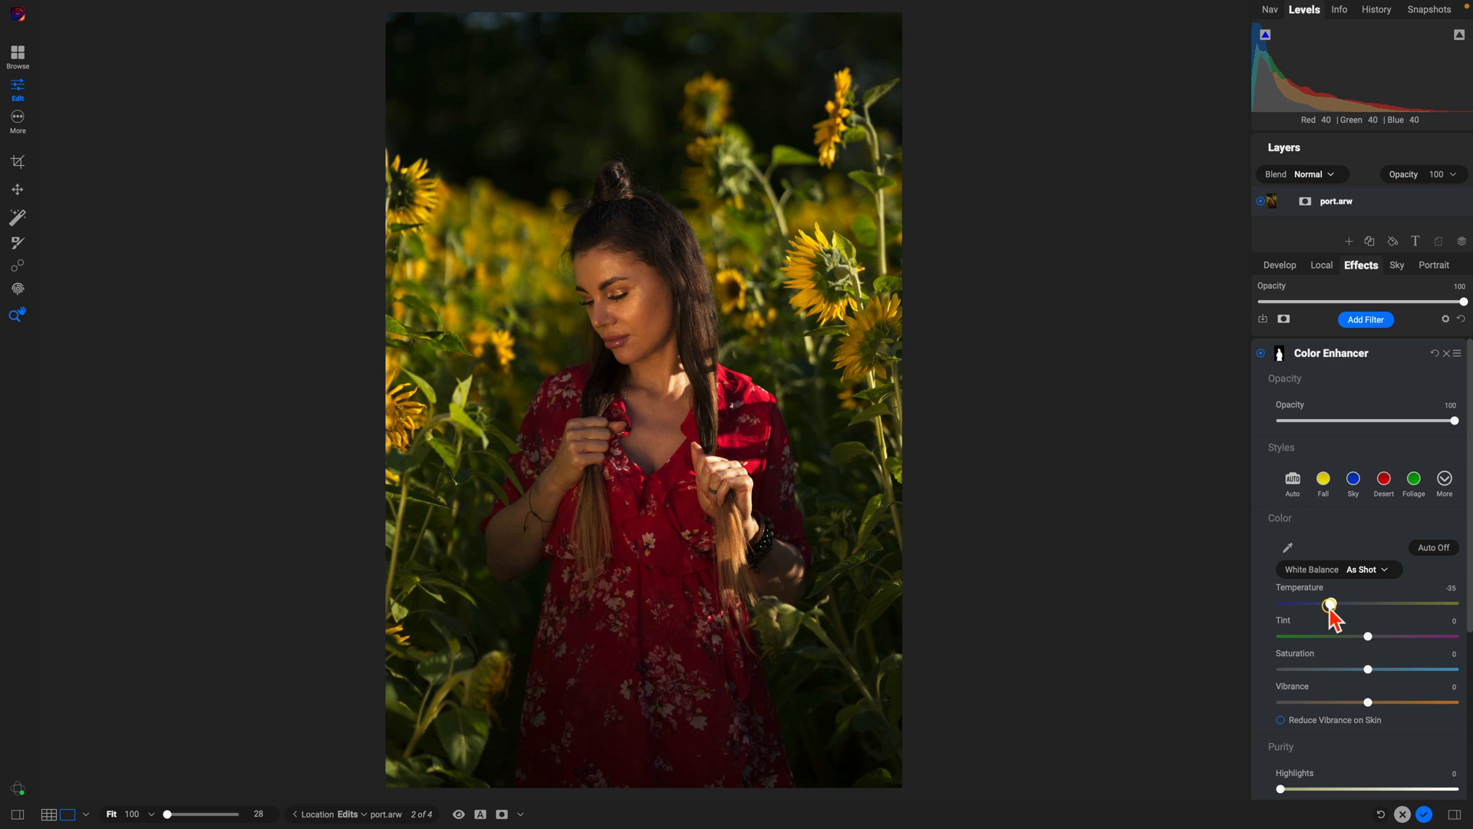
{"action": "left_click_drag", "start_coordinate": [1332, 605], "coordinate": [1326, 605]}
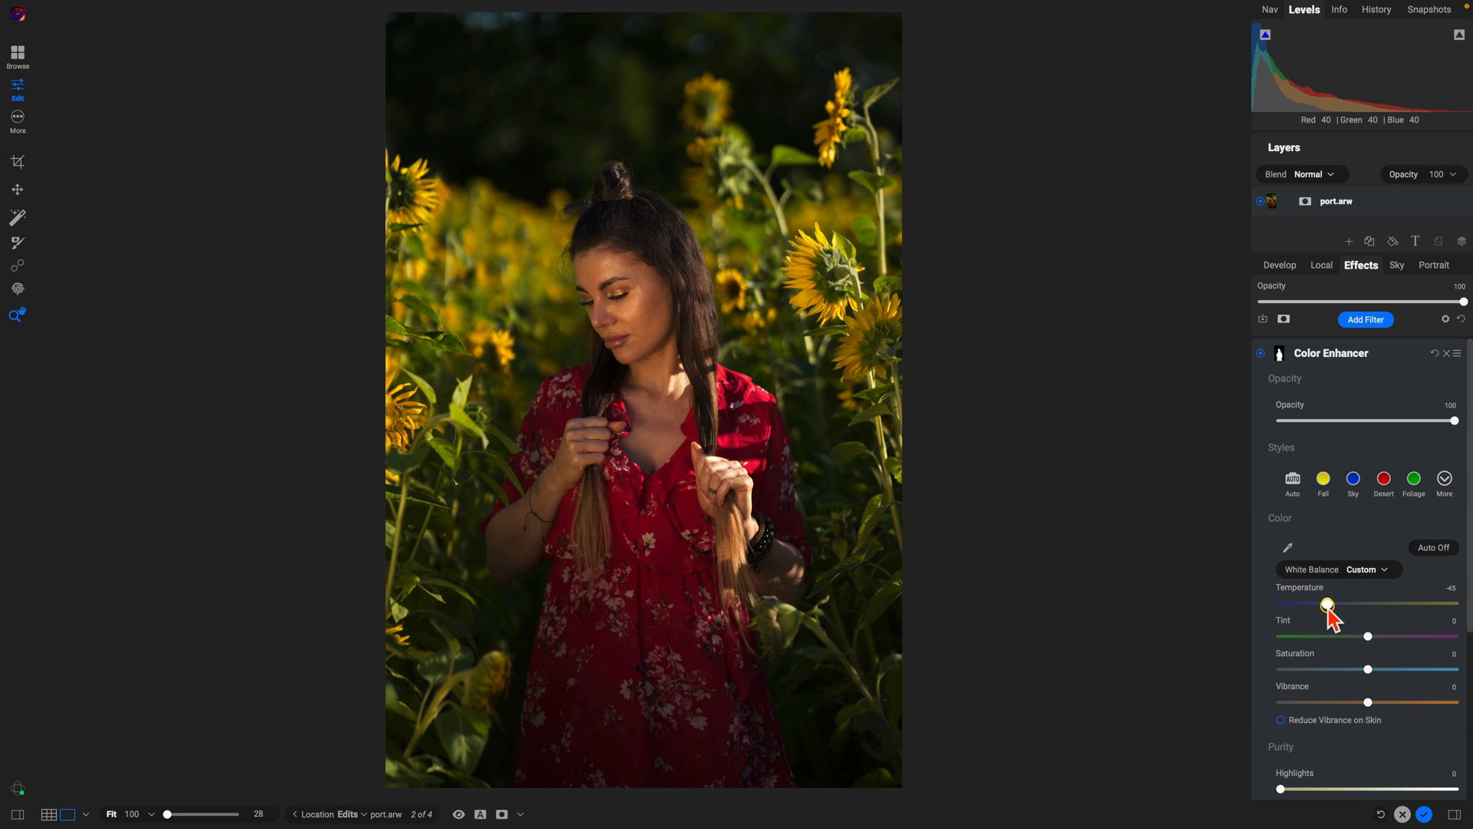
{"action": "mouse_move", "coordinate": [1347, 602]}
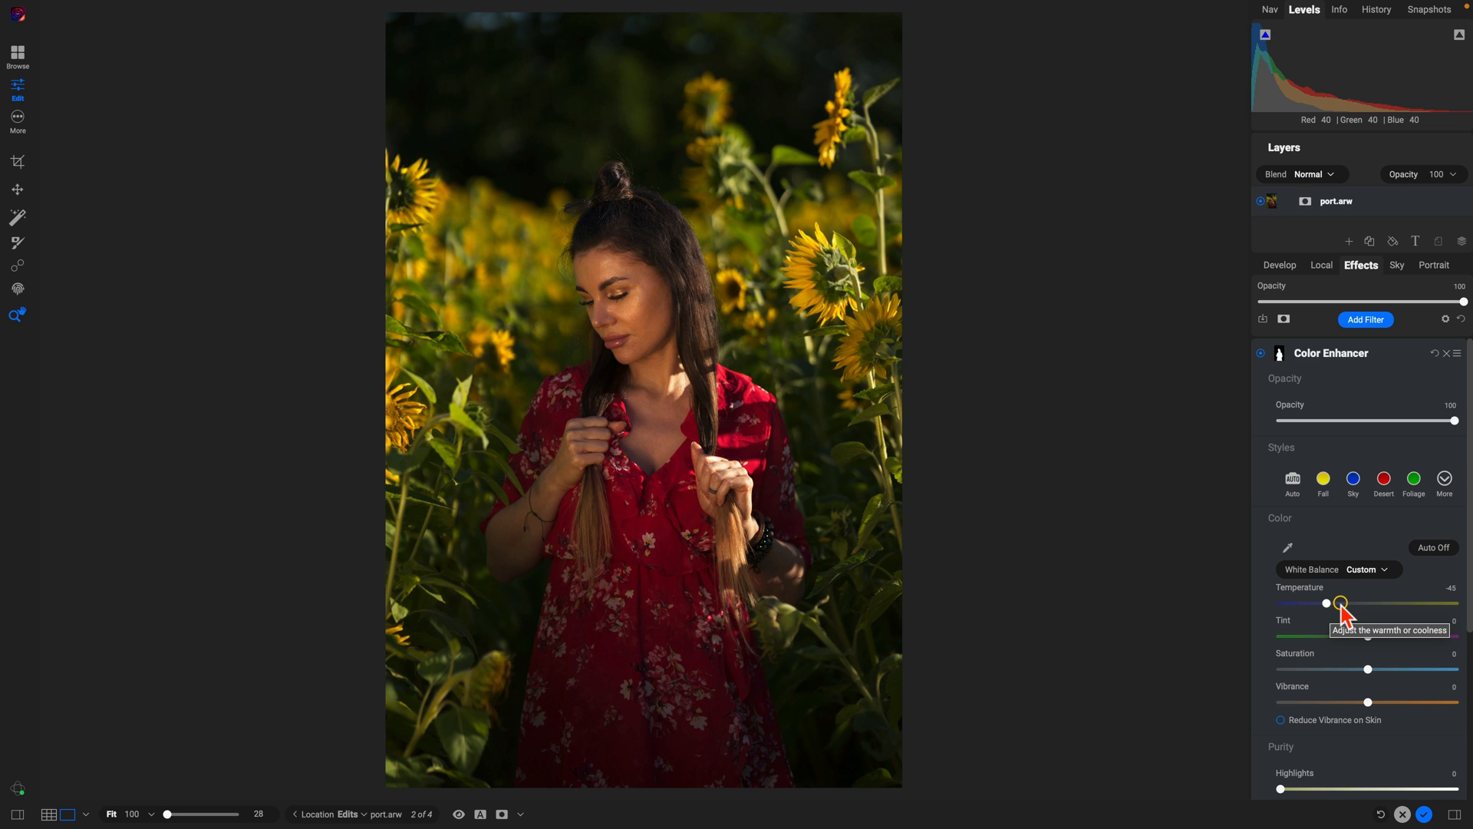
{"action": "scroll", "scroll_direction": "down", "scroll_amount": 3}
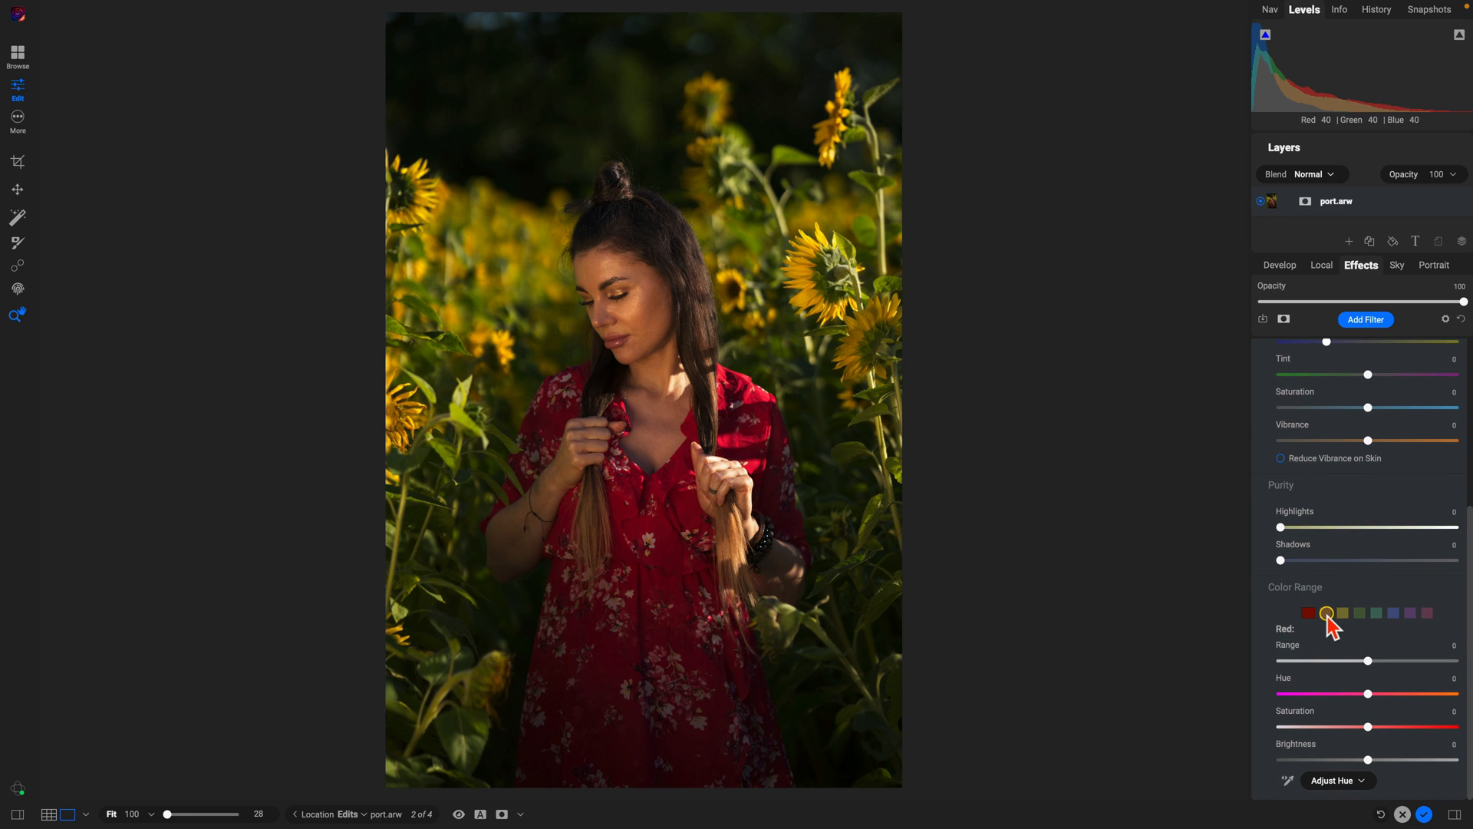
- In Color Range, select orange and reduce its Saturation to -15 with a slight Brightness lift
{"action": "left_click", "coordinate": [1326, 614]}
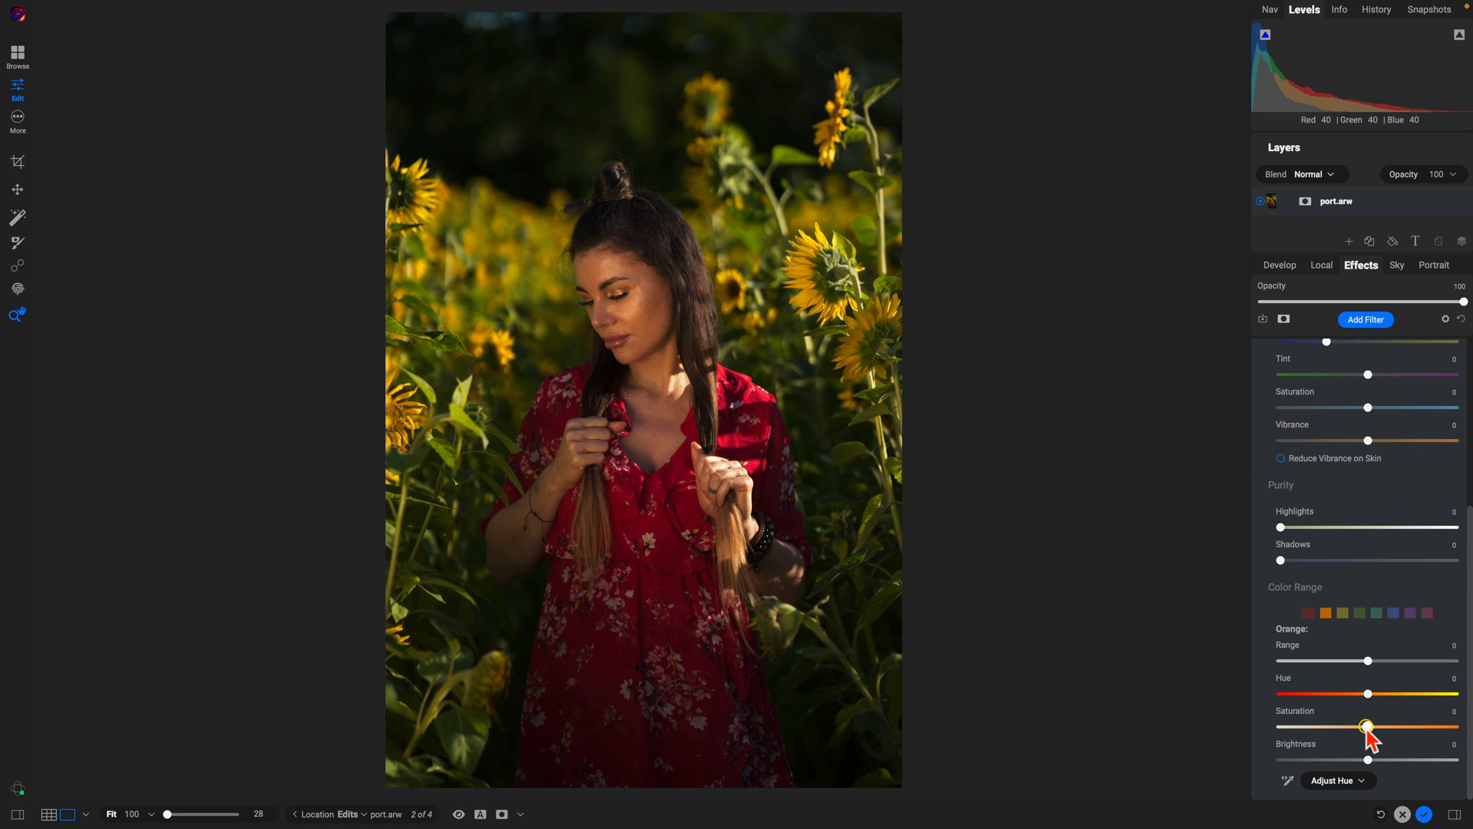
{"action": "left_click_drag", "start_coordinate": [1367, 726], "coordinate": [1341, 726]}
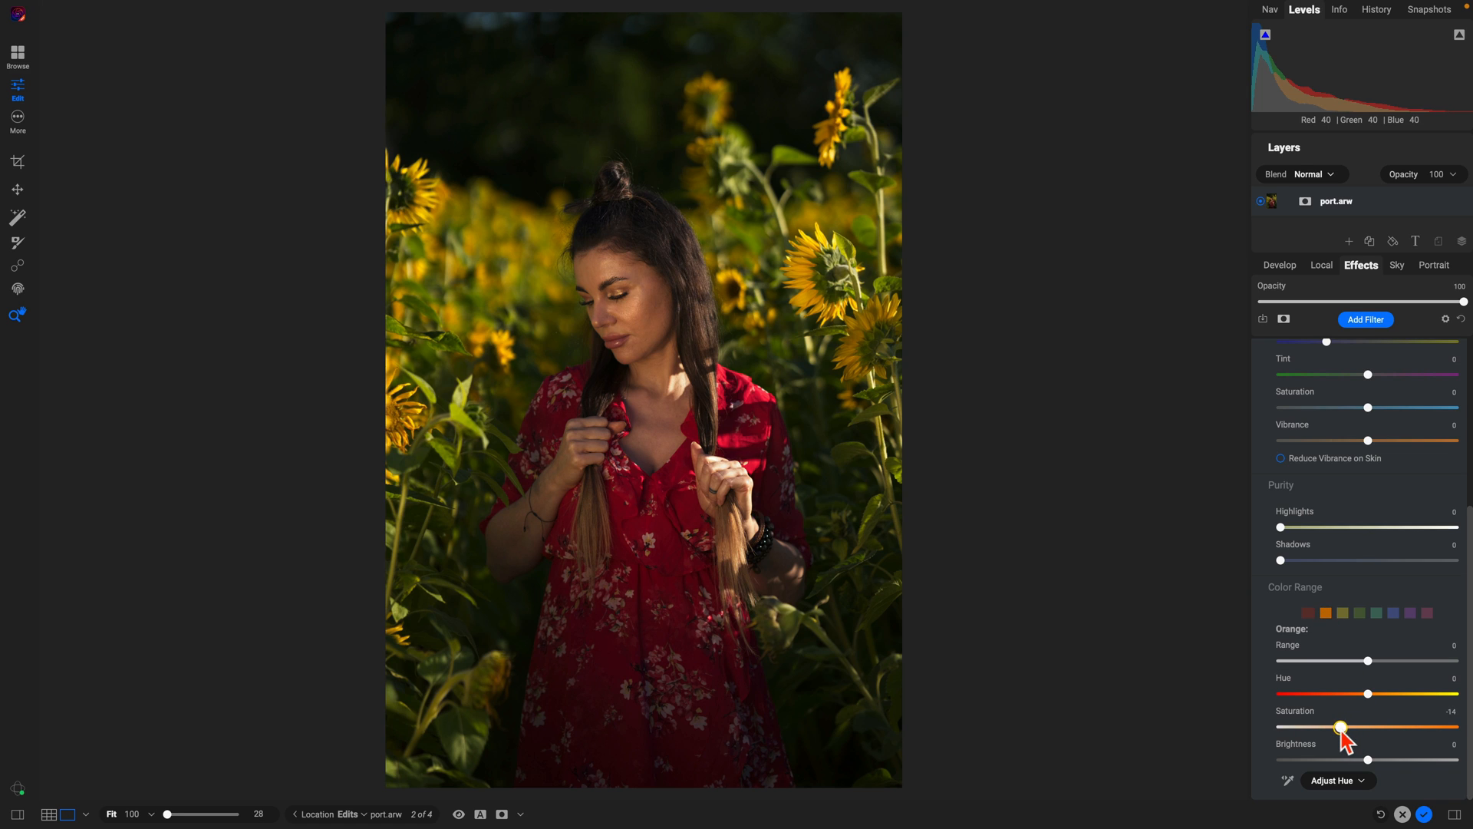
{"action": "left_click_drag", "start_coordinate": [1345, 726], "coordinate": [1338, 726]}
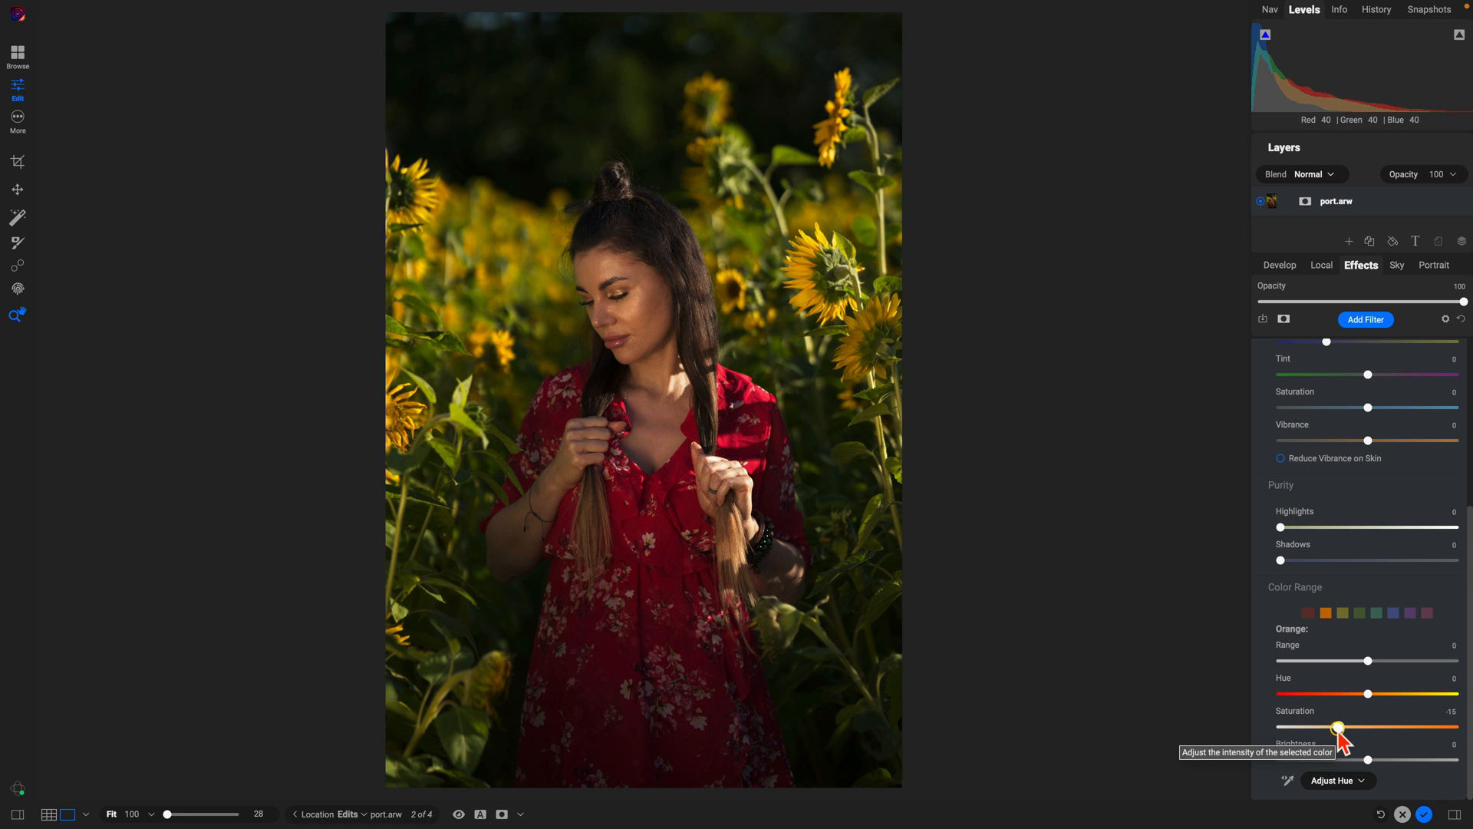
{"action": "mouse_move", "coordinate": [1368, 758]}
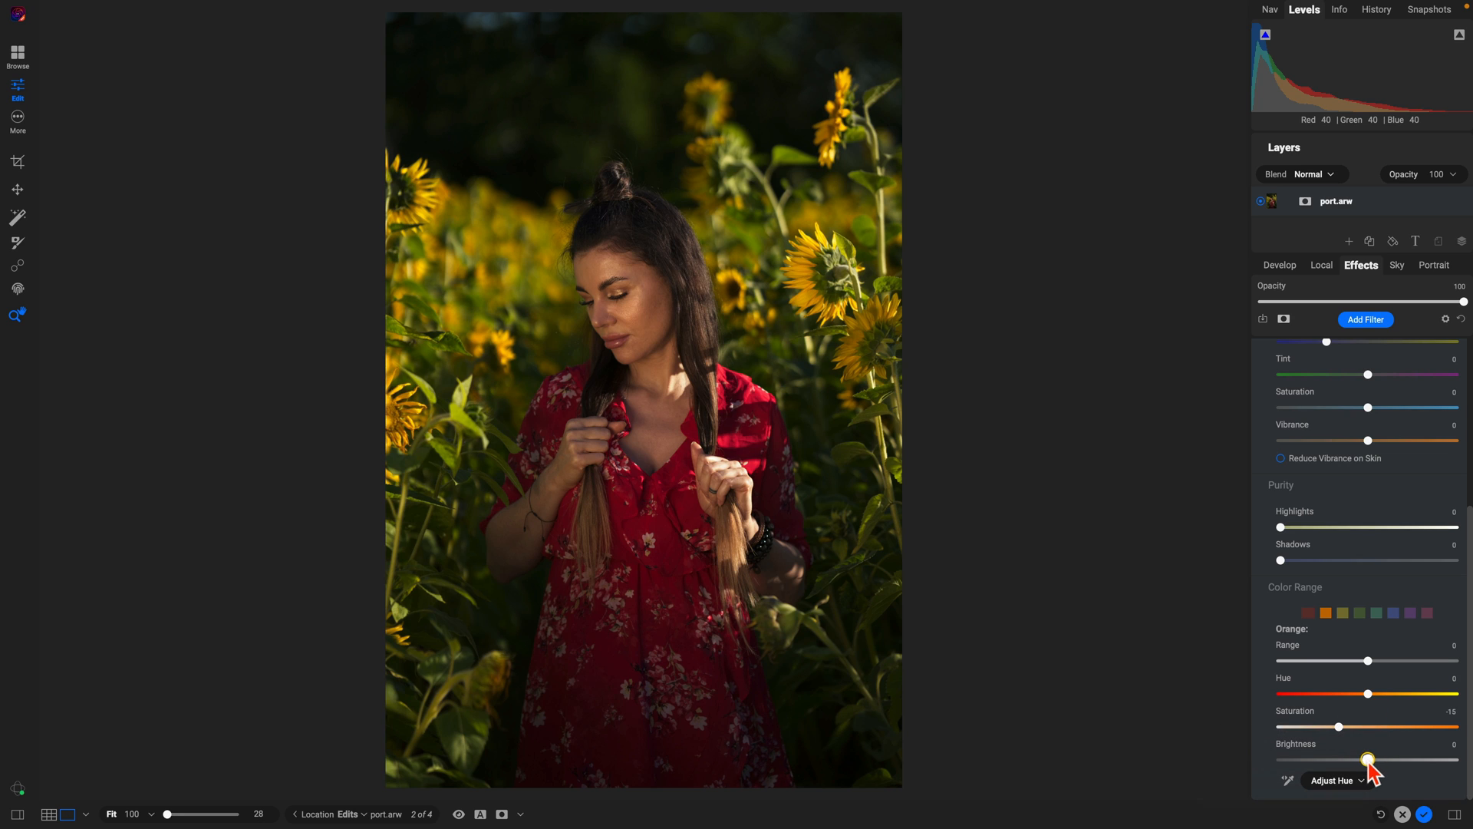
{"action": "left_click_drag", "start_coordinate": [1367, 759], "coordinate": [1393, 760]}
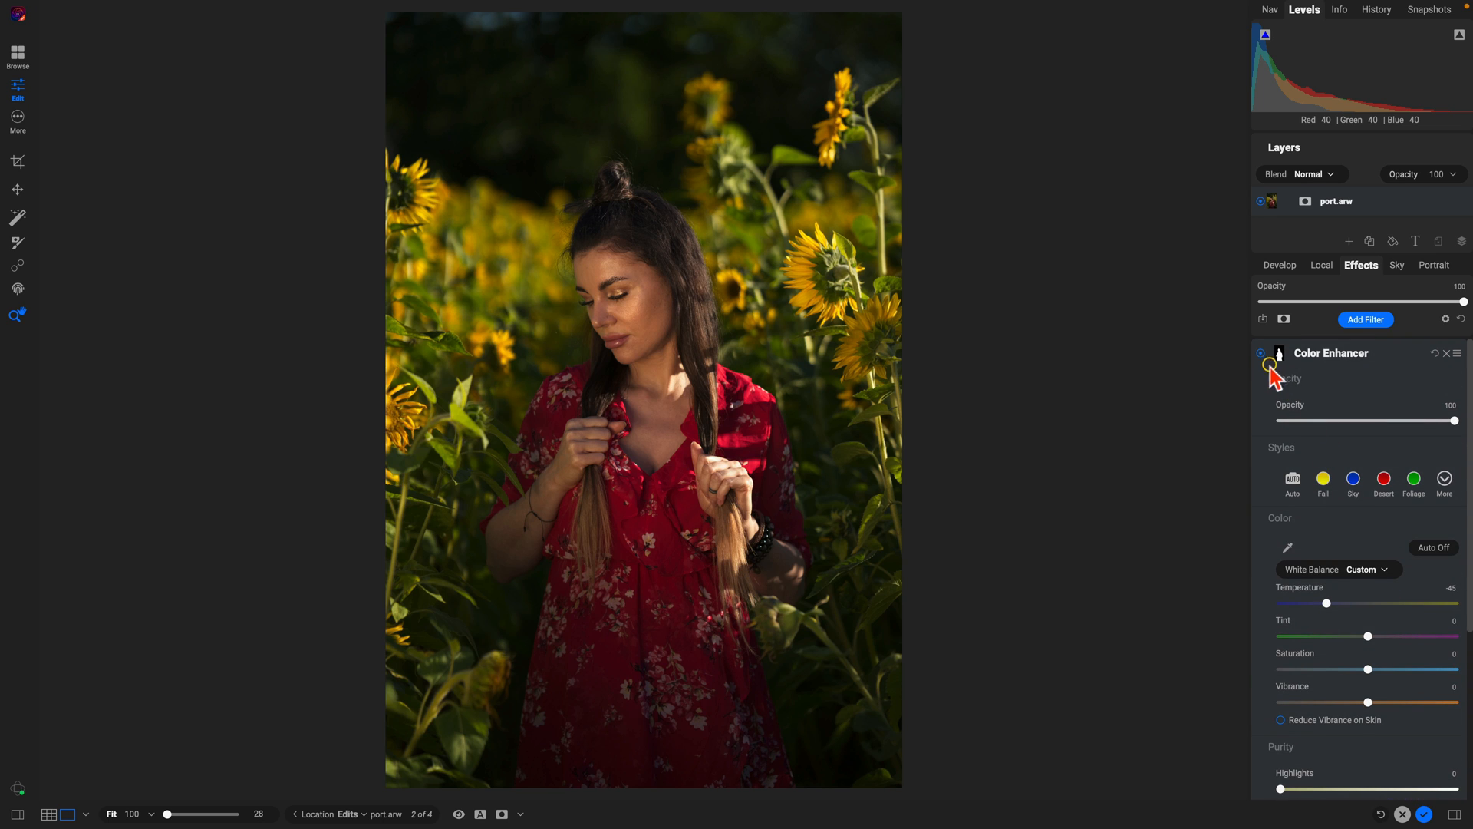
- Toggle the Color Enhancer off and back on to compare before and after
{"action": "left_click", "coordinate": [1260, 353]}
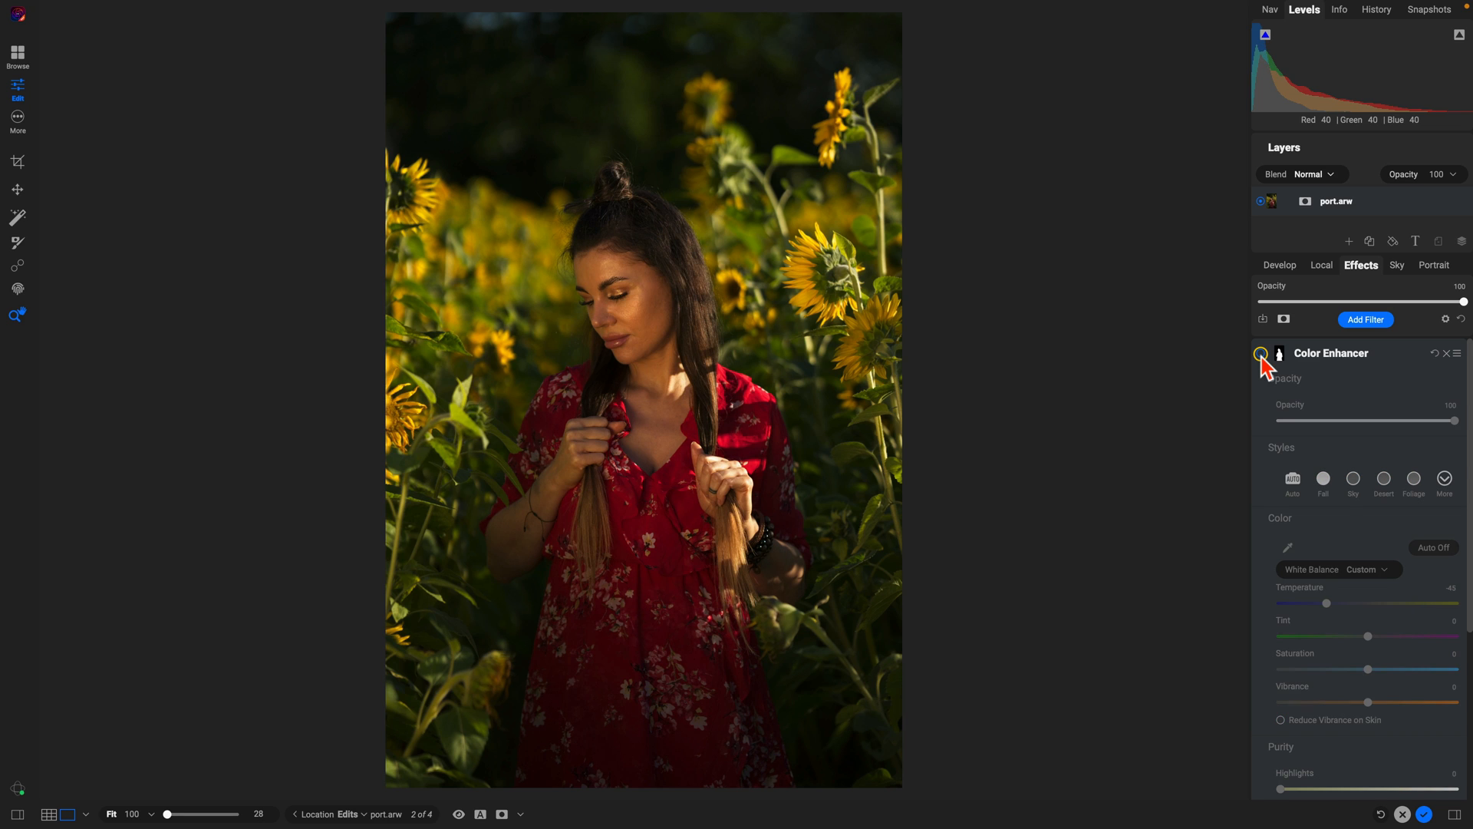
{"action": "left_click", "coordinate": [1261, 353]}
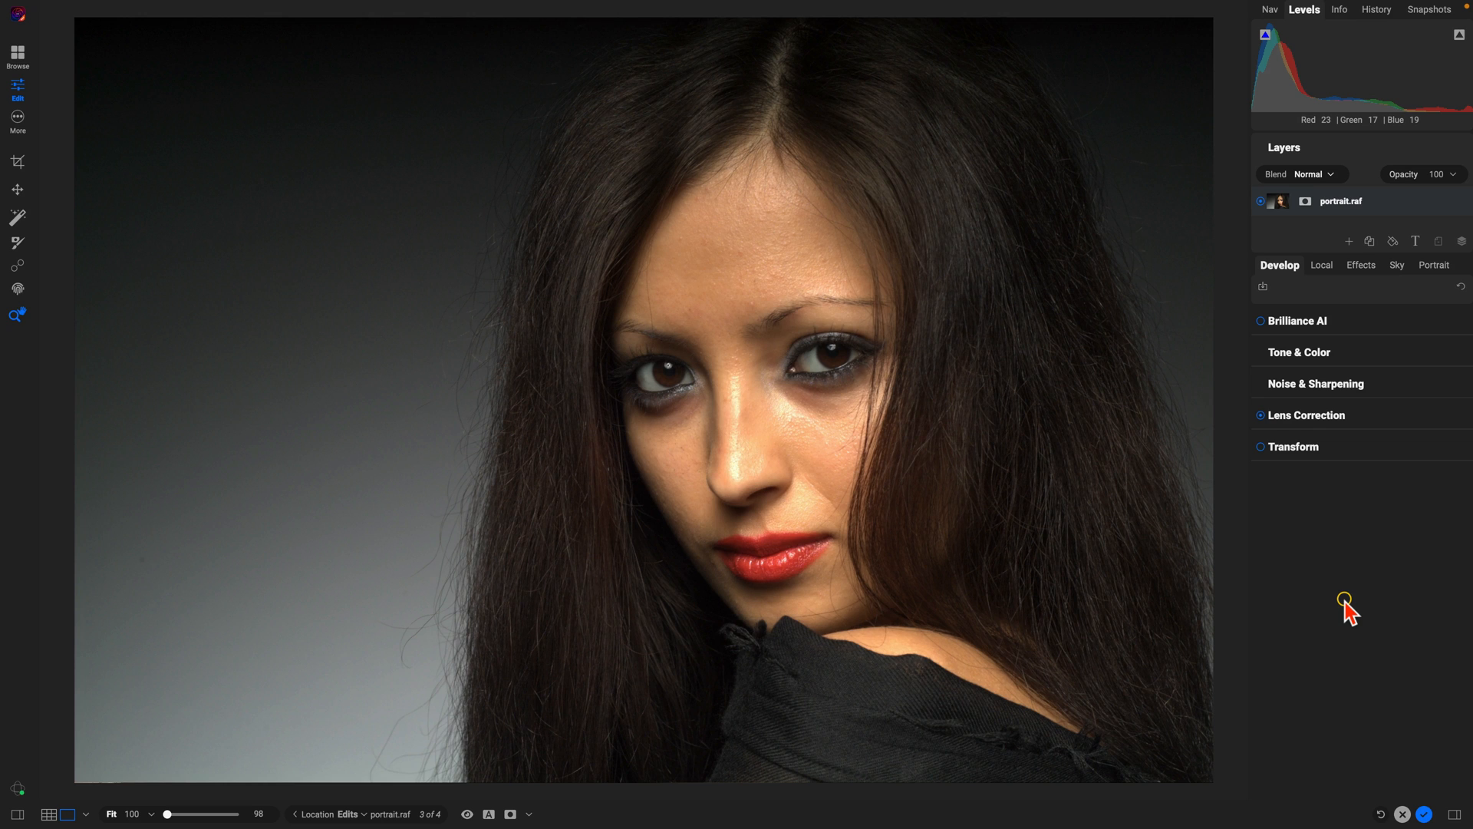
{"action": "mouse_move", "coordinate": [1396, 373]}
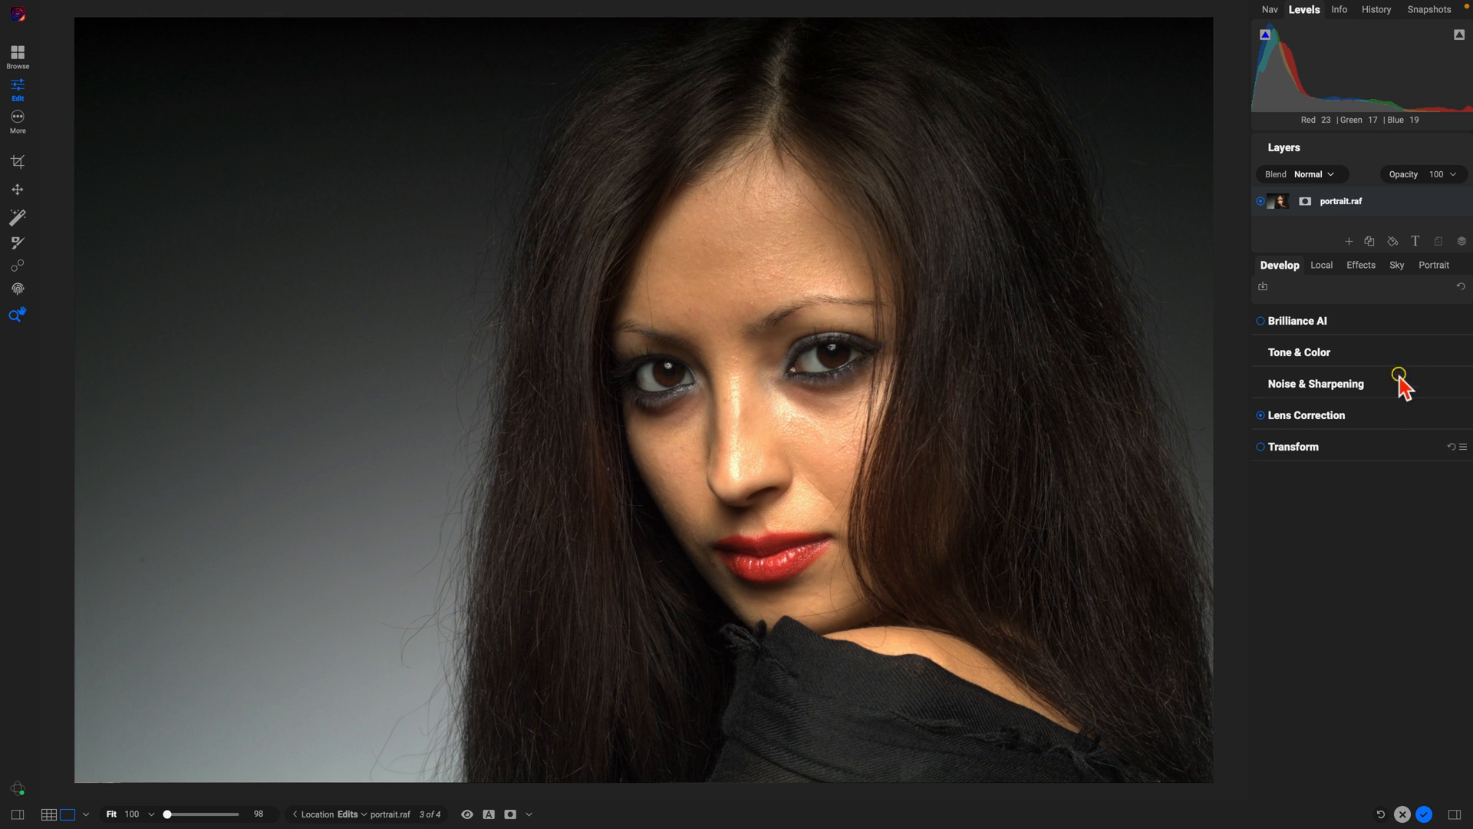
- Apply Portrait AI to the detected face and toggle it to compare the retouch
{"action": "left_click", "coordinate": [1433, 264]}
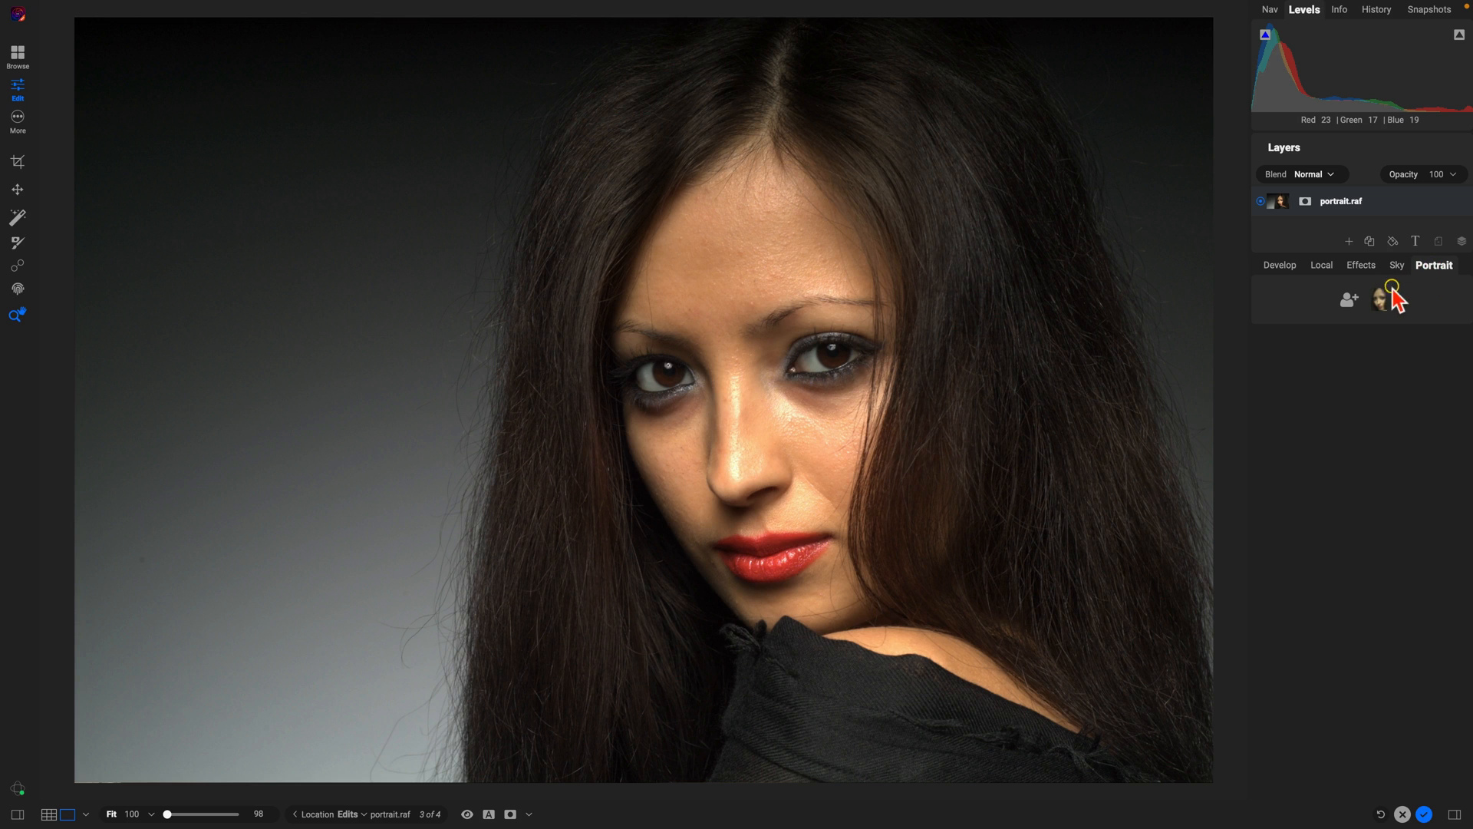
{"action": "left_click", "coordinate": [1381, 301]}
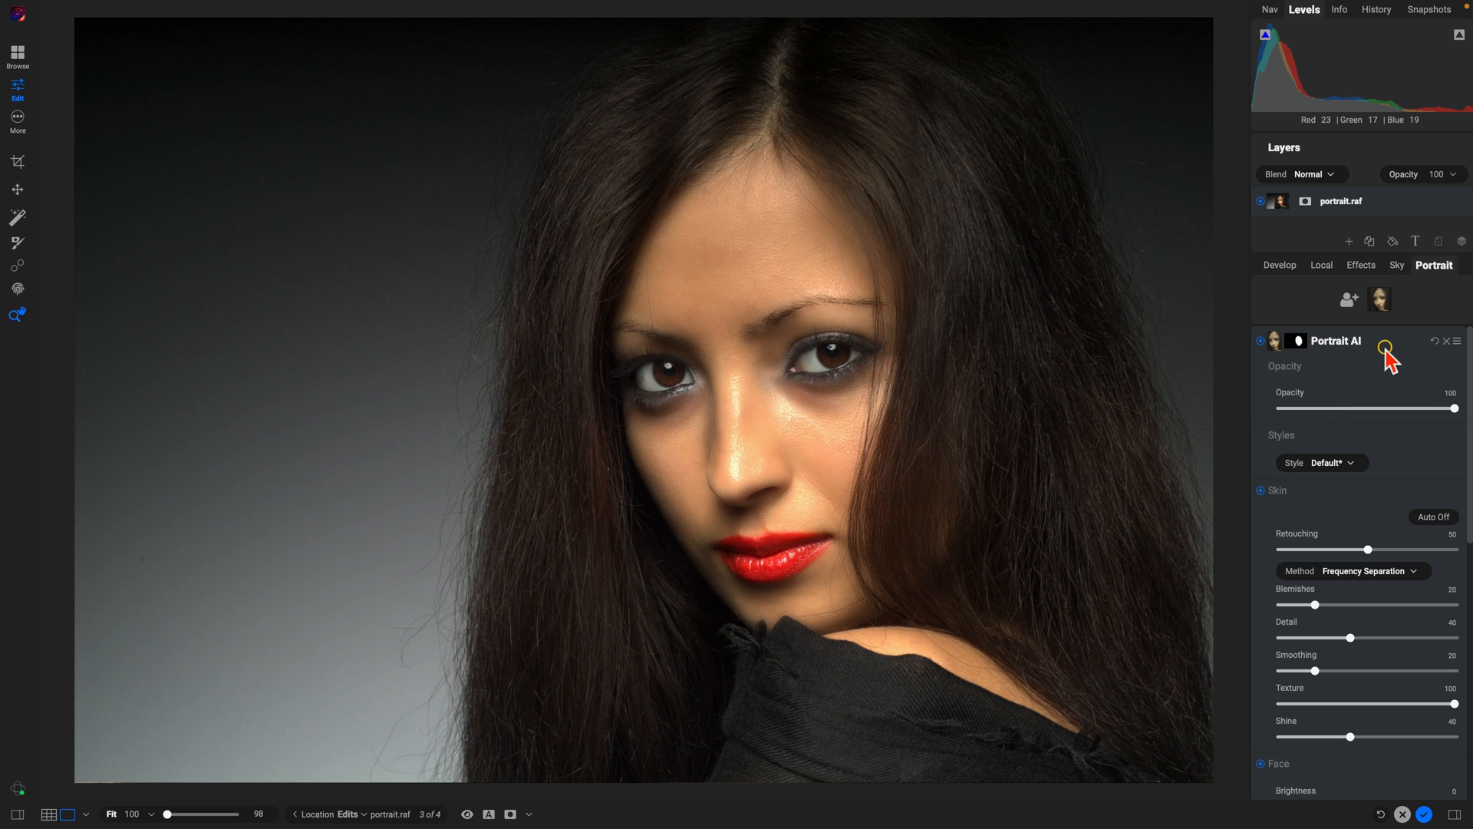
{"action": "left_click", "coordinate": [1259, 340]}
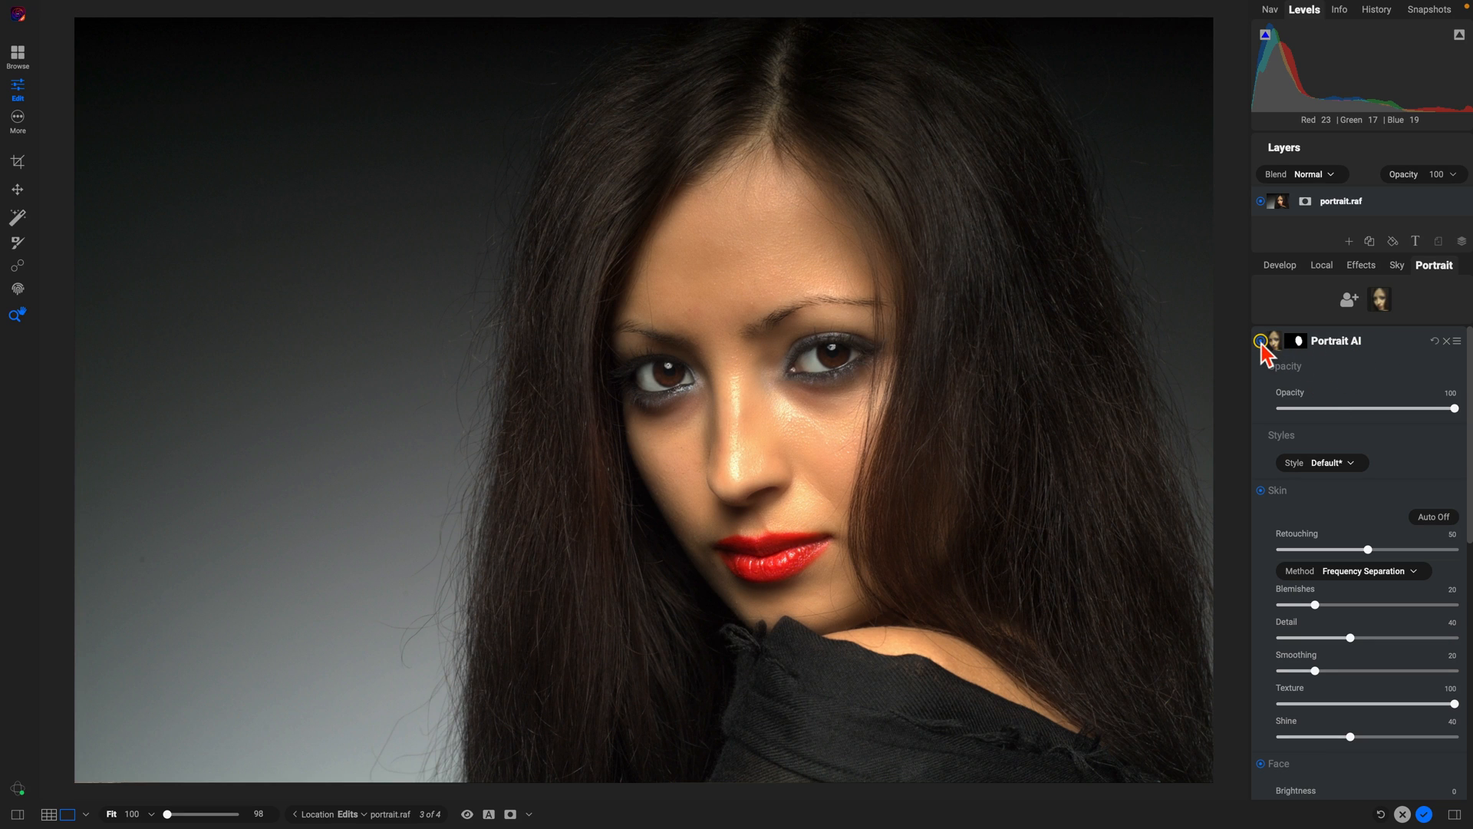
{"action": "left_click", "coordinate": [1258, 340]}
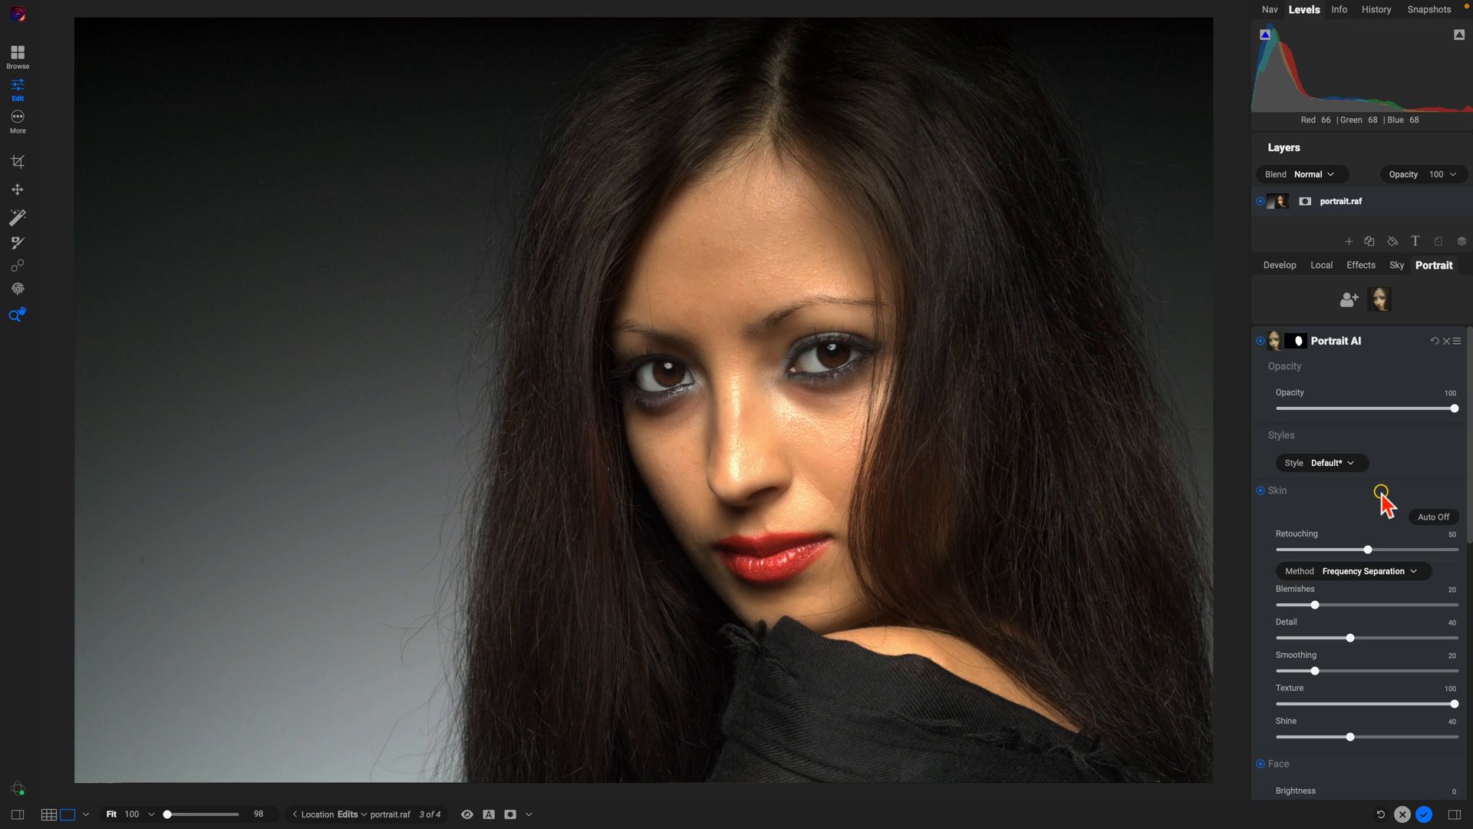
{"action": "mouse_move", "coordinate": [1368, 548]}
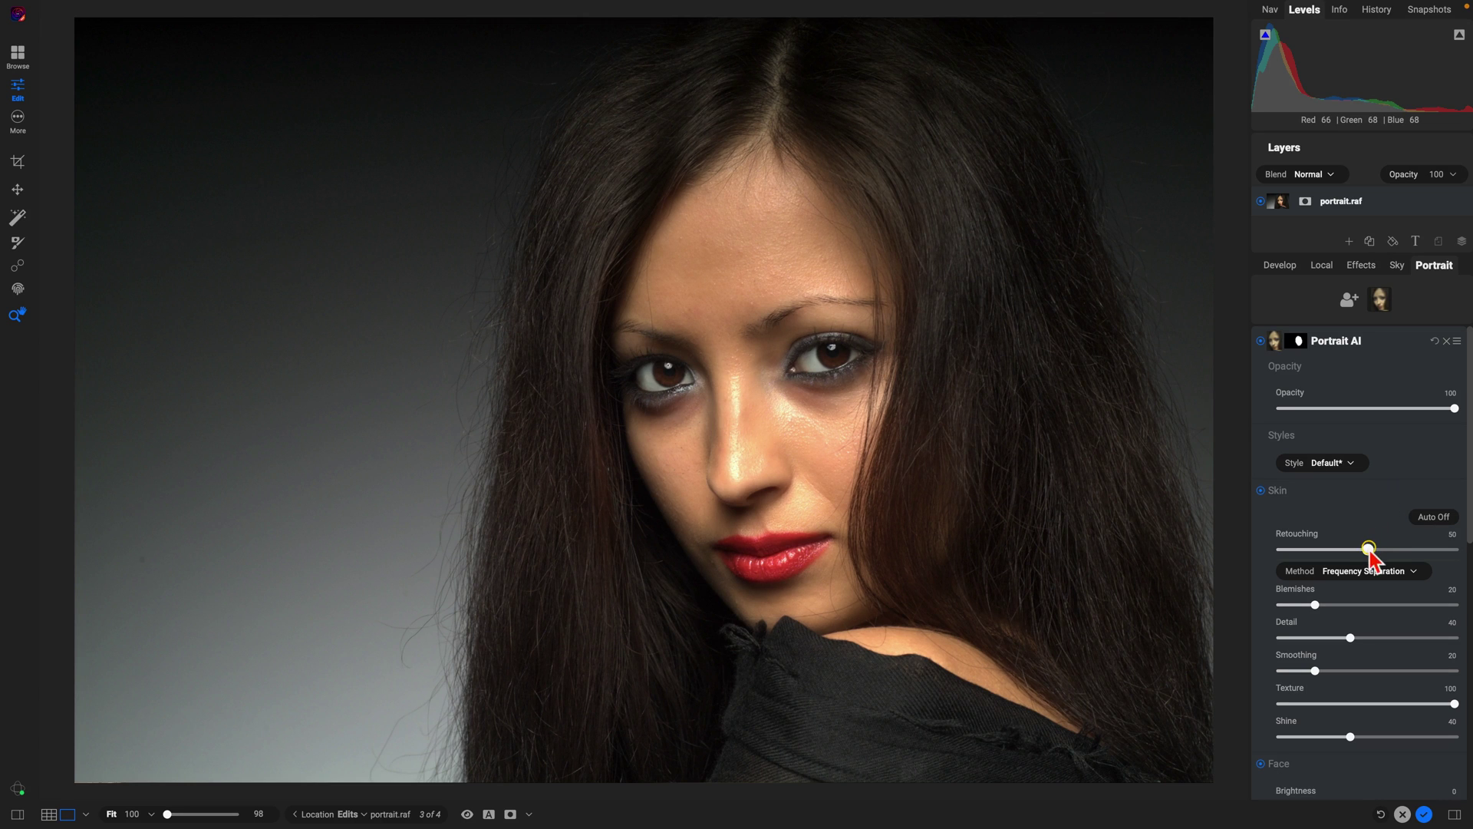
- Raise skin retouching to full strength, Lip Vibrance to about 19 and Lip Brightness slightly
{"action": "left_click_drag", "start_coordinate": [1369, 550], "coordinate": [1460, 549]}
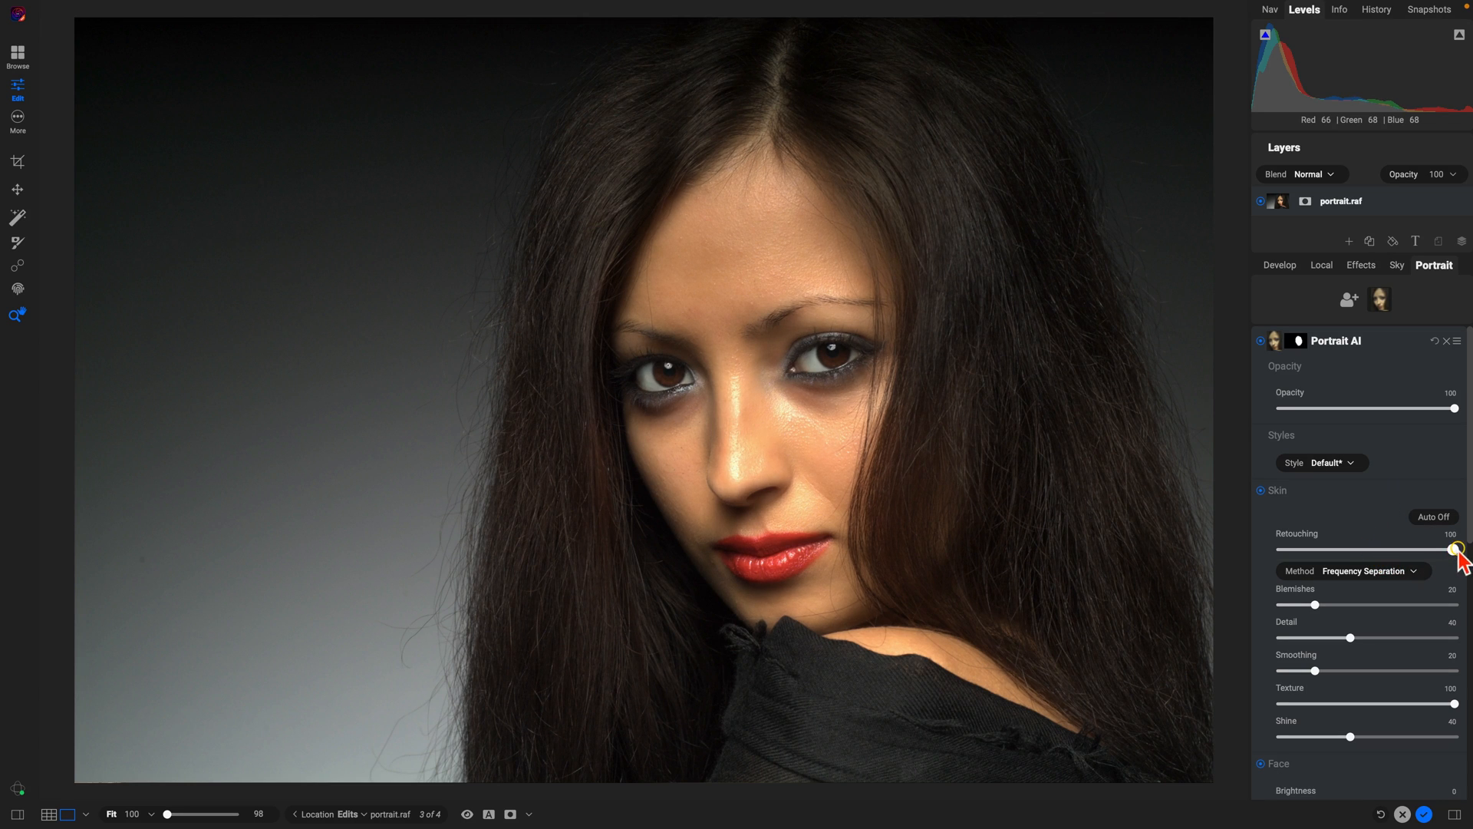
{"action": "mouse_move", "coordinate": [1372, 527]}
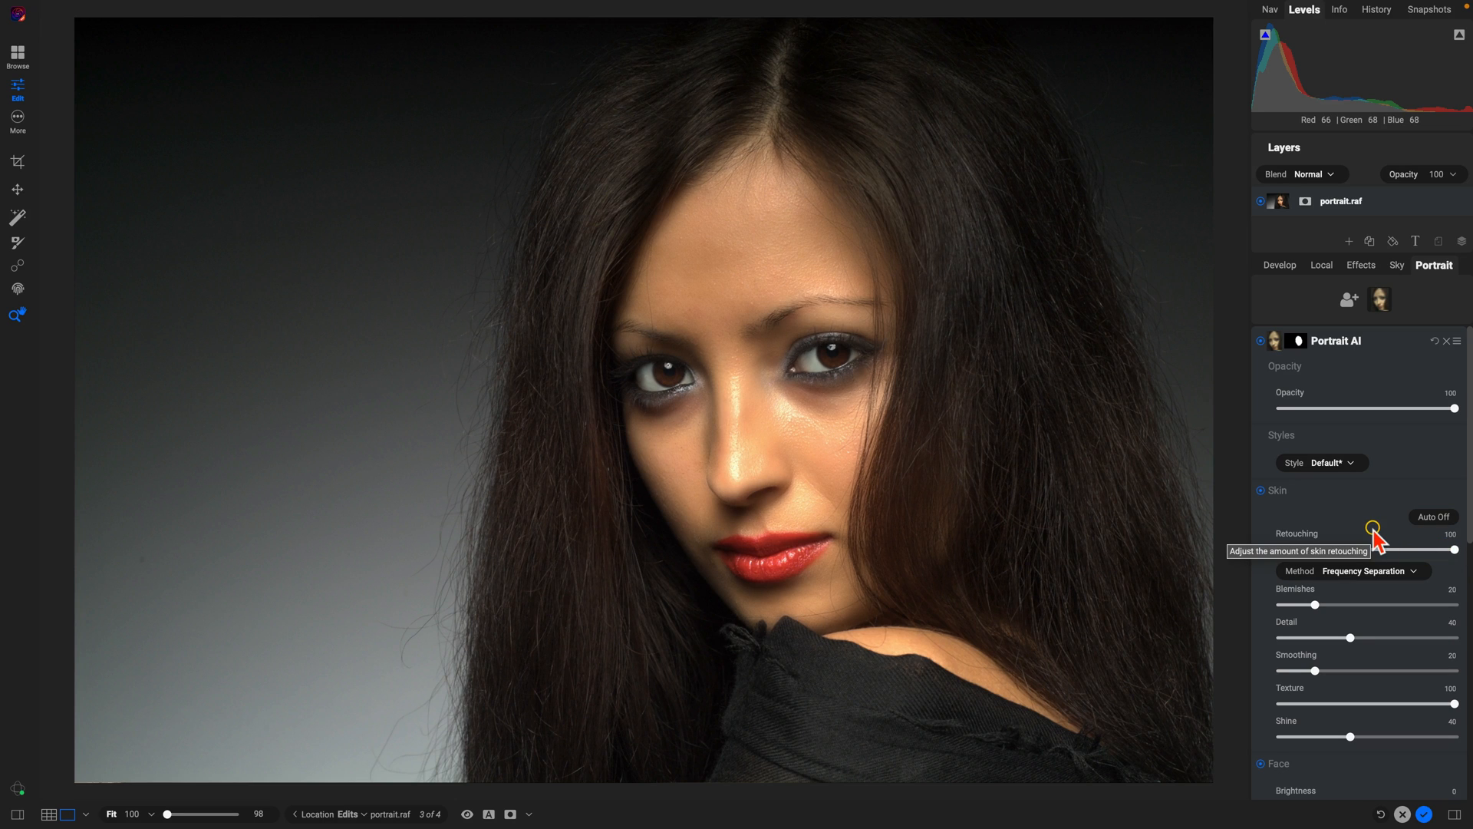
{"action": "mouse_move", "coordinate": [1365, 506]}
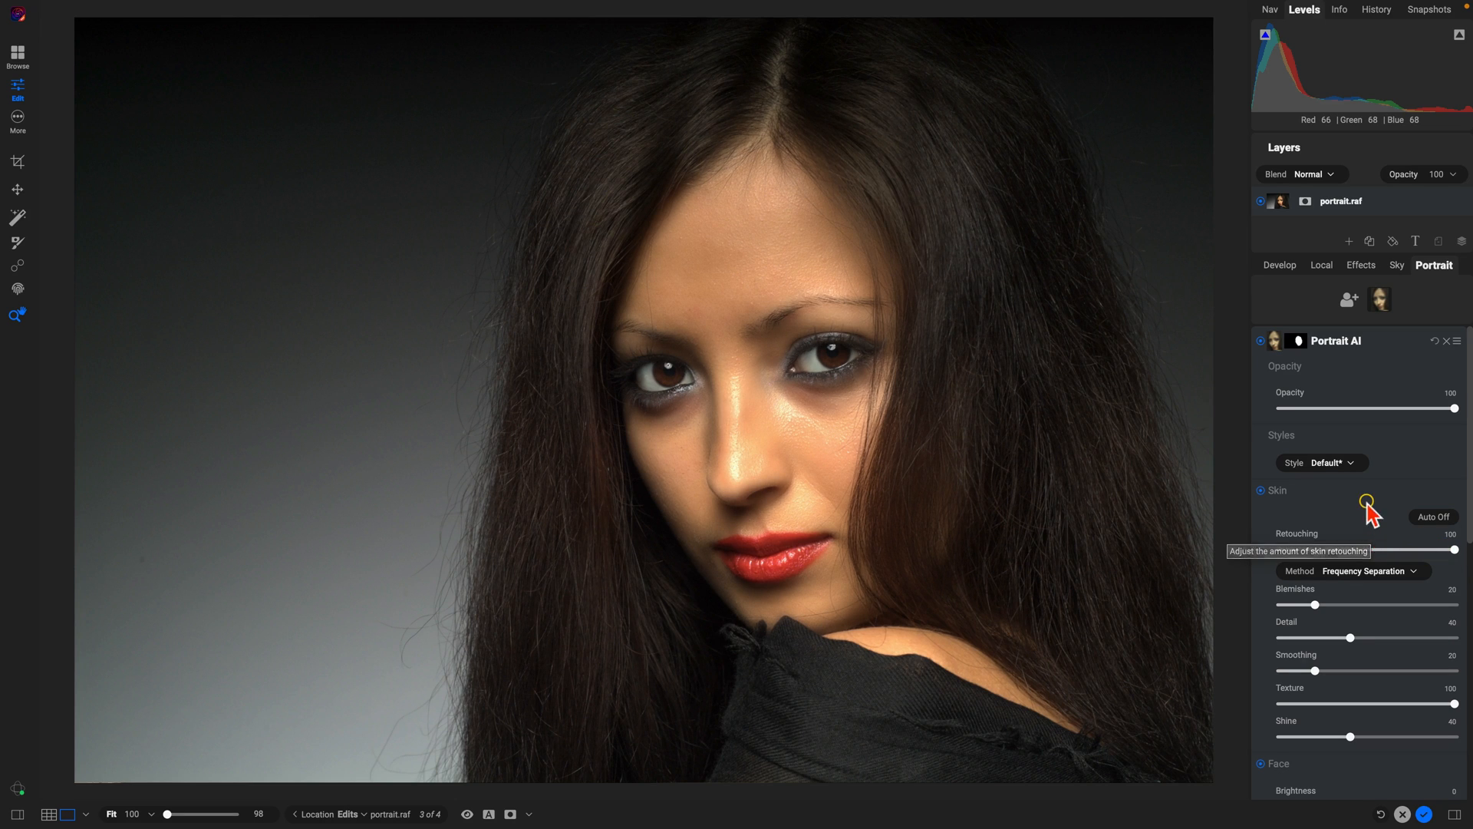
{"action": "scroll", "scroll_direction": "down", "scroll_amount": 3}
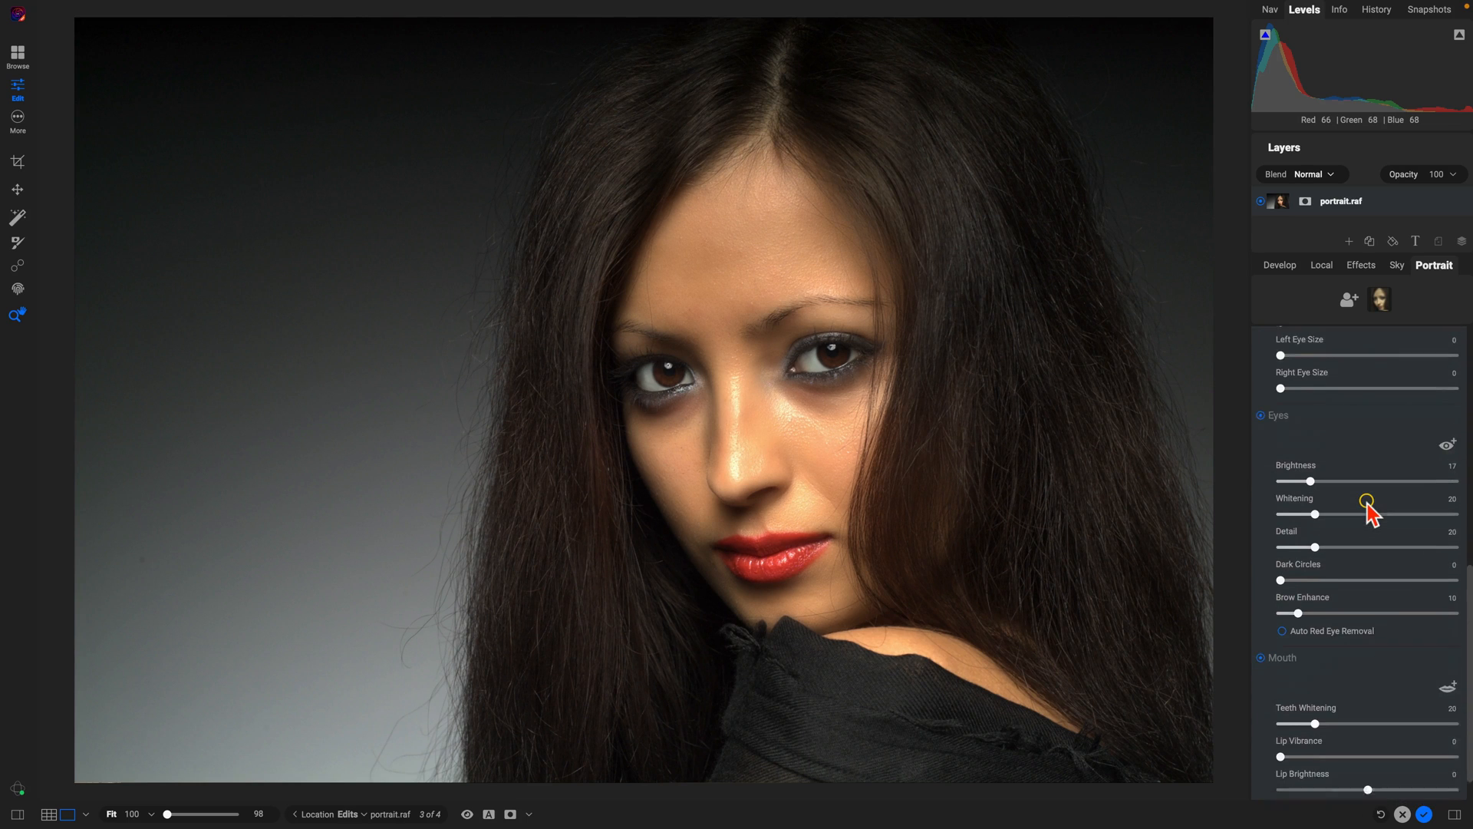
{"action": "scroll", "scroll_direction": "down", "scroll_amount": 3}
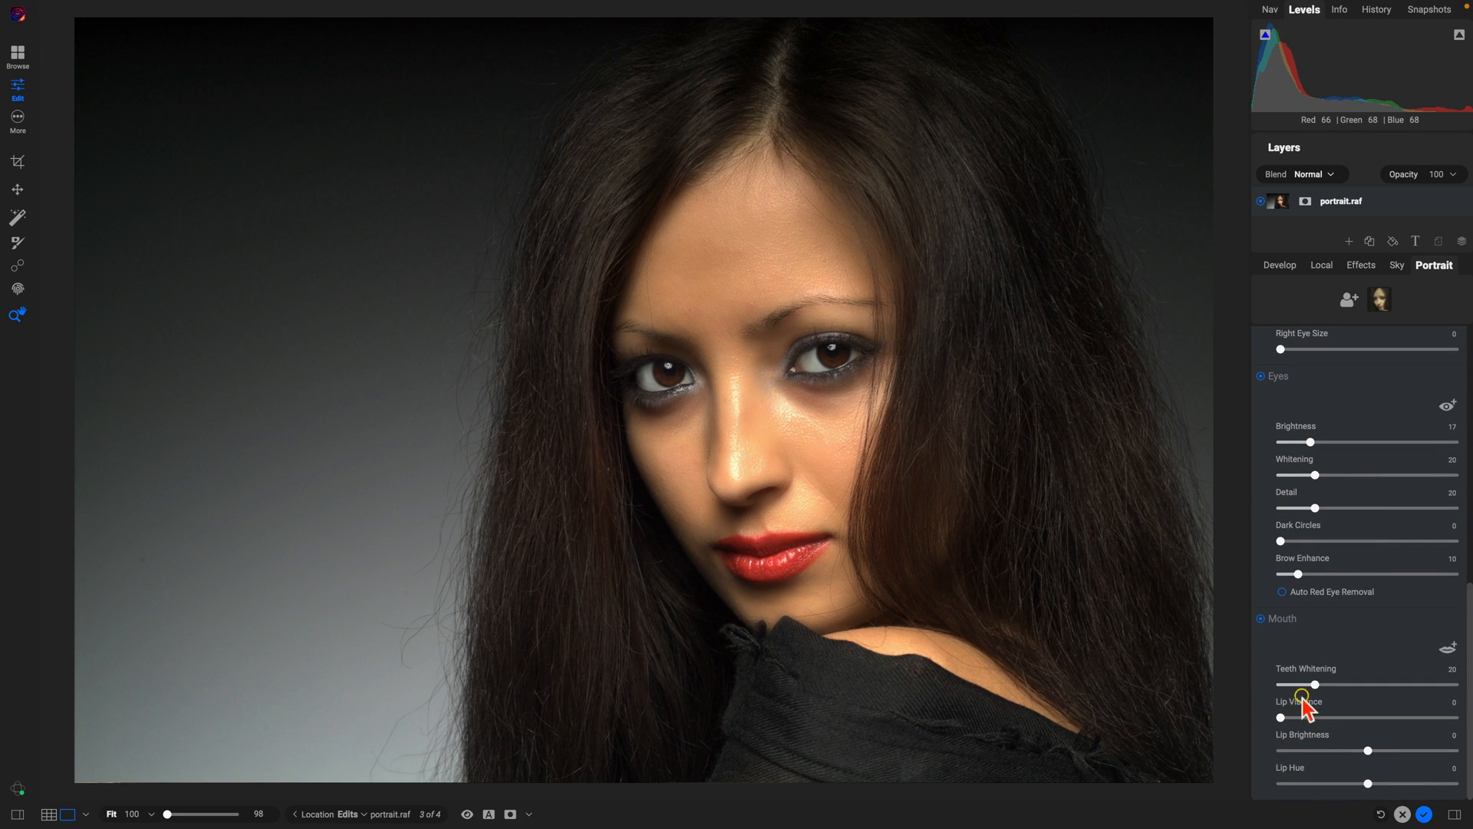
{"action": "left_click_drag", "start_coordinate": [1280, 717], "coordinate": [1317, 716]}
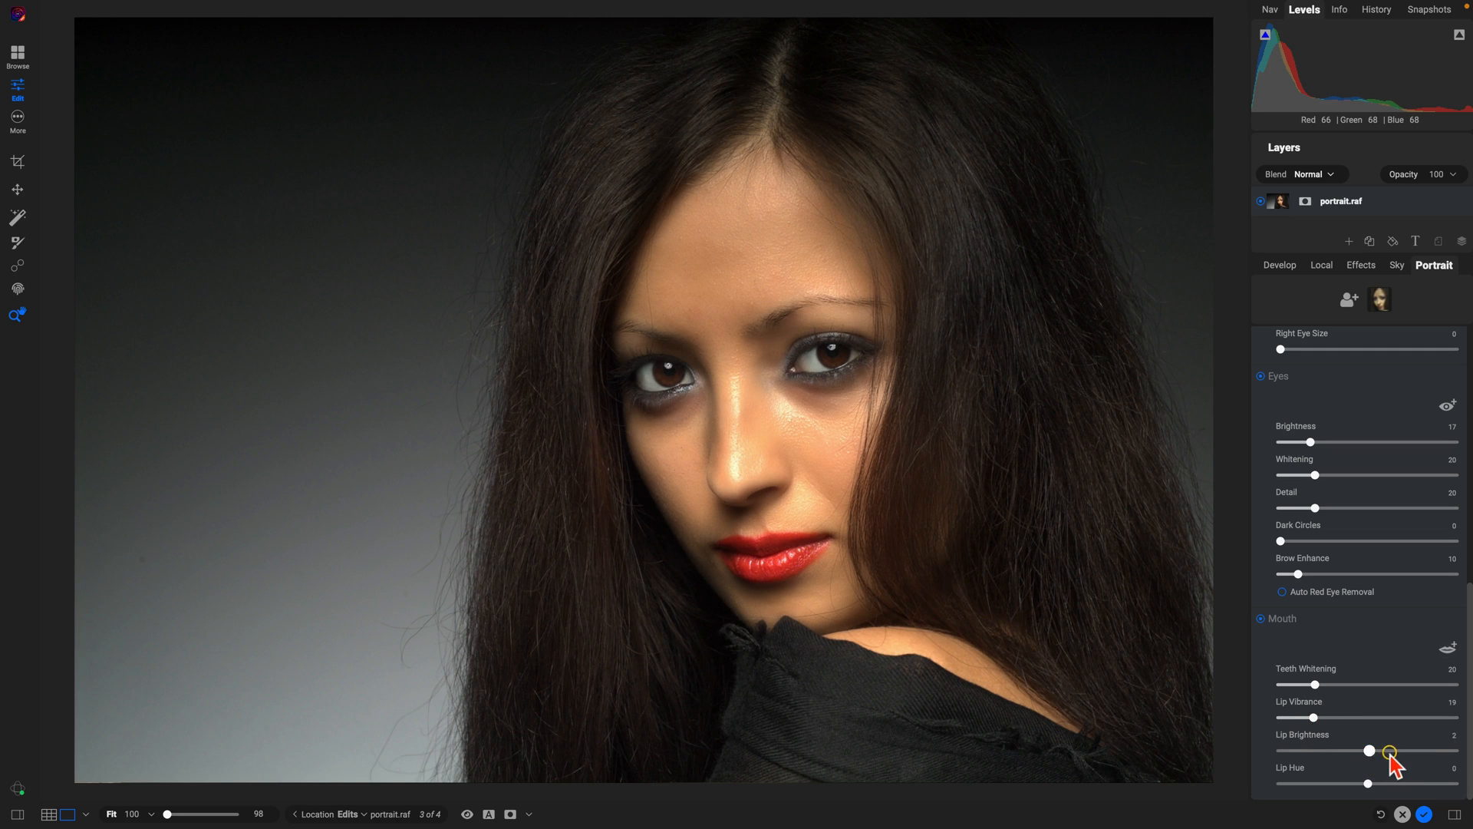
{"action": "left_click_drag", "start_coordinate": [1369, 750], "coordinate": [1396, 750]}
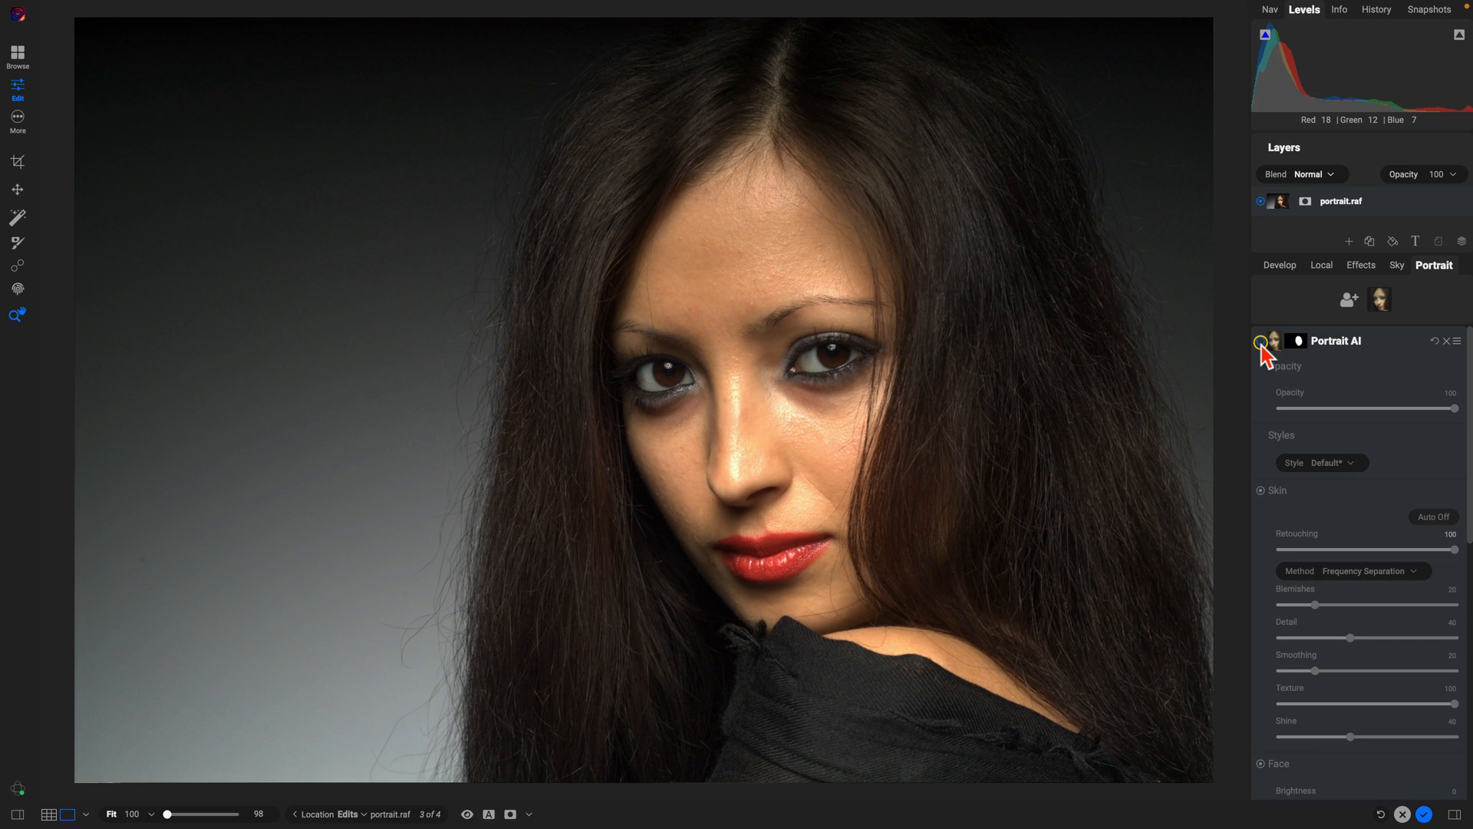
{"action": "left_click", "coordinate": [1256, 341]}
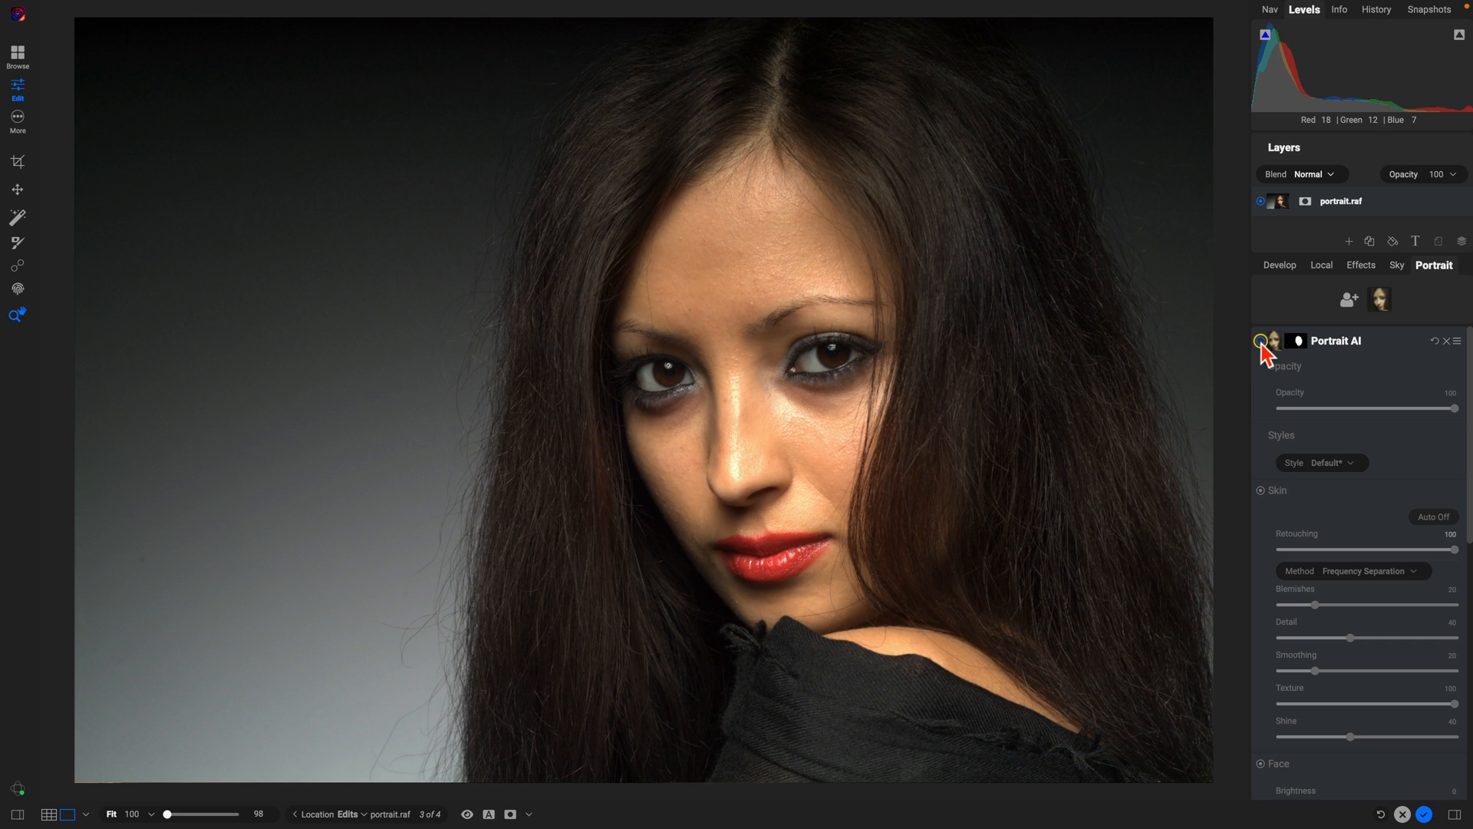
{"action": "left_click", "coordinate": [1259, 341]}
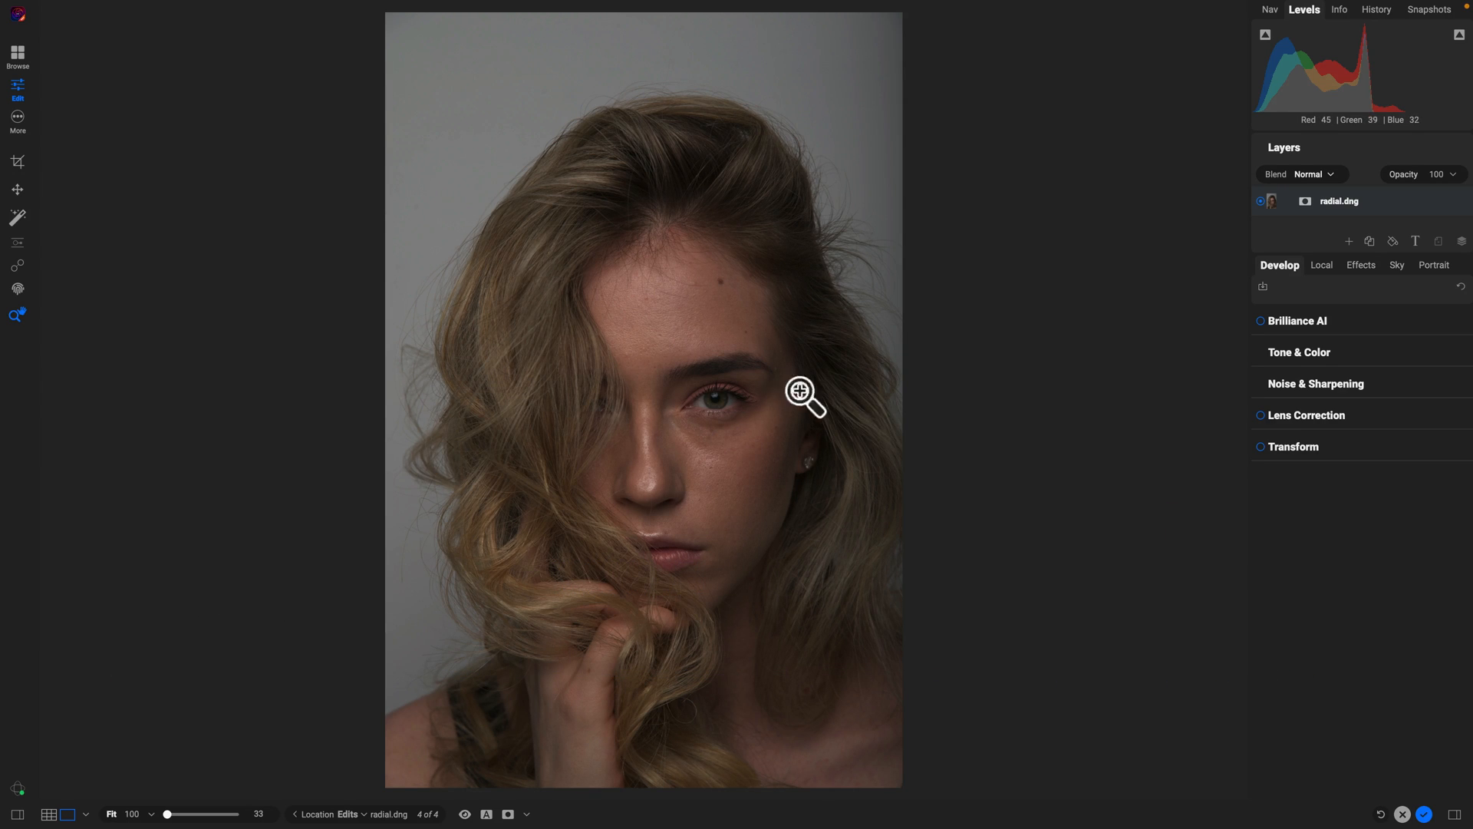
{"action": "mouse_move", "coordinate": [635, 276]}
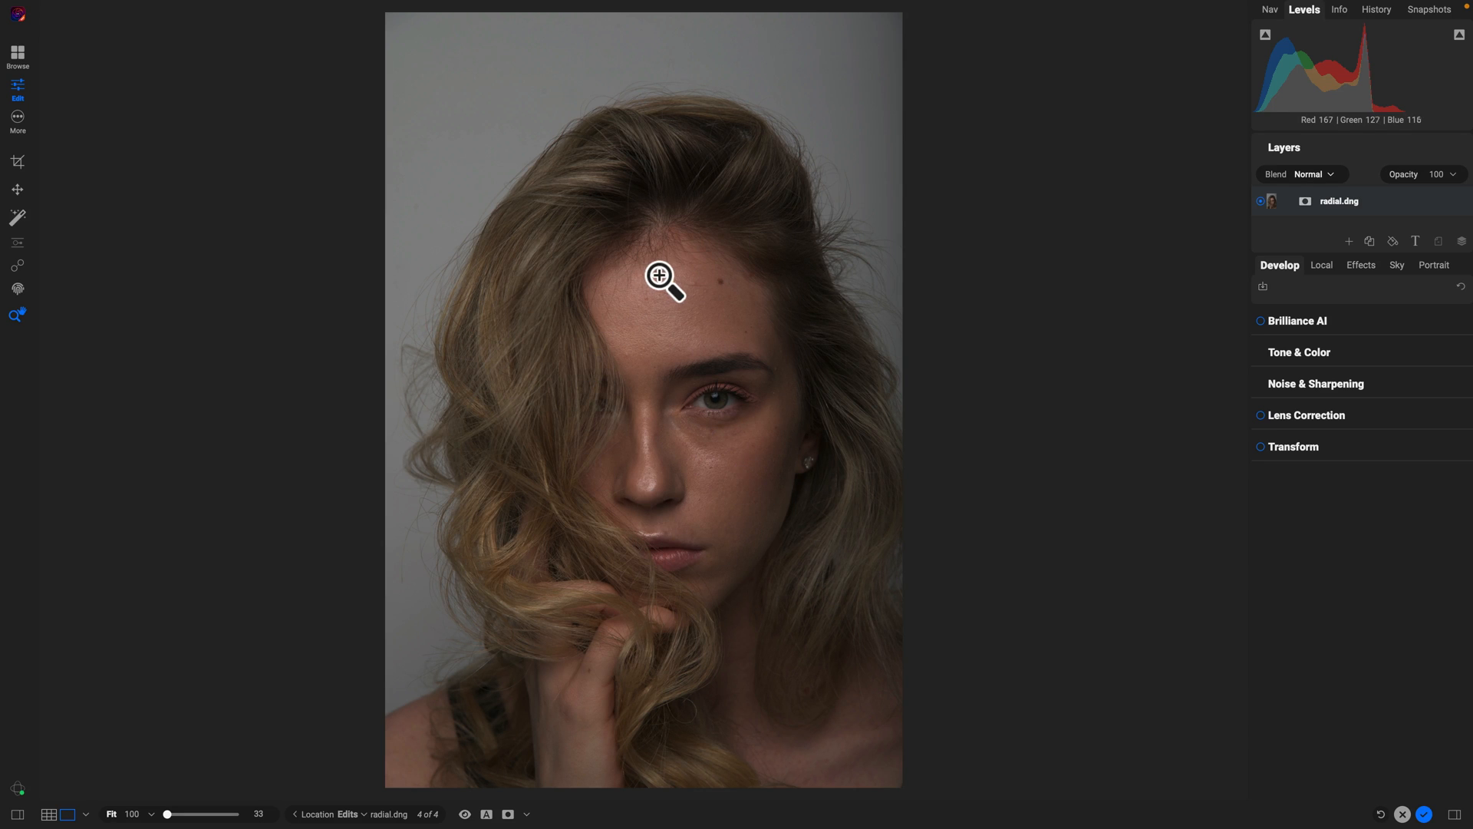
- In Local, create a new adjustment and raise its Contrast to 16
{"action": "left_click", "coordinate": [1321, 264]}
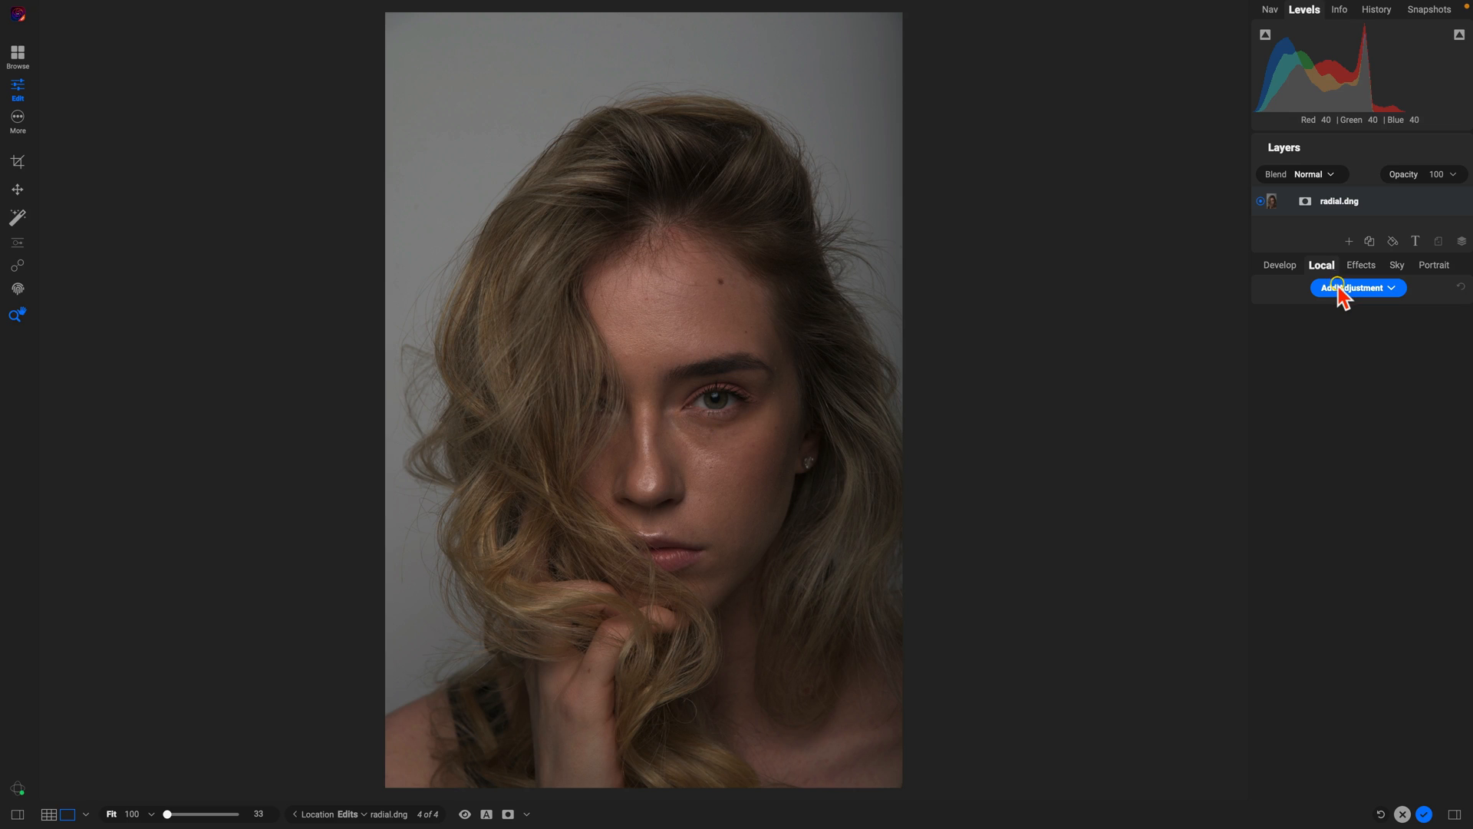
{"action": "left_click", "coordinate": [1356, 288]}
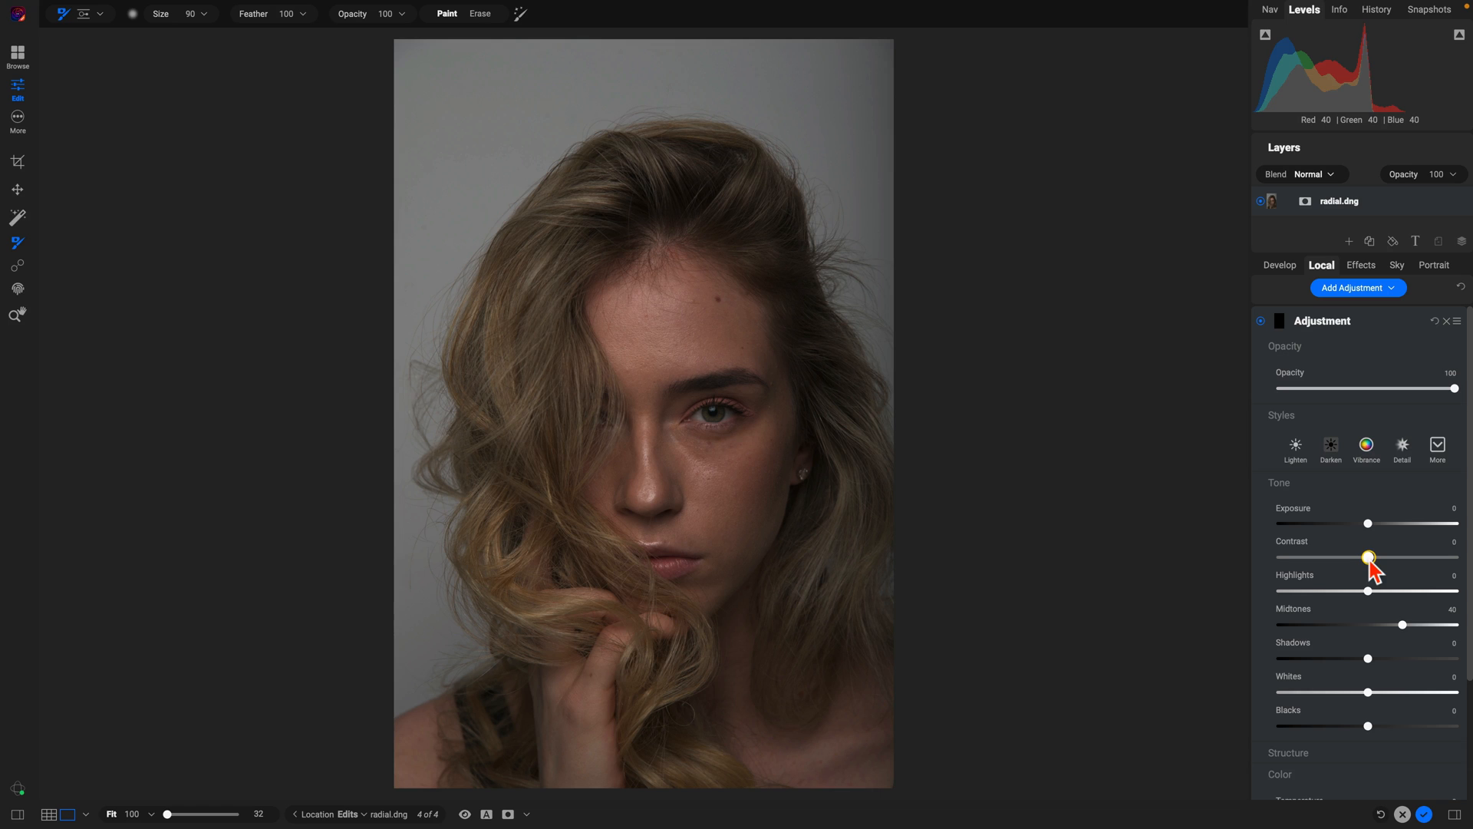
{"action": "left_click_drag", "start_coordinate": [1368, 555], "coordinate": [1382, 555]}
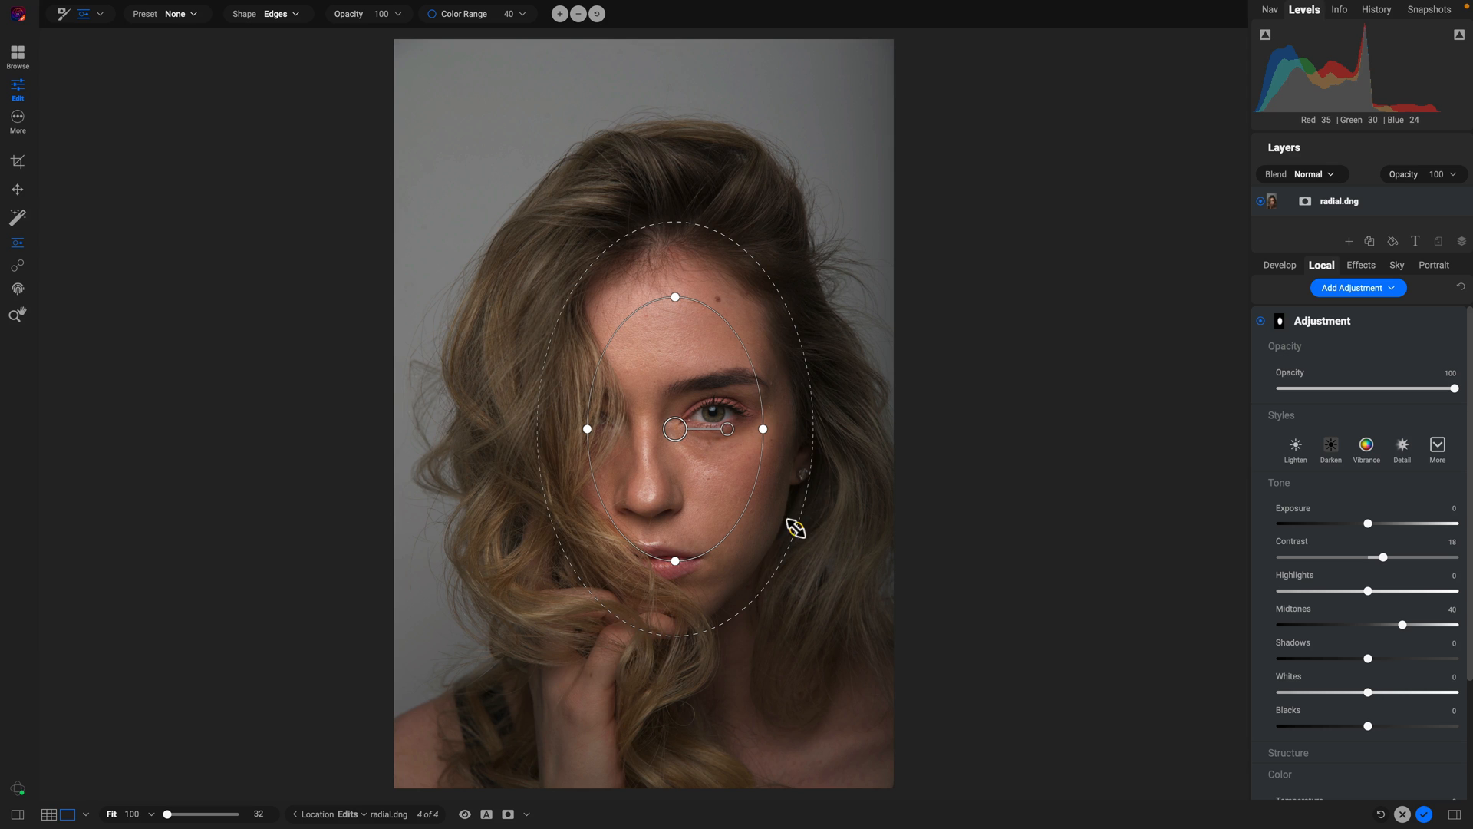
- Reshape the radial gradient oval so it fits around the face
{"action": "left_click_drag", "start_coordinate": [794, 526], "coordinate": [919, 615]}
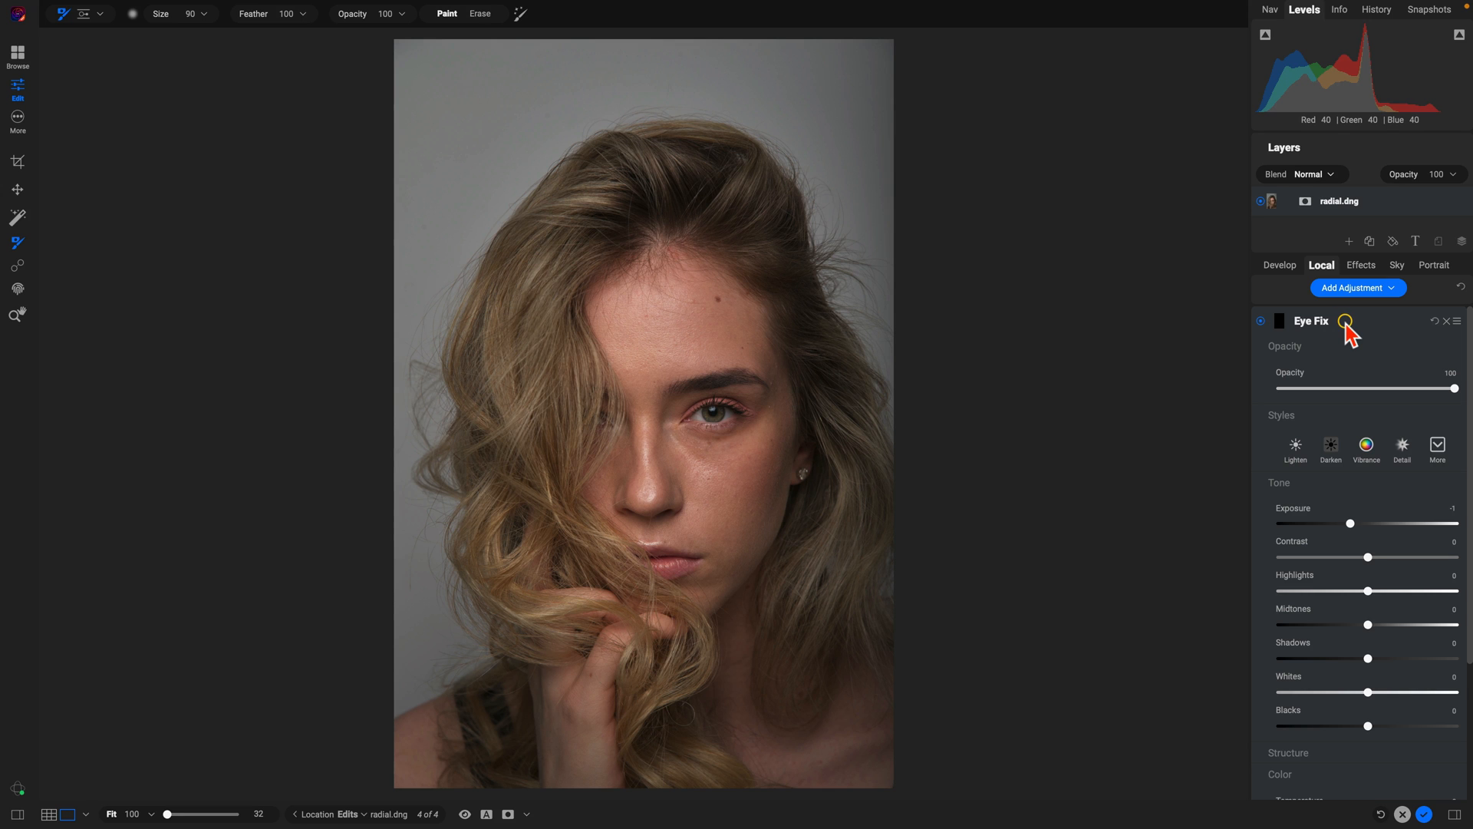
- Confirm the new local adjustment's name as Eye Fix
{"action": "left_click", "coordinate": [1455, 322]}
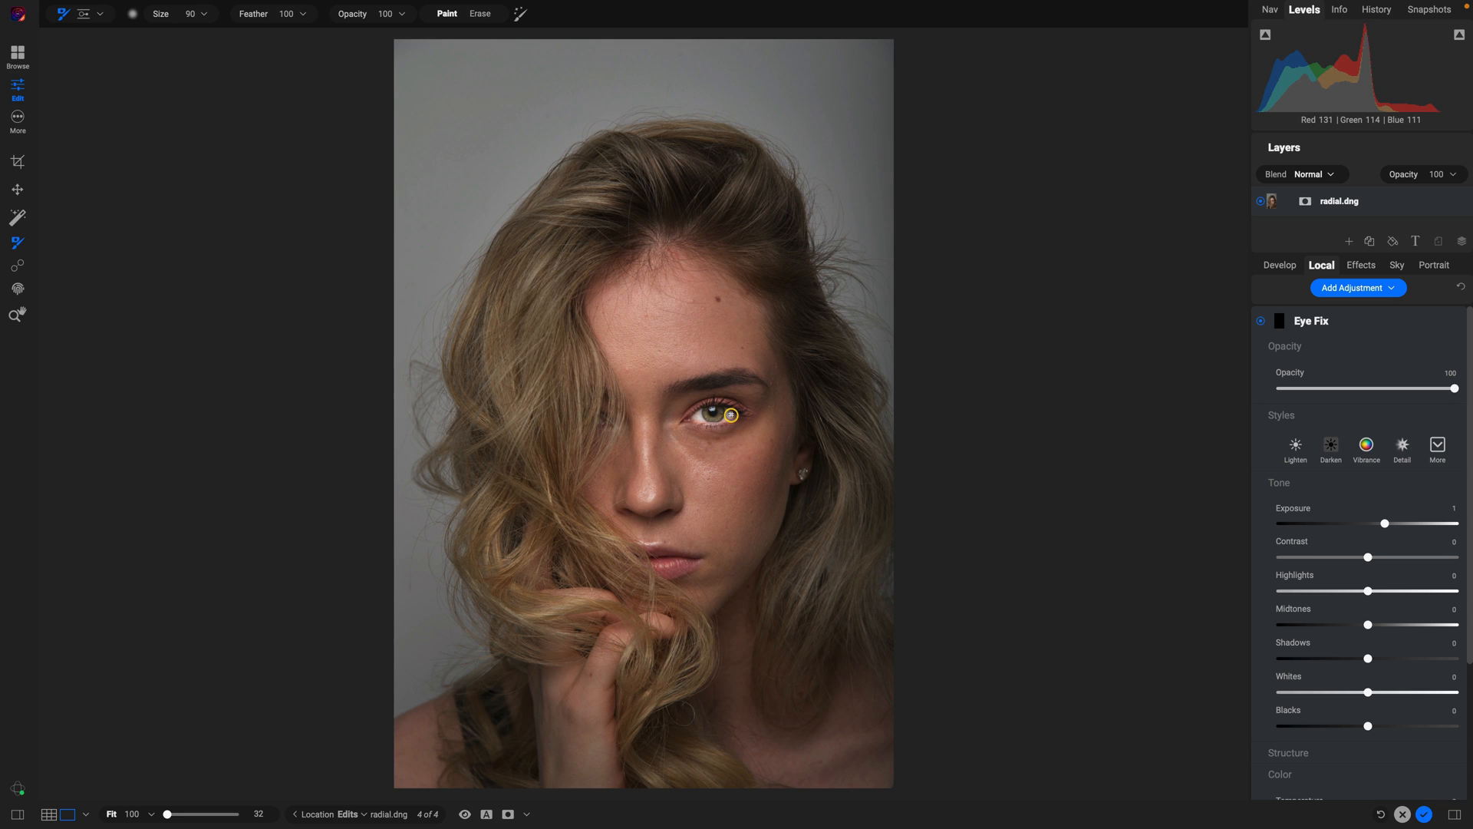
{"action": "mouse_move", "coordinate": [1212, 534]}
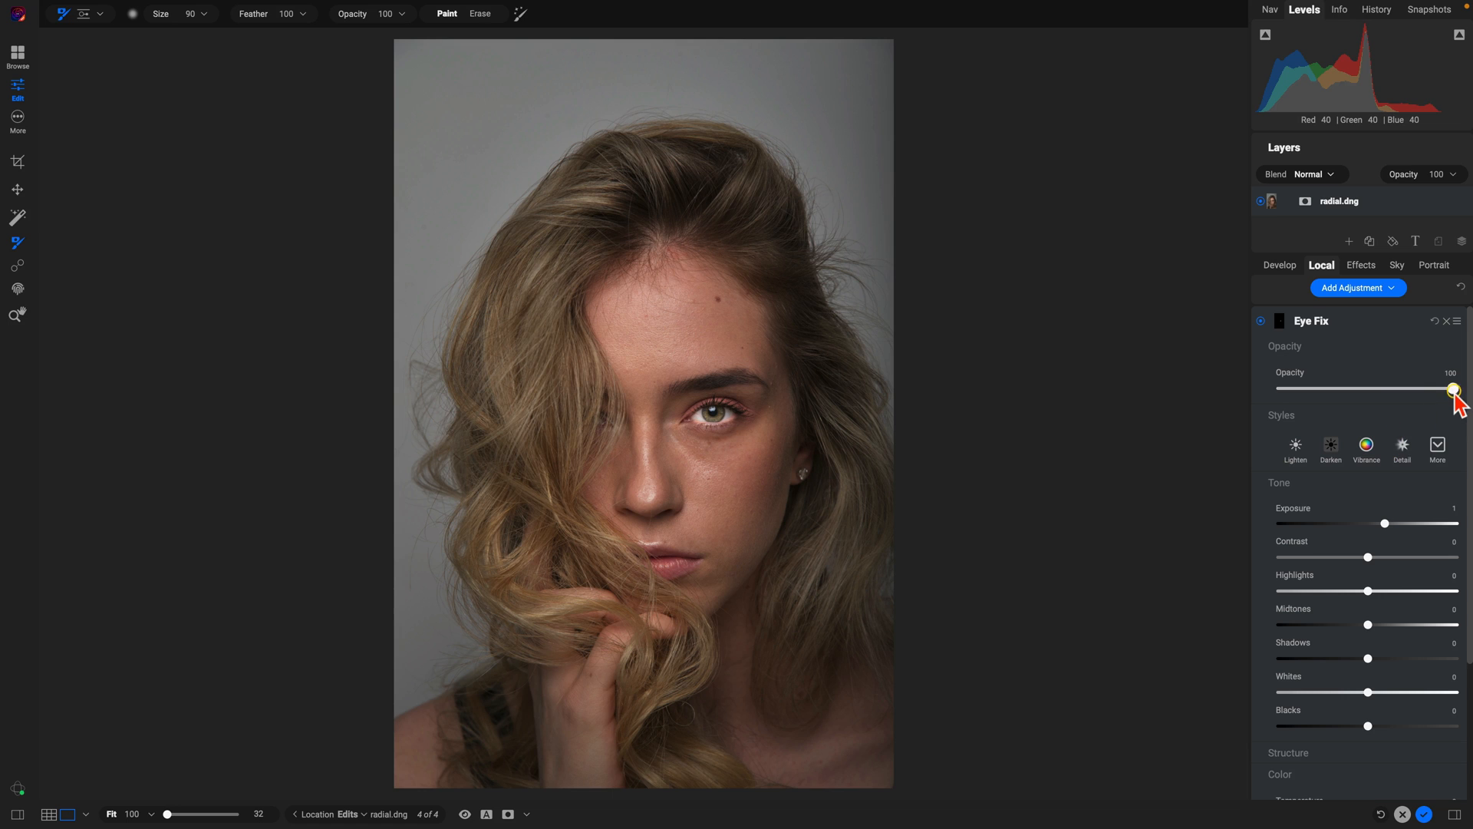
- Lower the Eye Fix opacity to about 52 and compare with the effect hidden
{"action": "left_click_drag", "start_coordinate": [1454, 389], "coordinate": [1292, 388]}
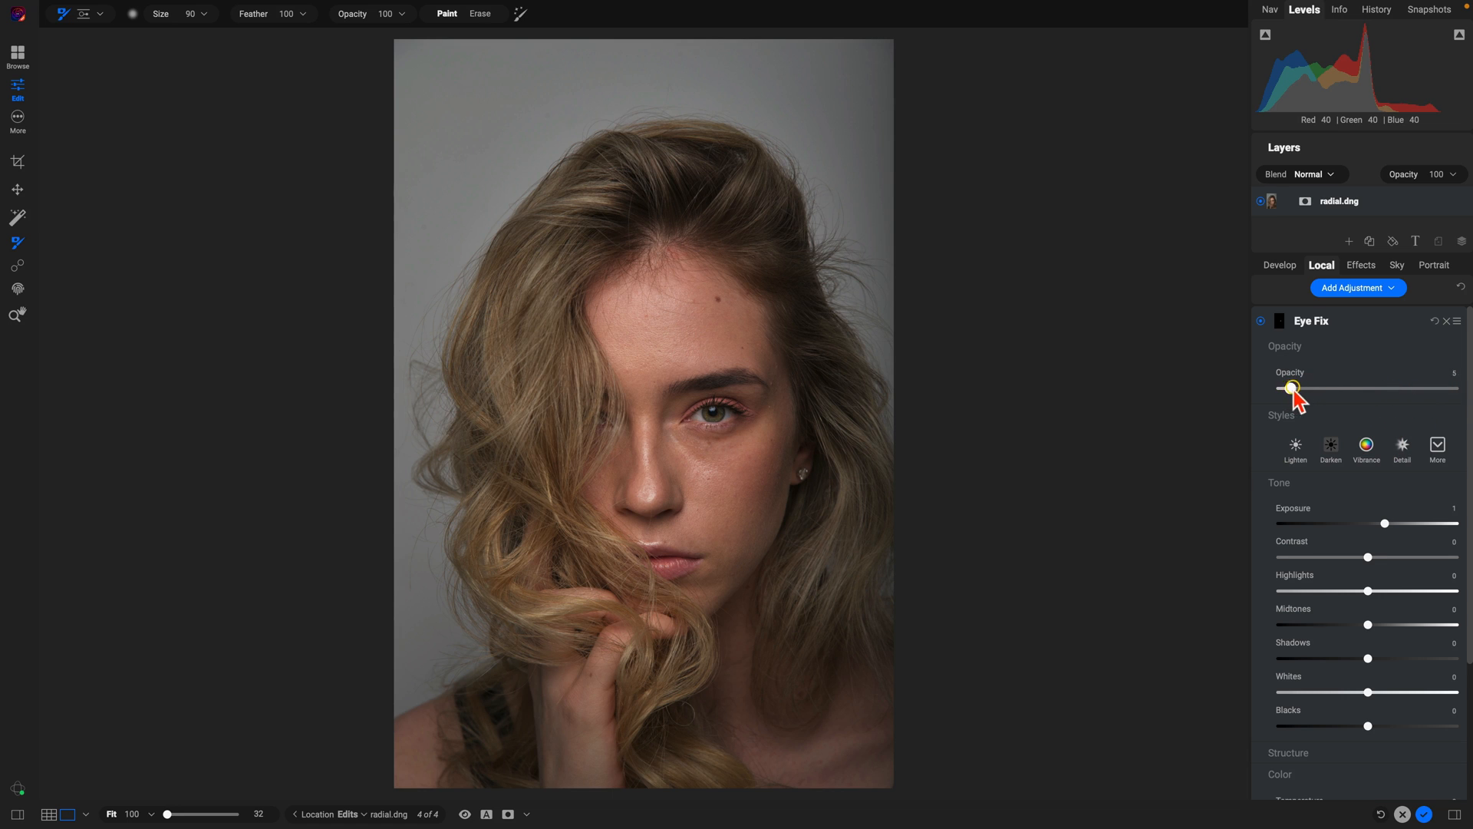
{"action": "left_click_drag", "start_coordinate": [1291, 389], "coordinate": [1371, 389]}
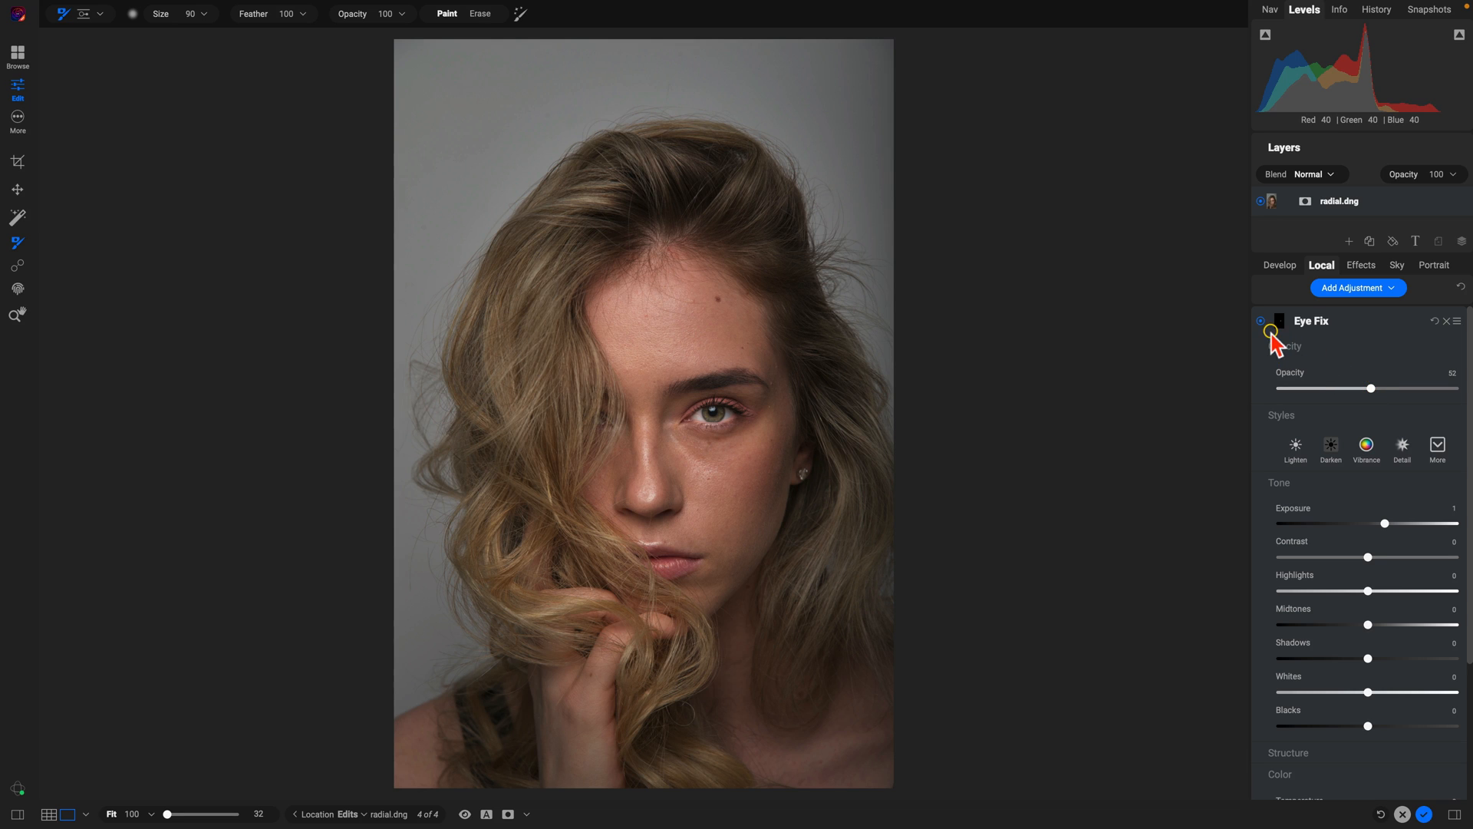
{"action": "left_click", "coordinate": [1262, 320]}
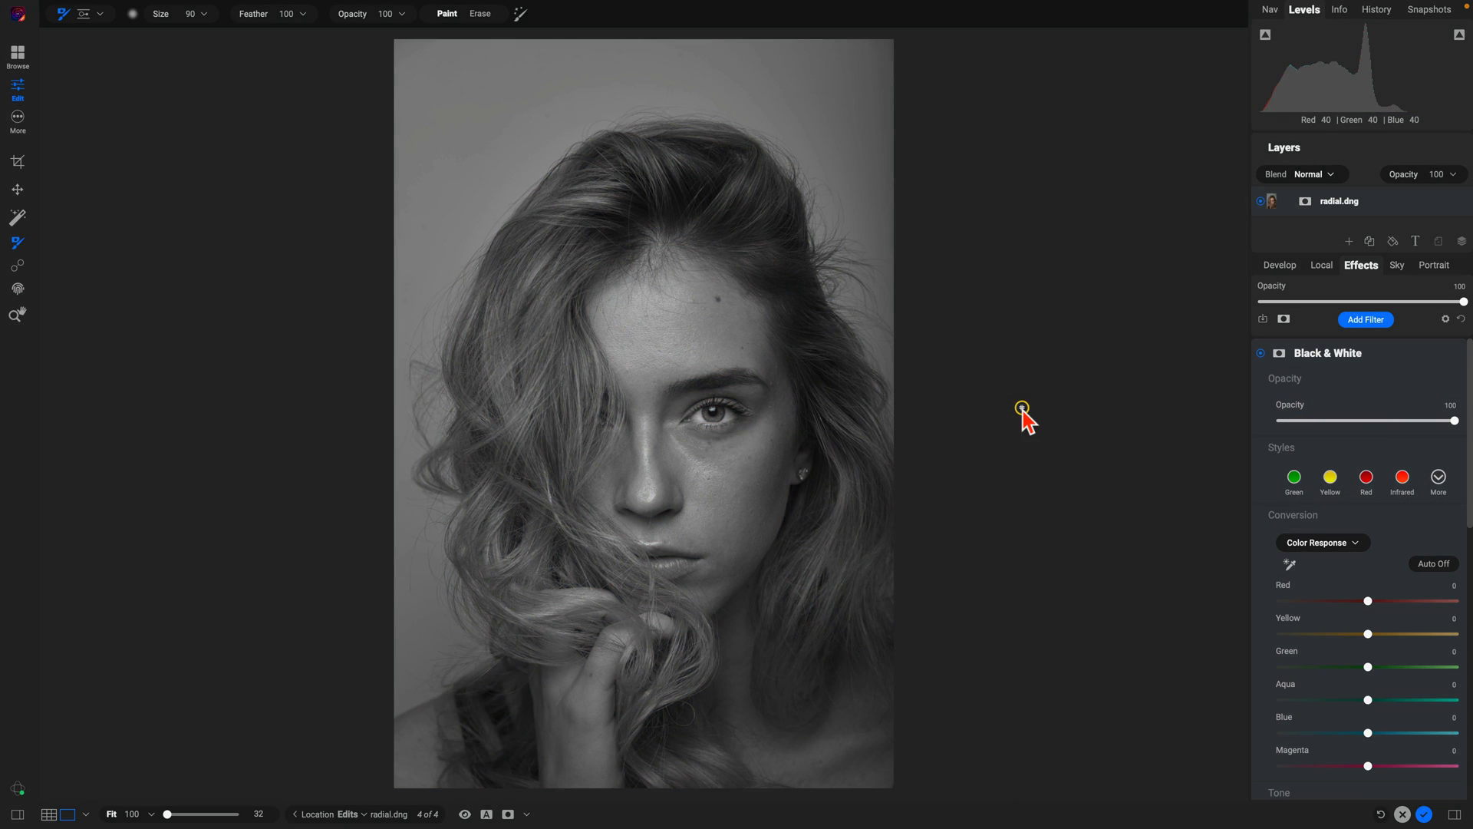
- Apply the Black & White filter's Red style to the portrait and compare against the unedited preview
{"action": "left_click", "coordinate": [1366, 479]}
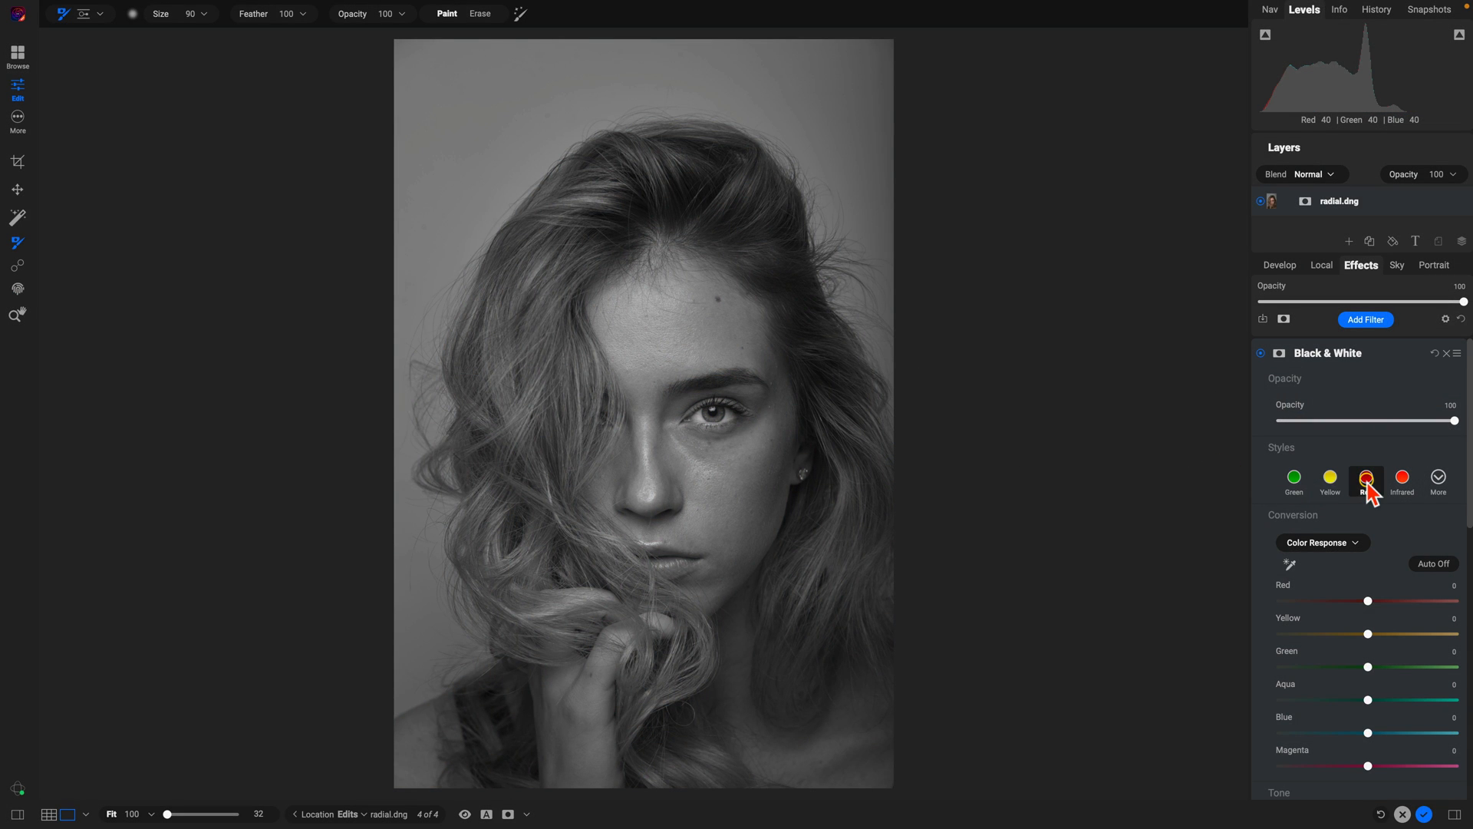
{"action": "left_click", "coordinate": [1323, 543]}
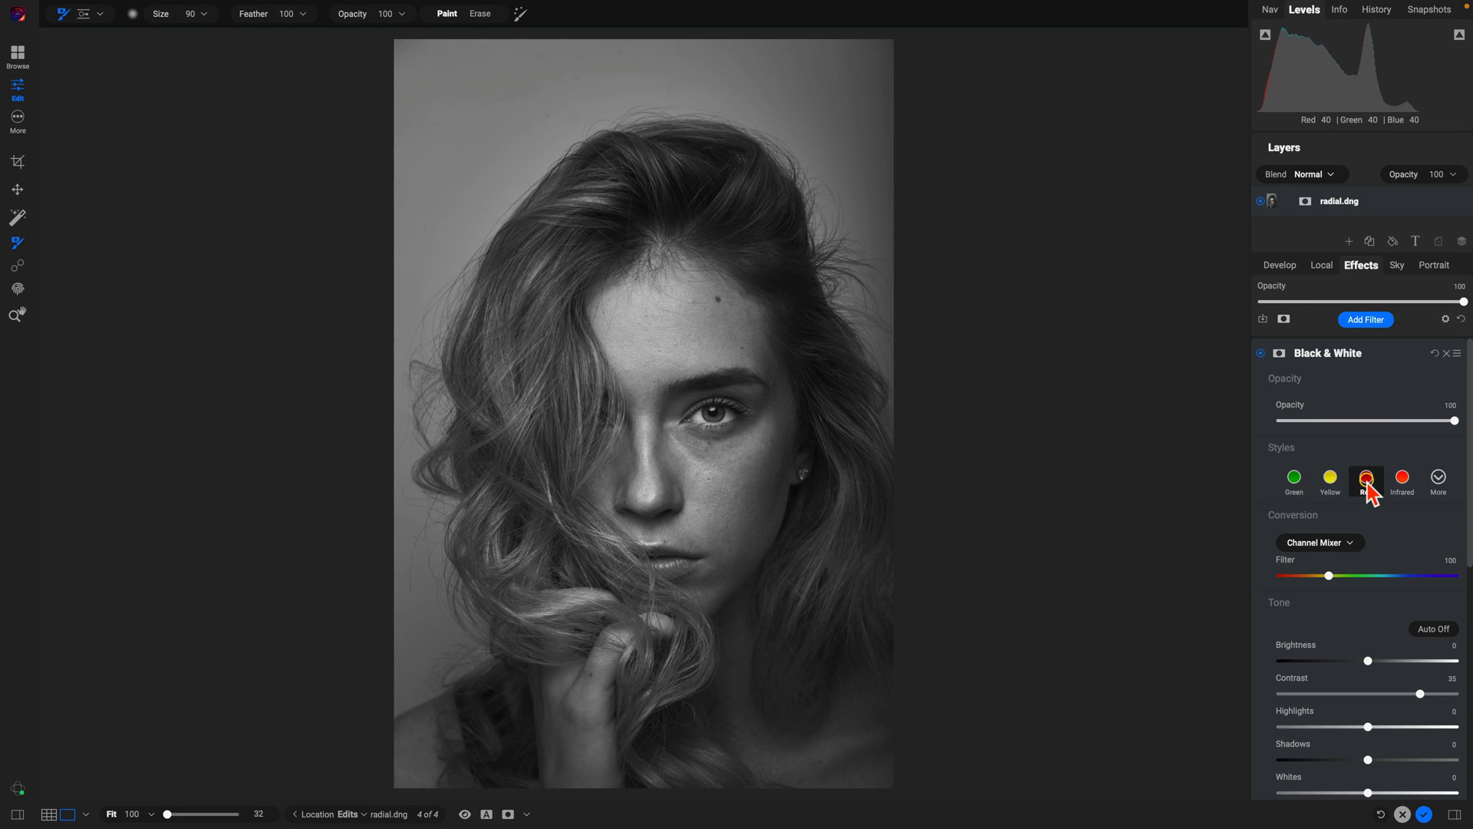
{"action": "left_click", "coordinate": [1366, 479]}
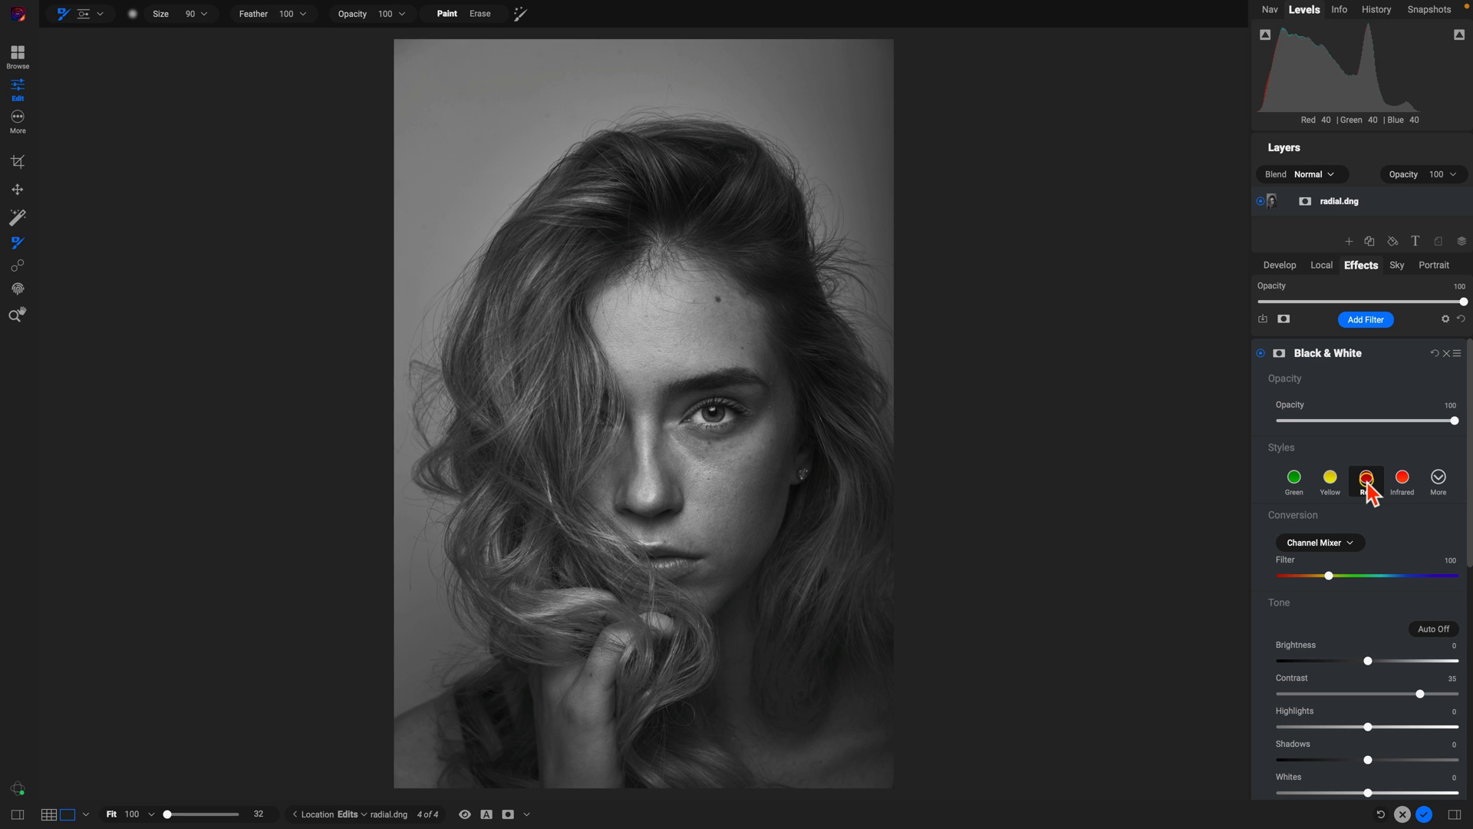
{"action": "left_click", "coordinate": [471, 813]}
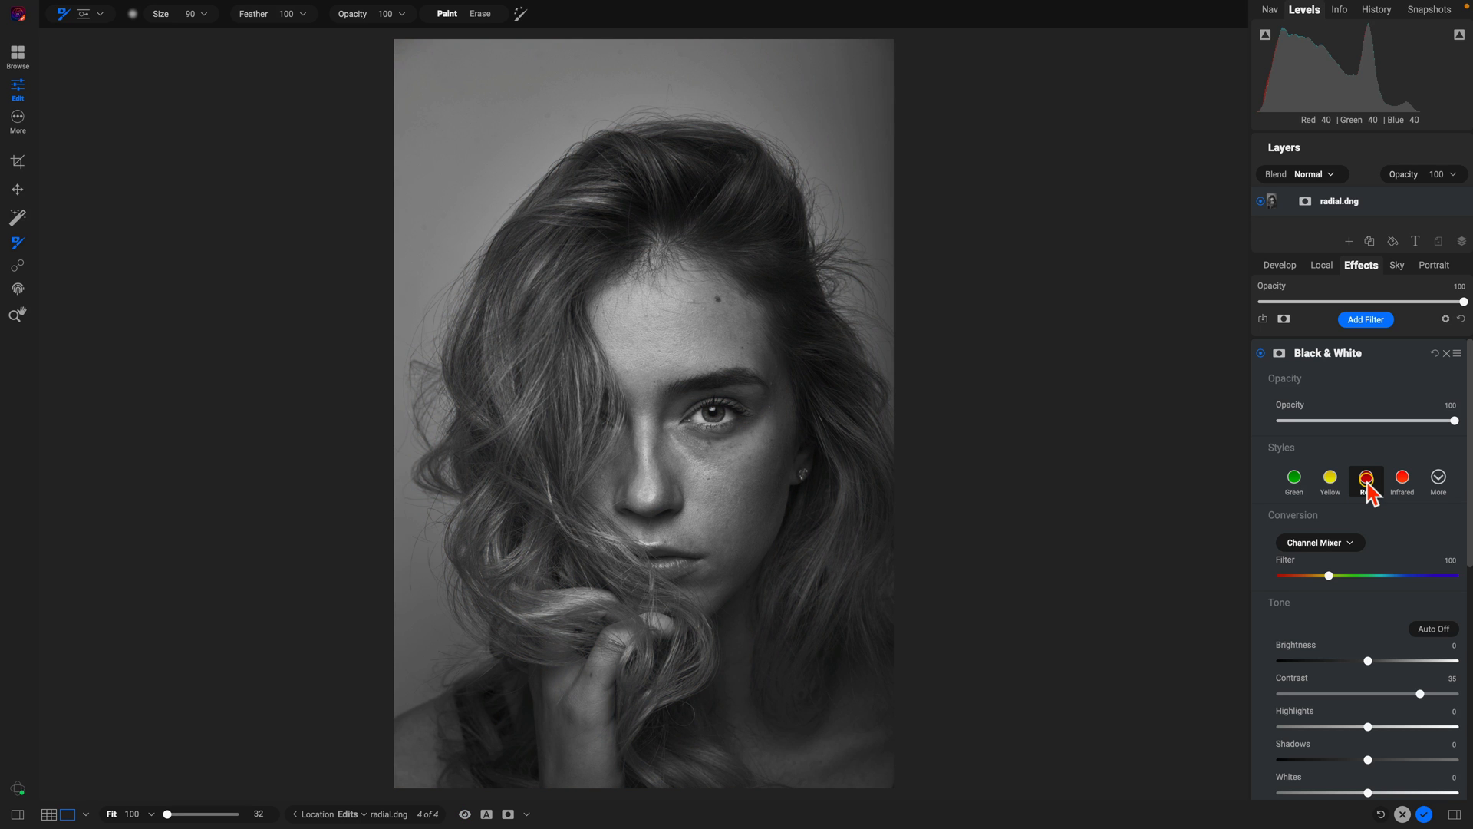
{"action": "left_click", "coordinate": [466, 813]}
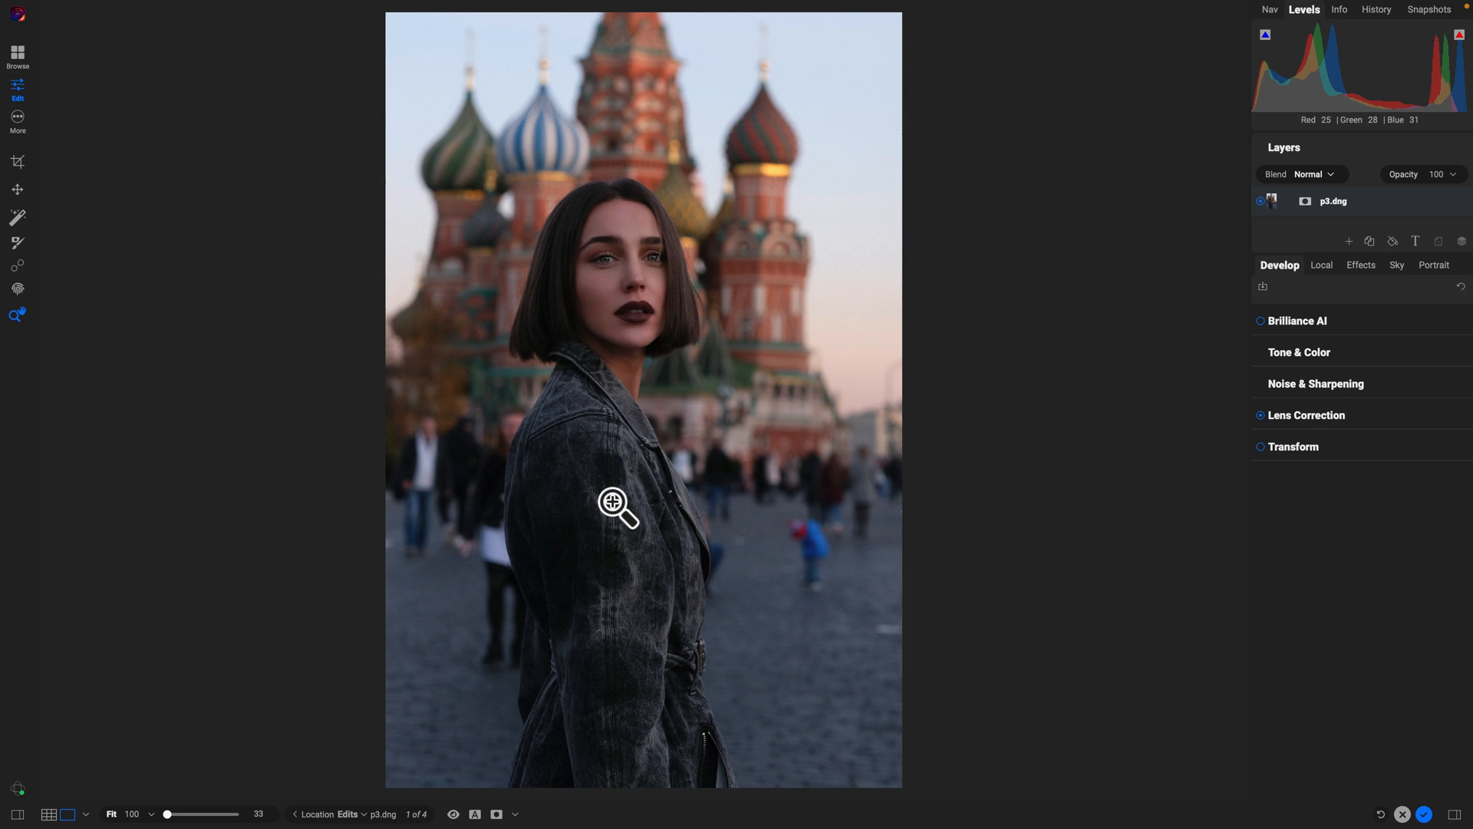
{"action": "mouse_move", "coordinate": [752, 305]}
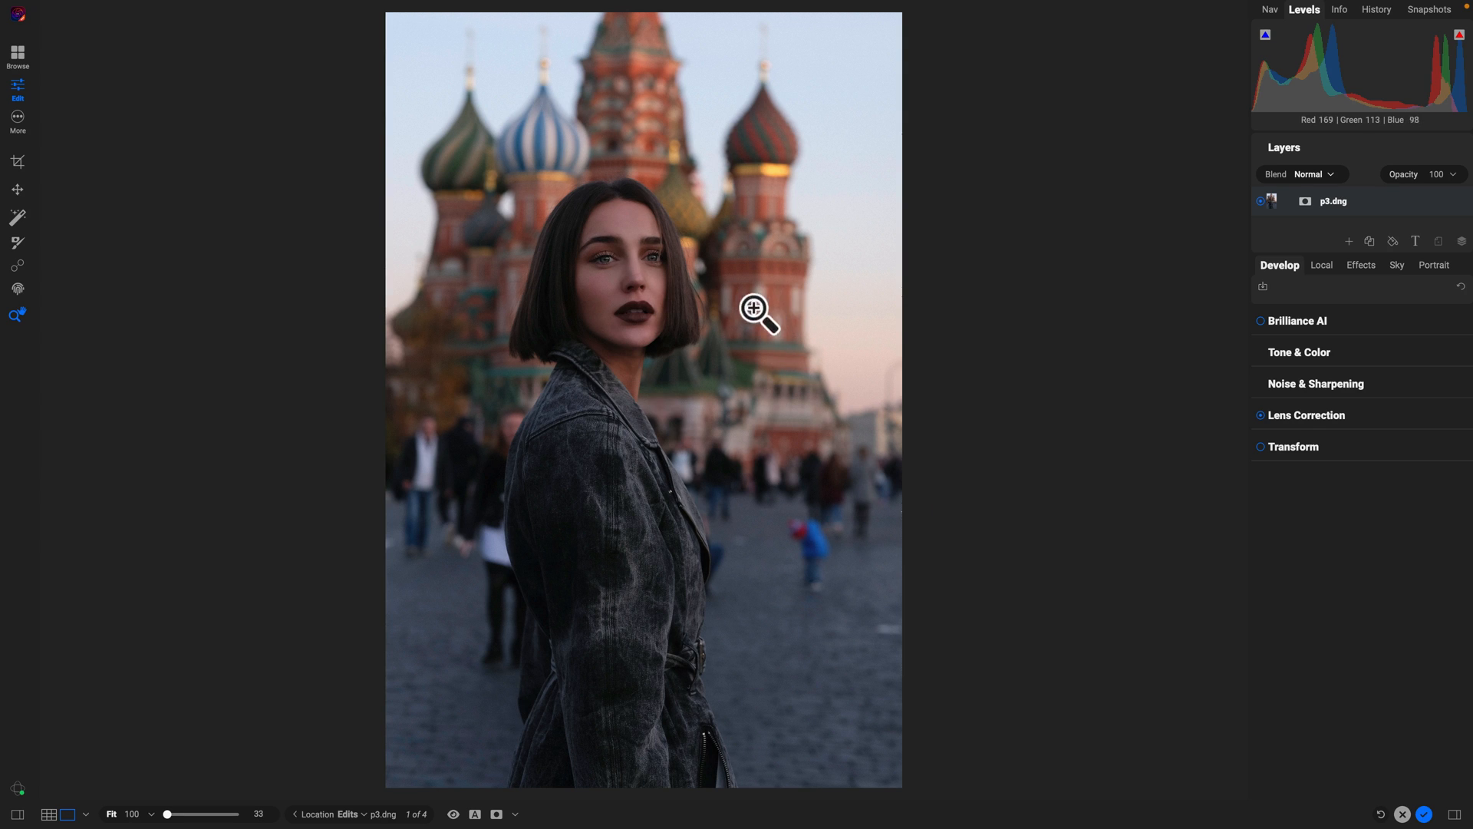
{"action": "mouse_move", "coordinate": [689, 511]}
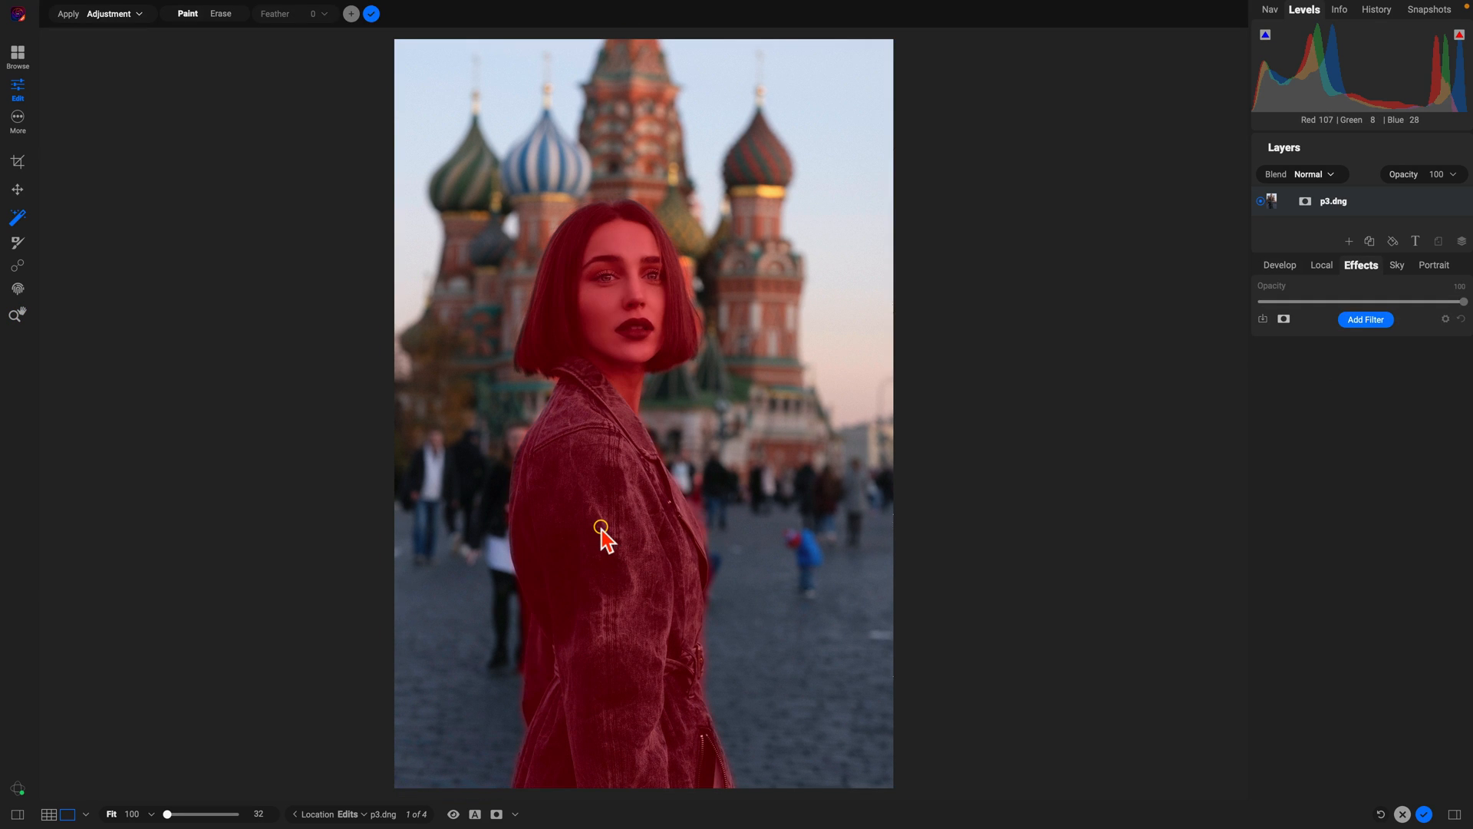
- Mask the woman as the subject with Super Select AI for the midtone-lifting adjustment
{"action": "left_click", "coordinate": [1365, 319]}
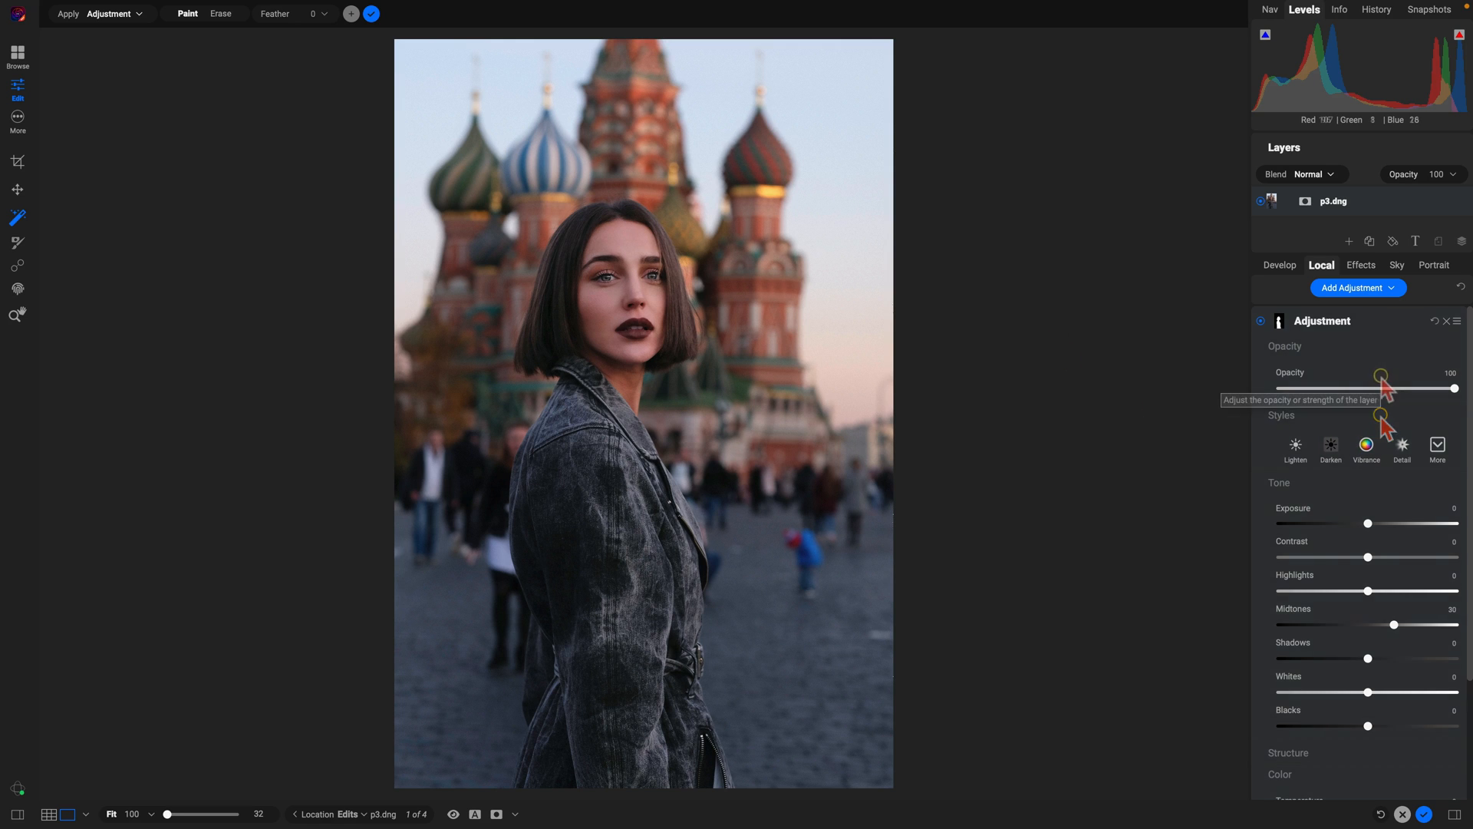
- Add an inverted-mask adjustment and apply the Exposure − preset to darken the background
{"action": "left_click", "coordinate": [1261, 321]}
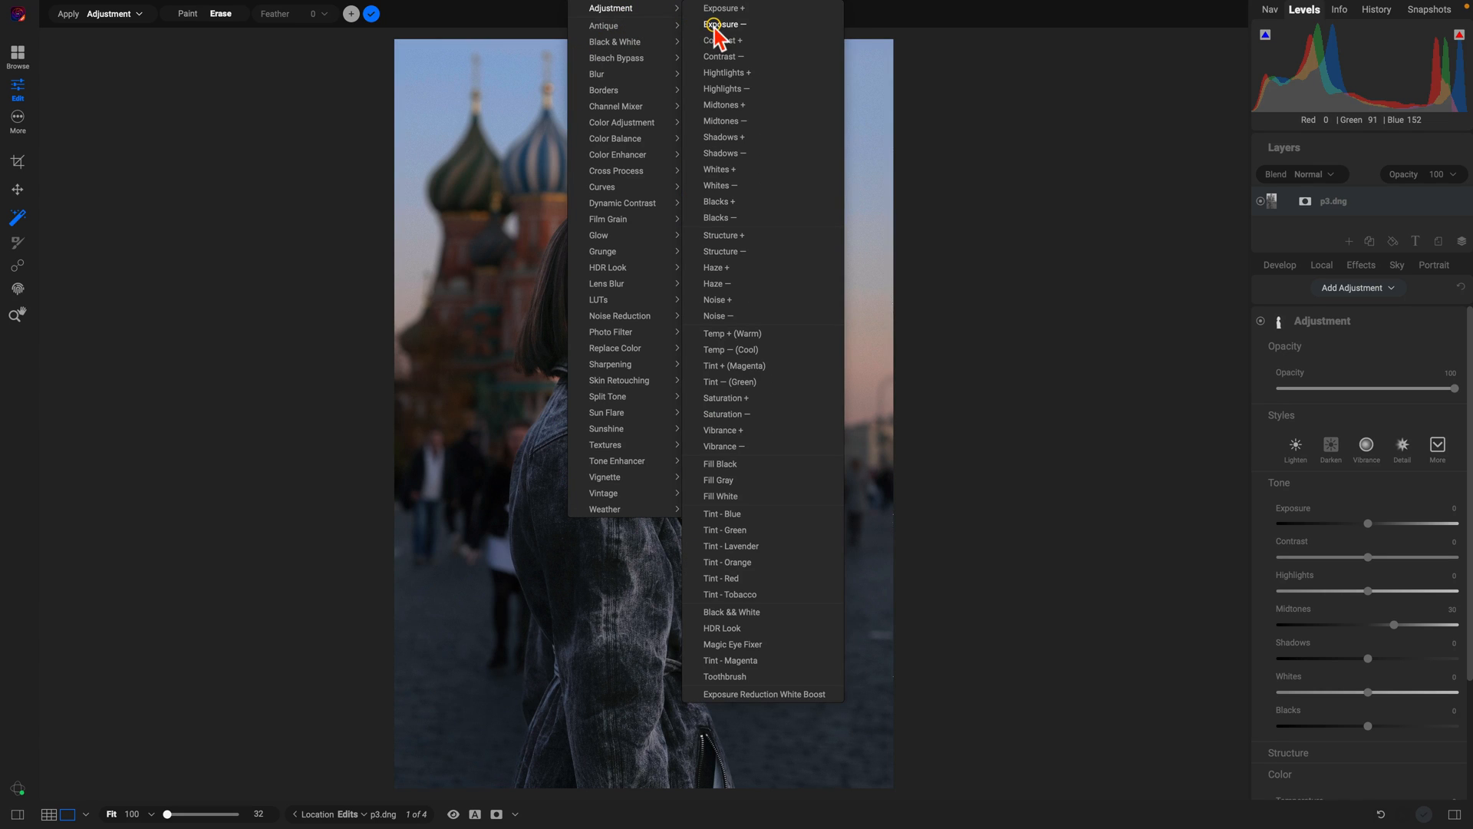
{"action": "left_click", "coordinate": [717, 25]}
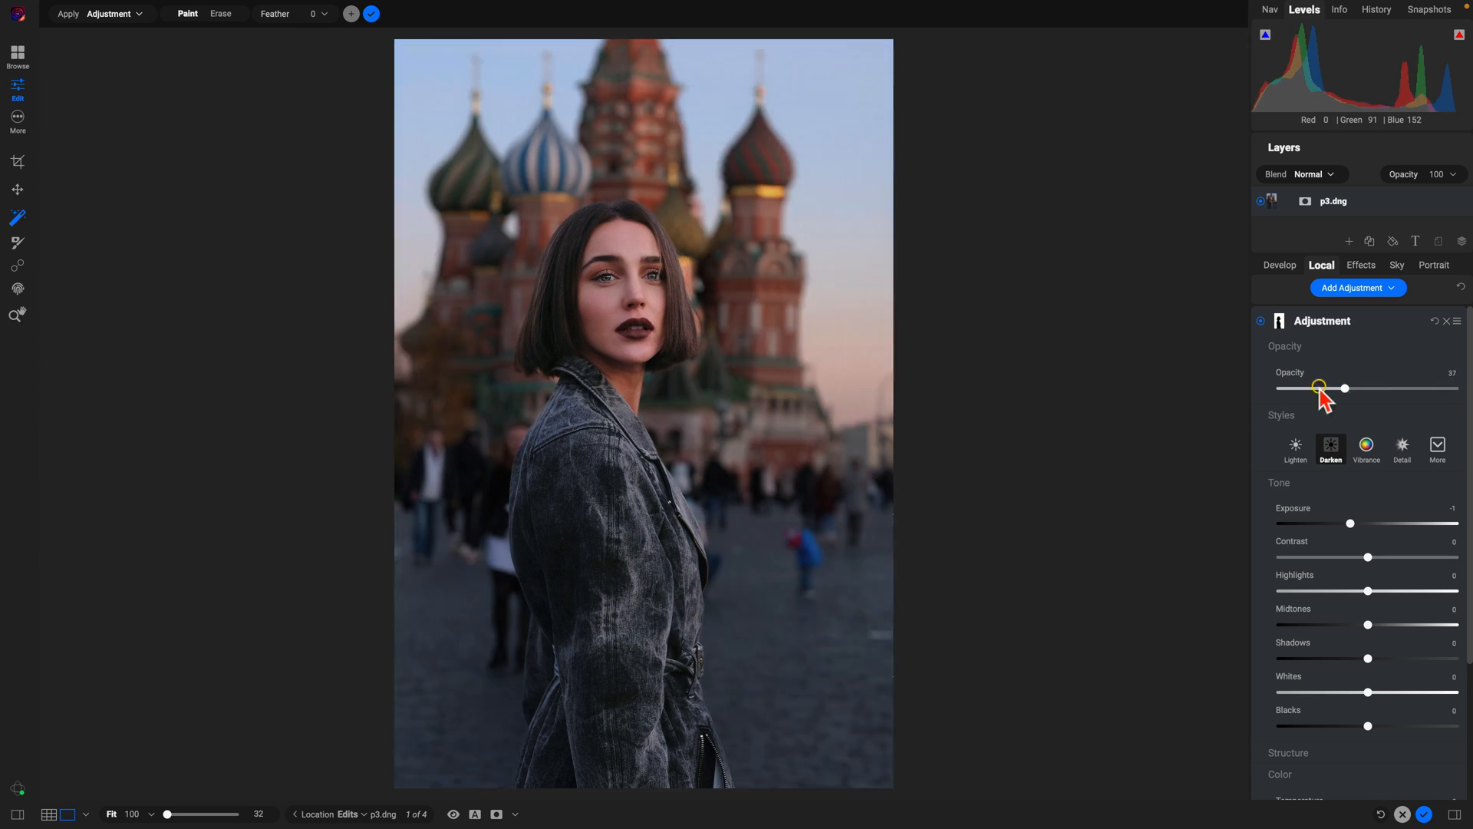
- Raise the background darkening opacity to 75 and compare against the unedited preview
{"action": "left_click_drag", "start_coordinate": [1345, 388], "coordinate": [1409, 389]}
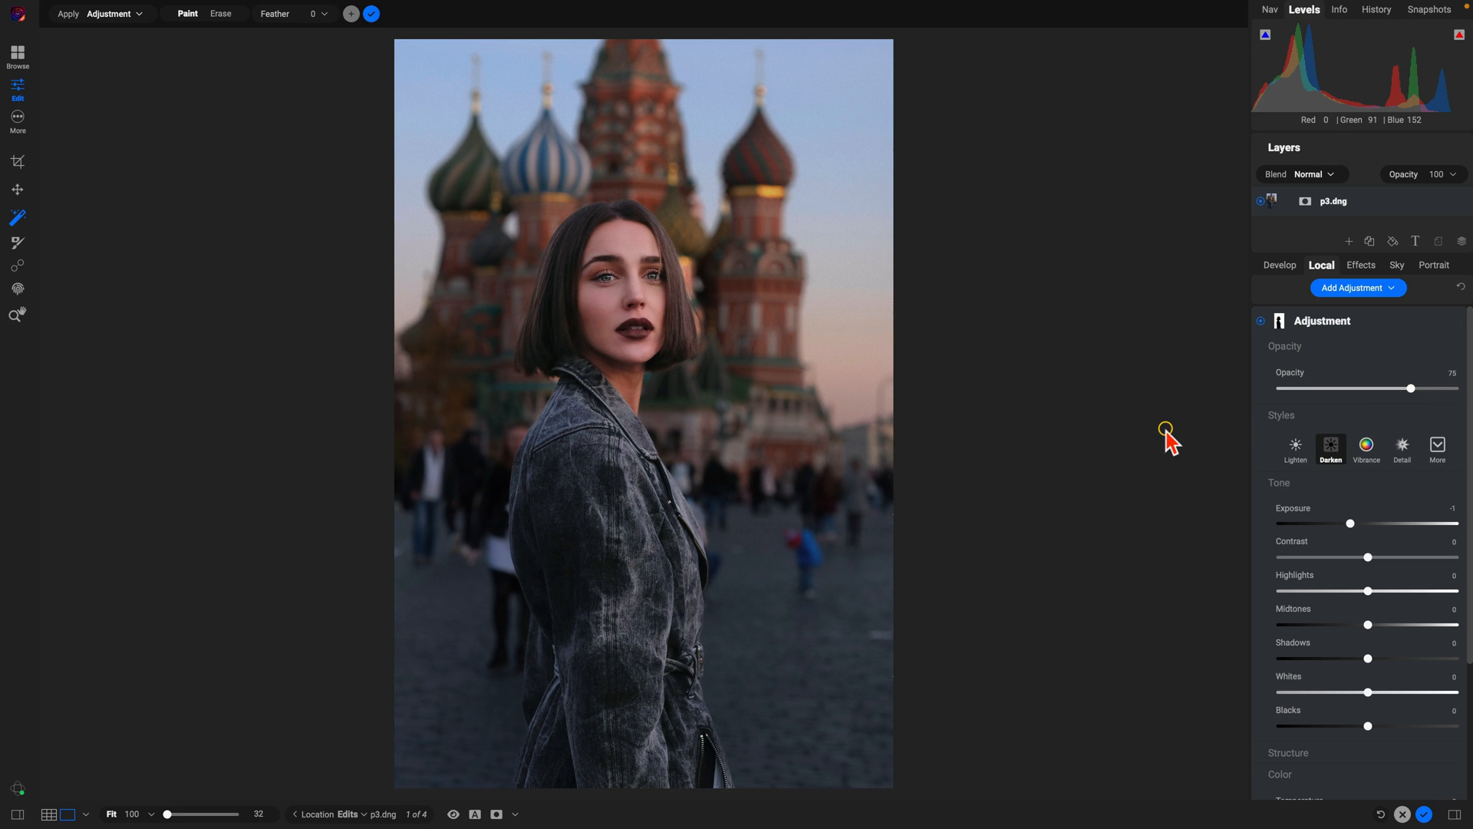
{"action": "left_click", "coordinate": [460, 813]}
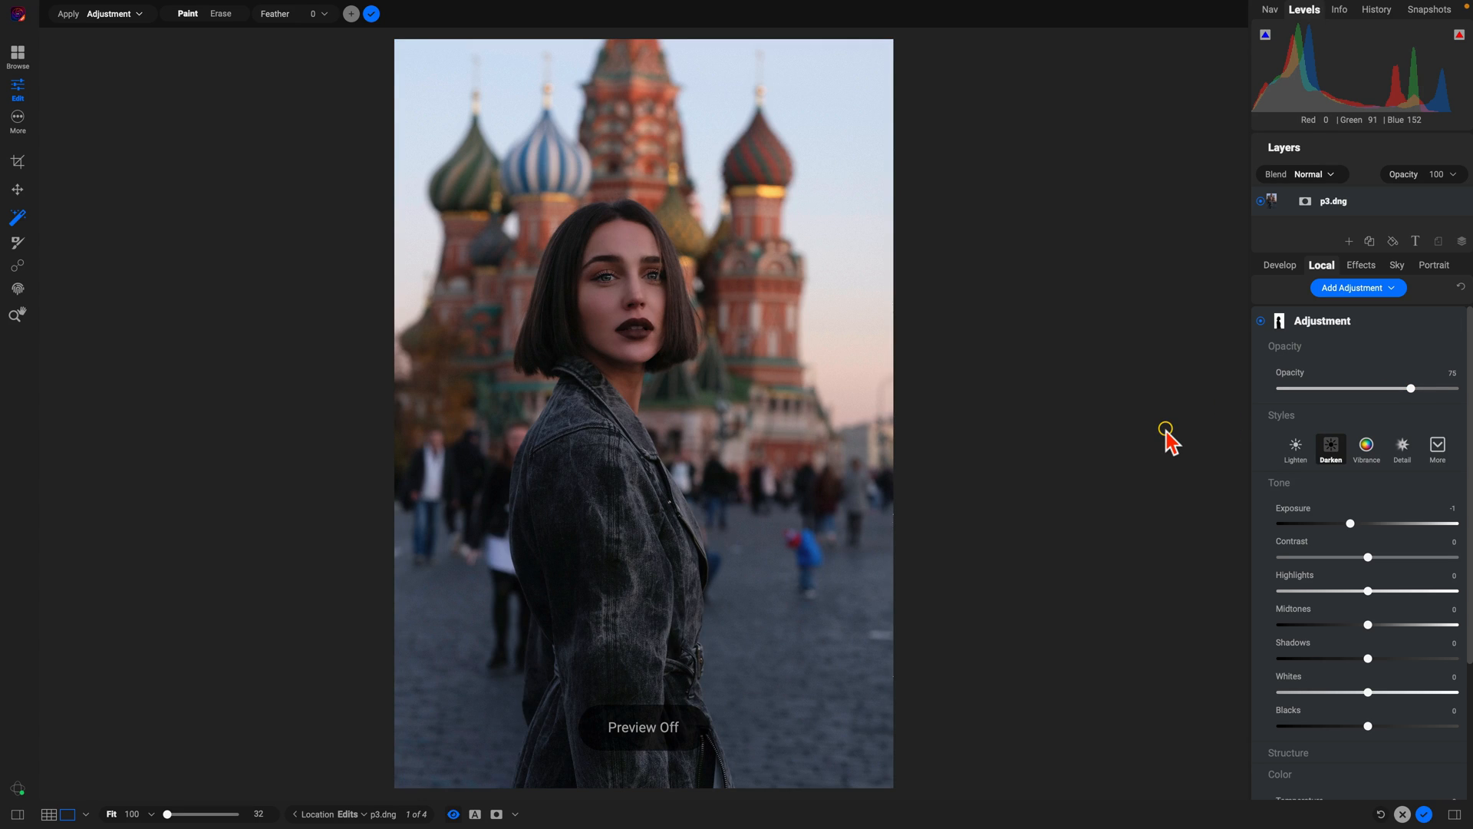
{"action": "left_click", "coordinate": [457, 813]}
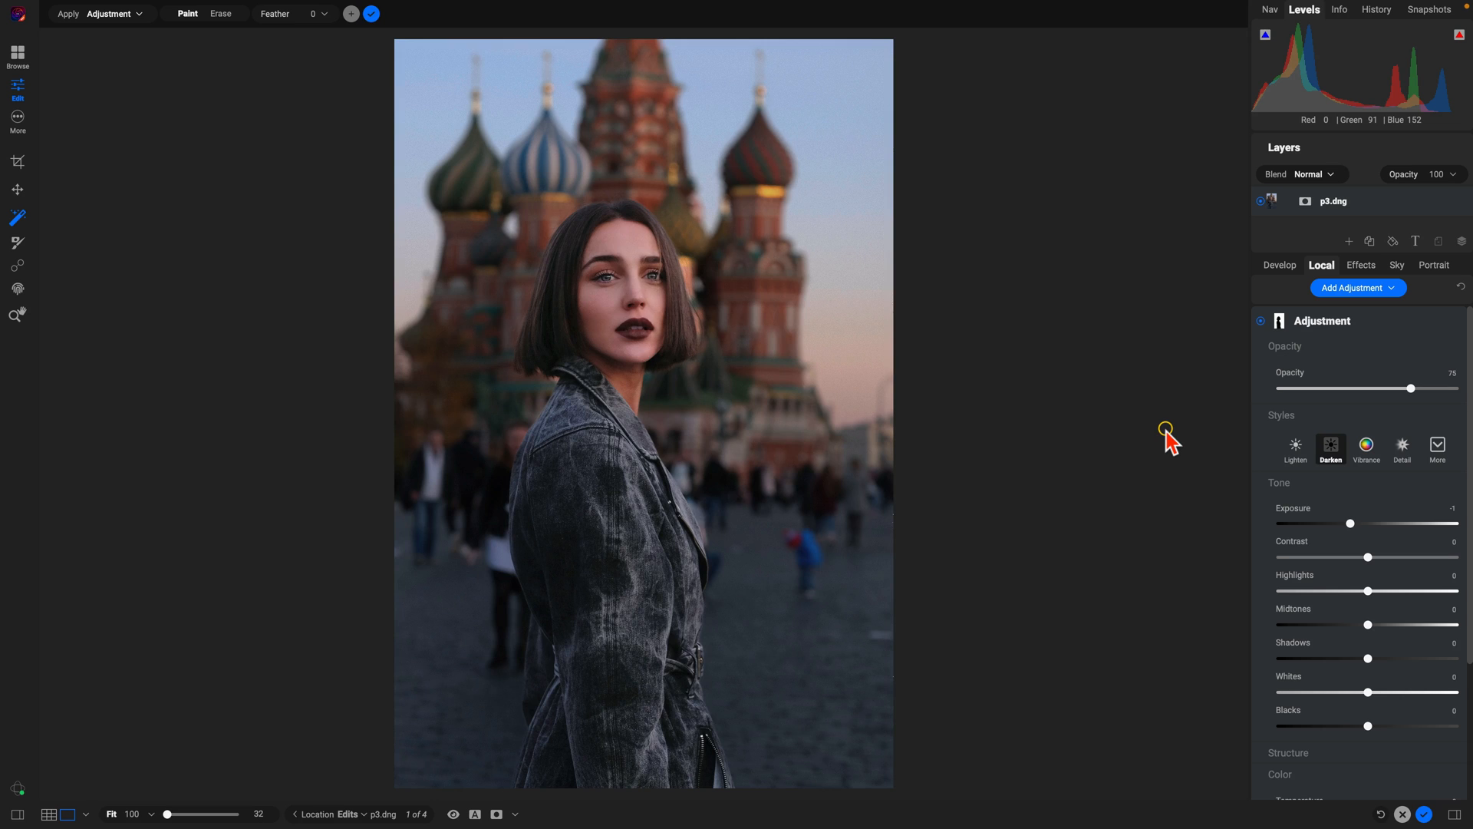
{"action": "left_click", "coordinate": [459, 813]}
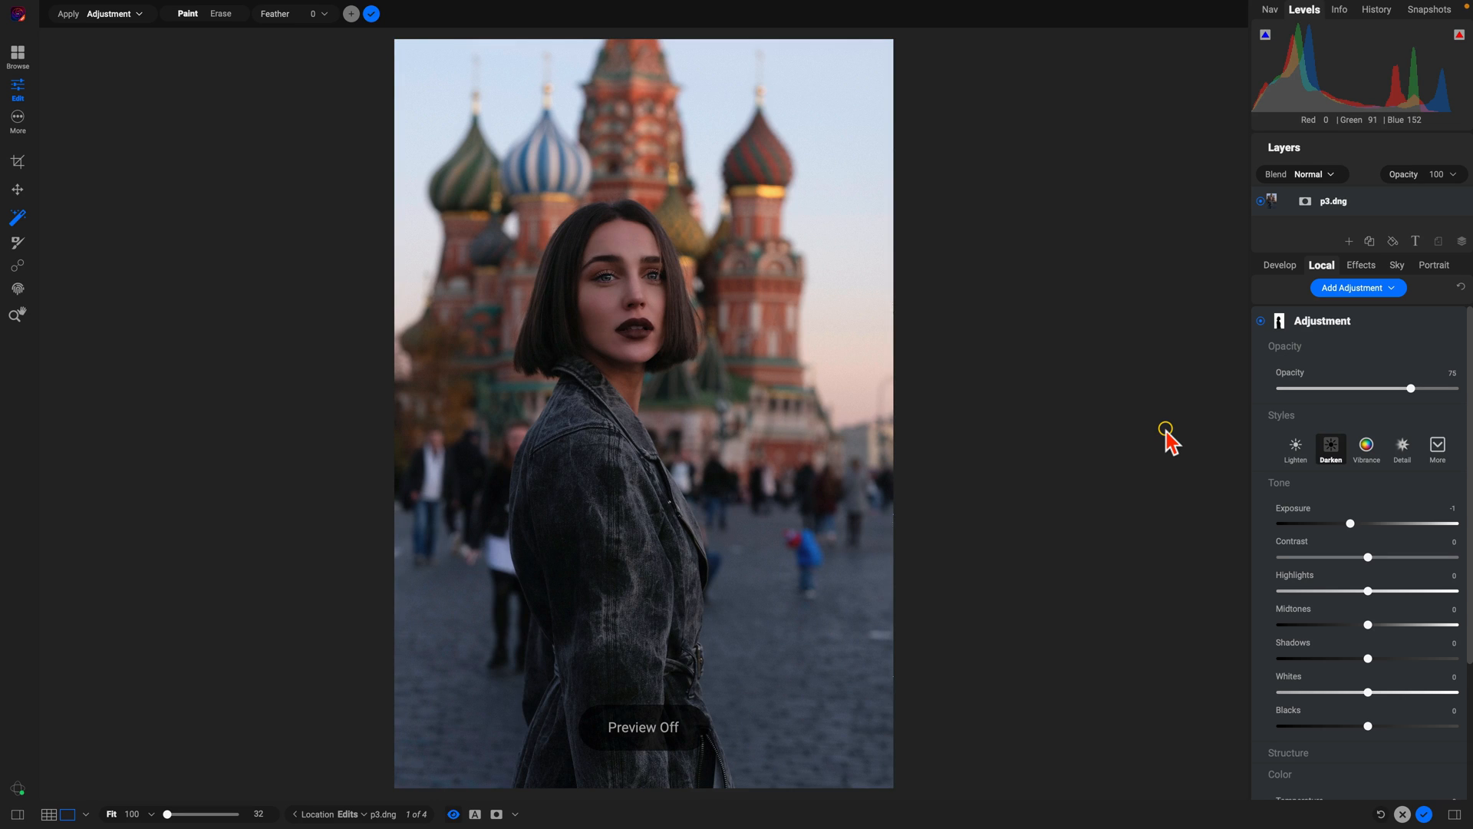
{"action": "left_click", "coordinate": [454, 813]}
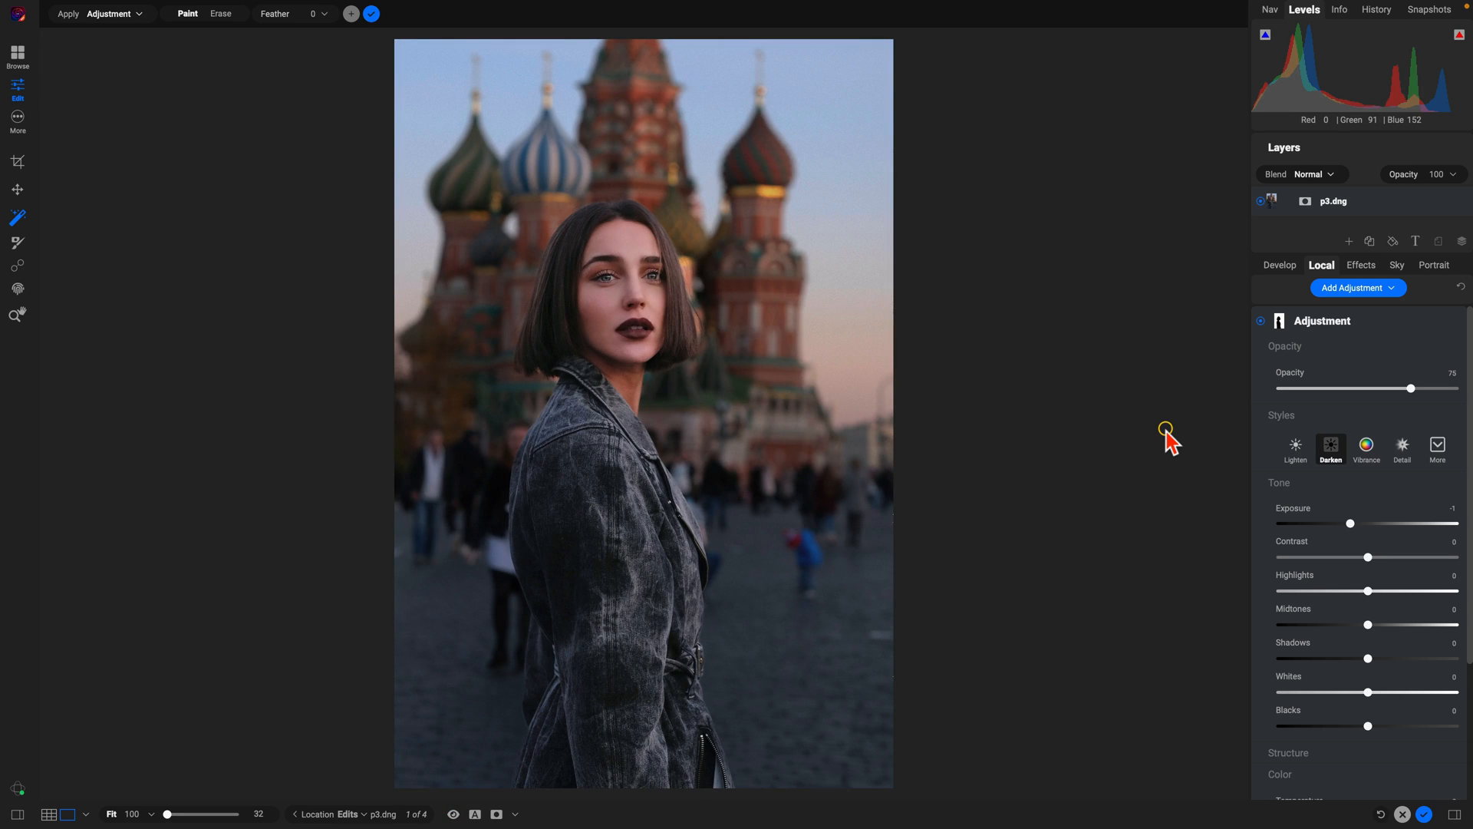